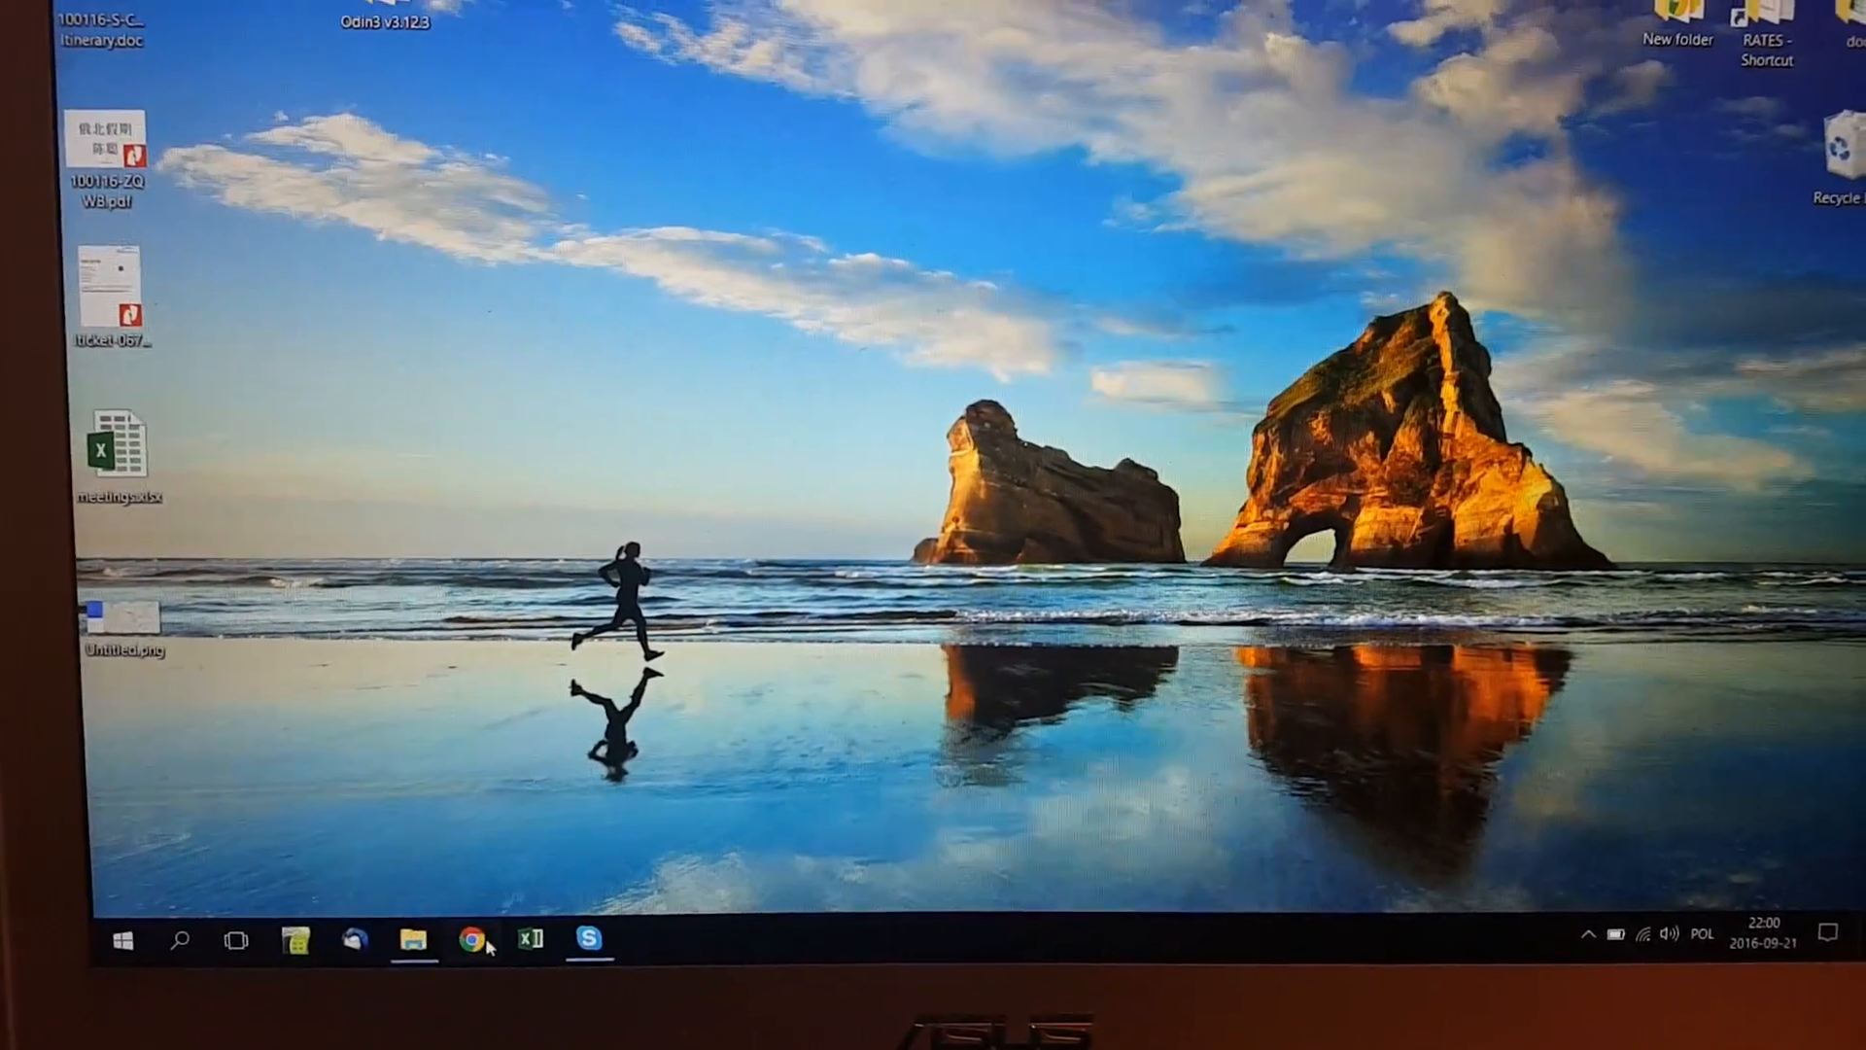
# - Launch Chrome and search Google for 'samsung usb drivers'
pyautogui.click(452, 939)
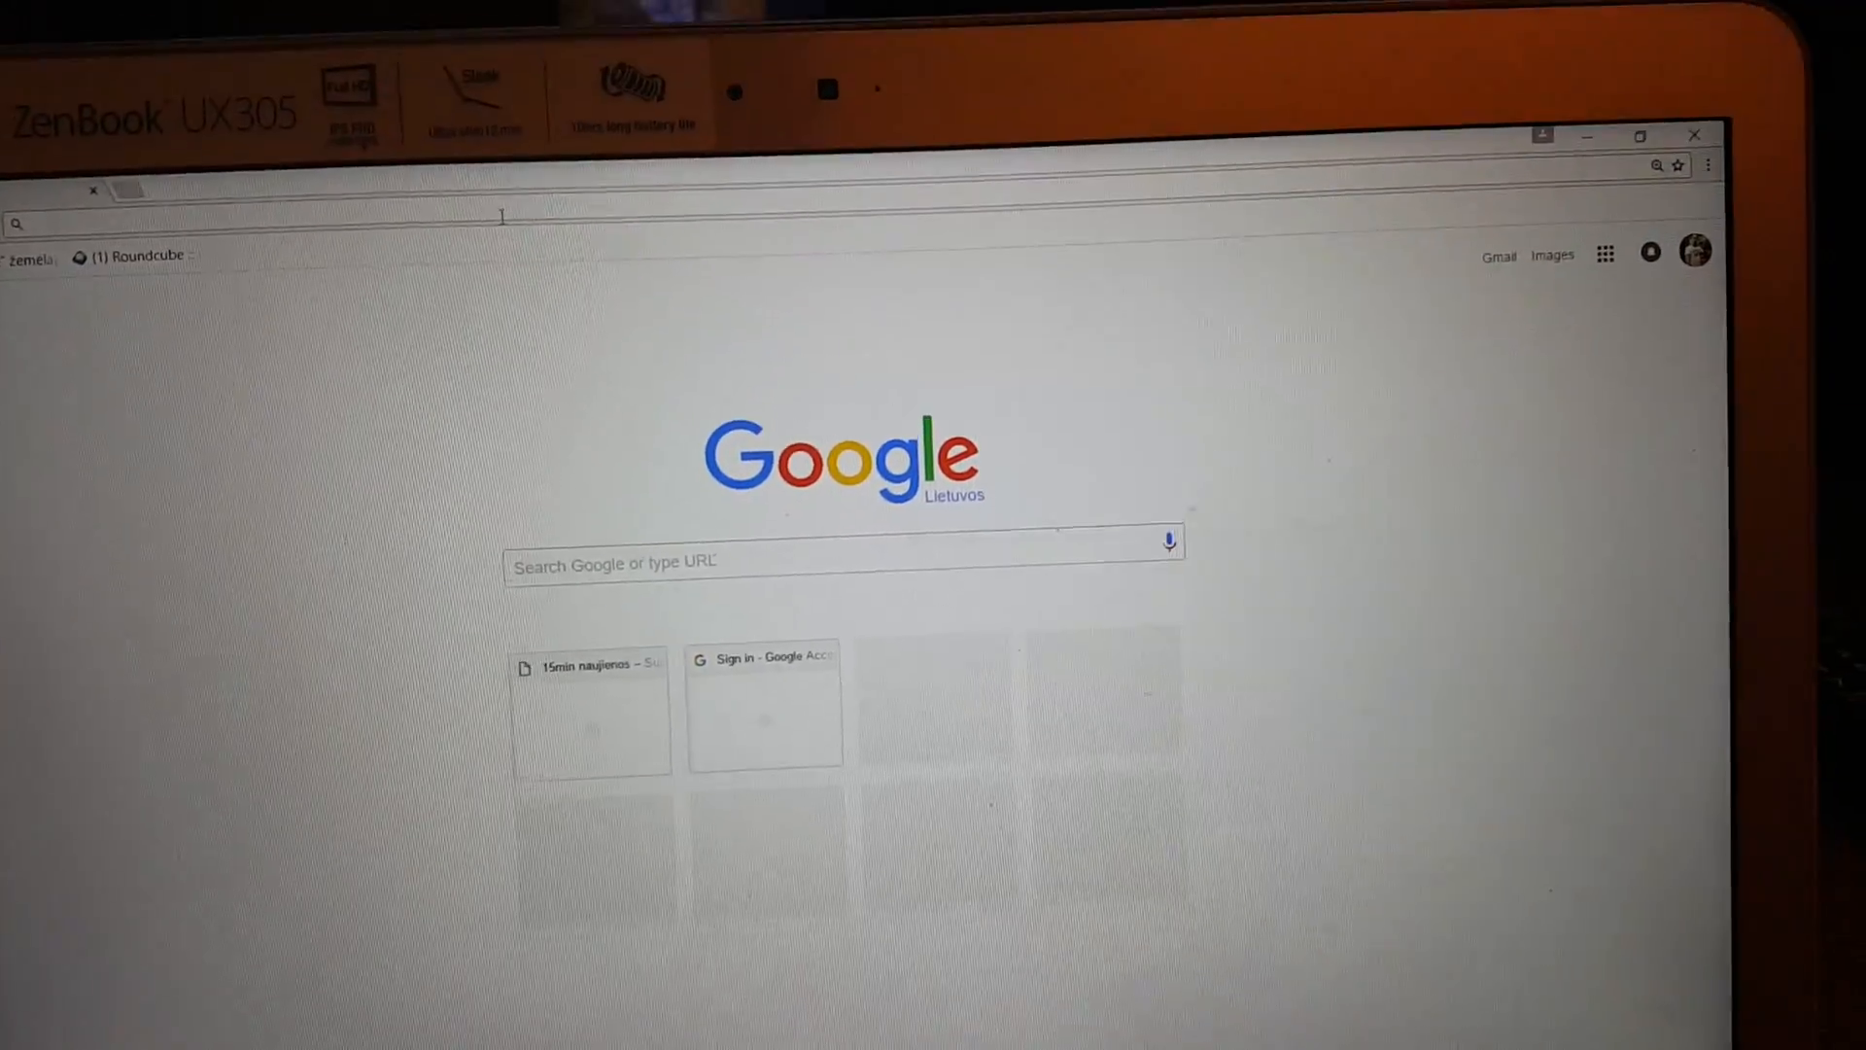
pyautogui.write('socialblade')
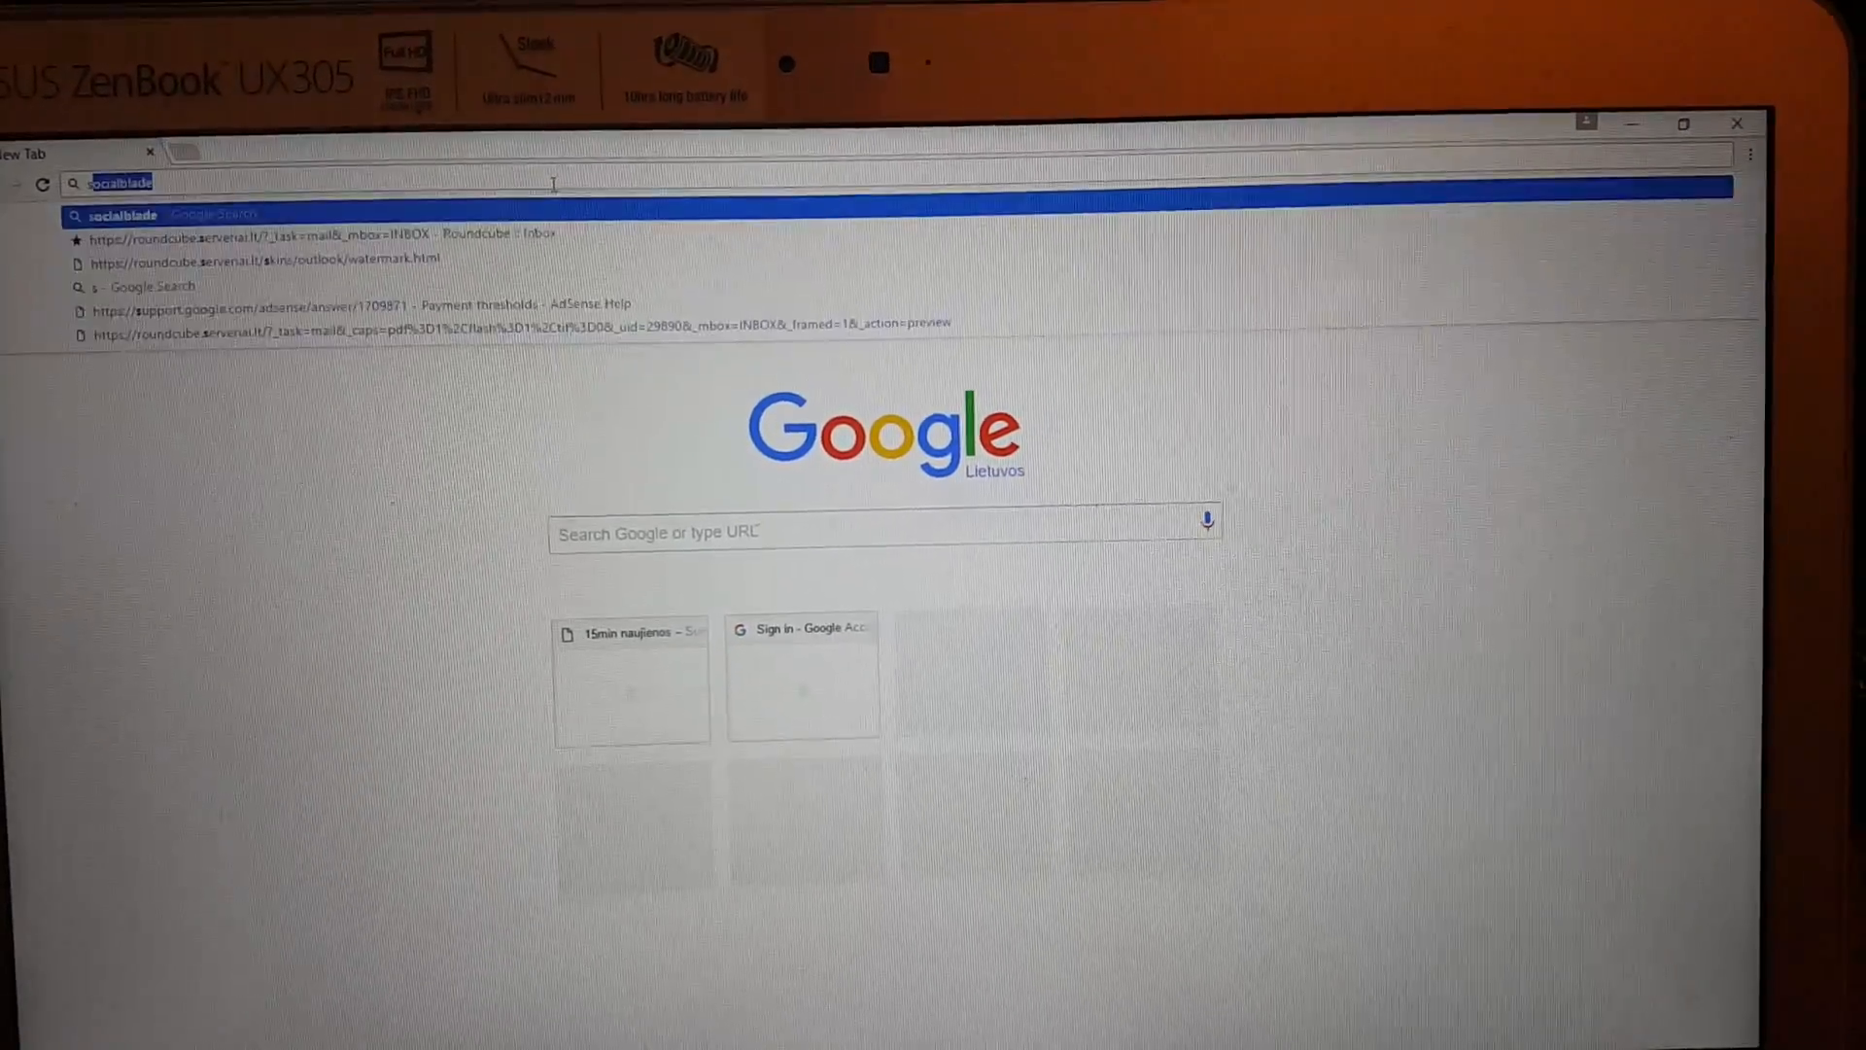
pyautogui.write('samsung')
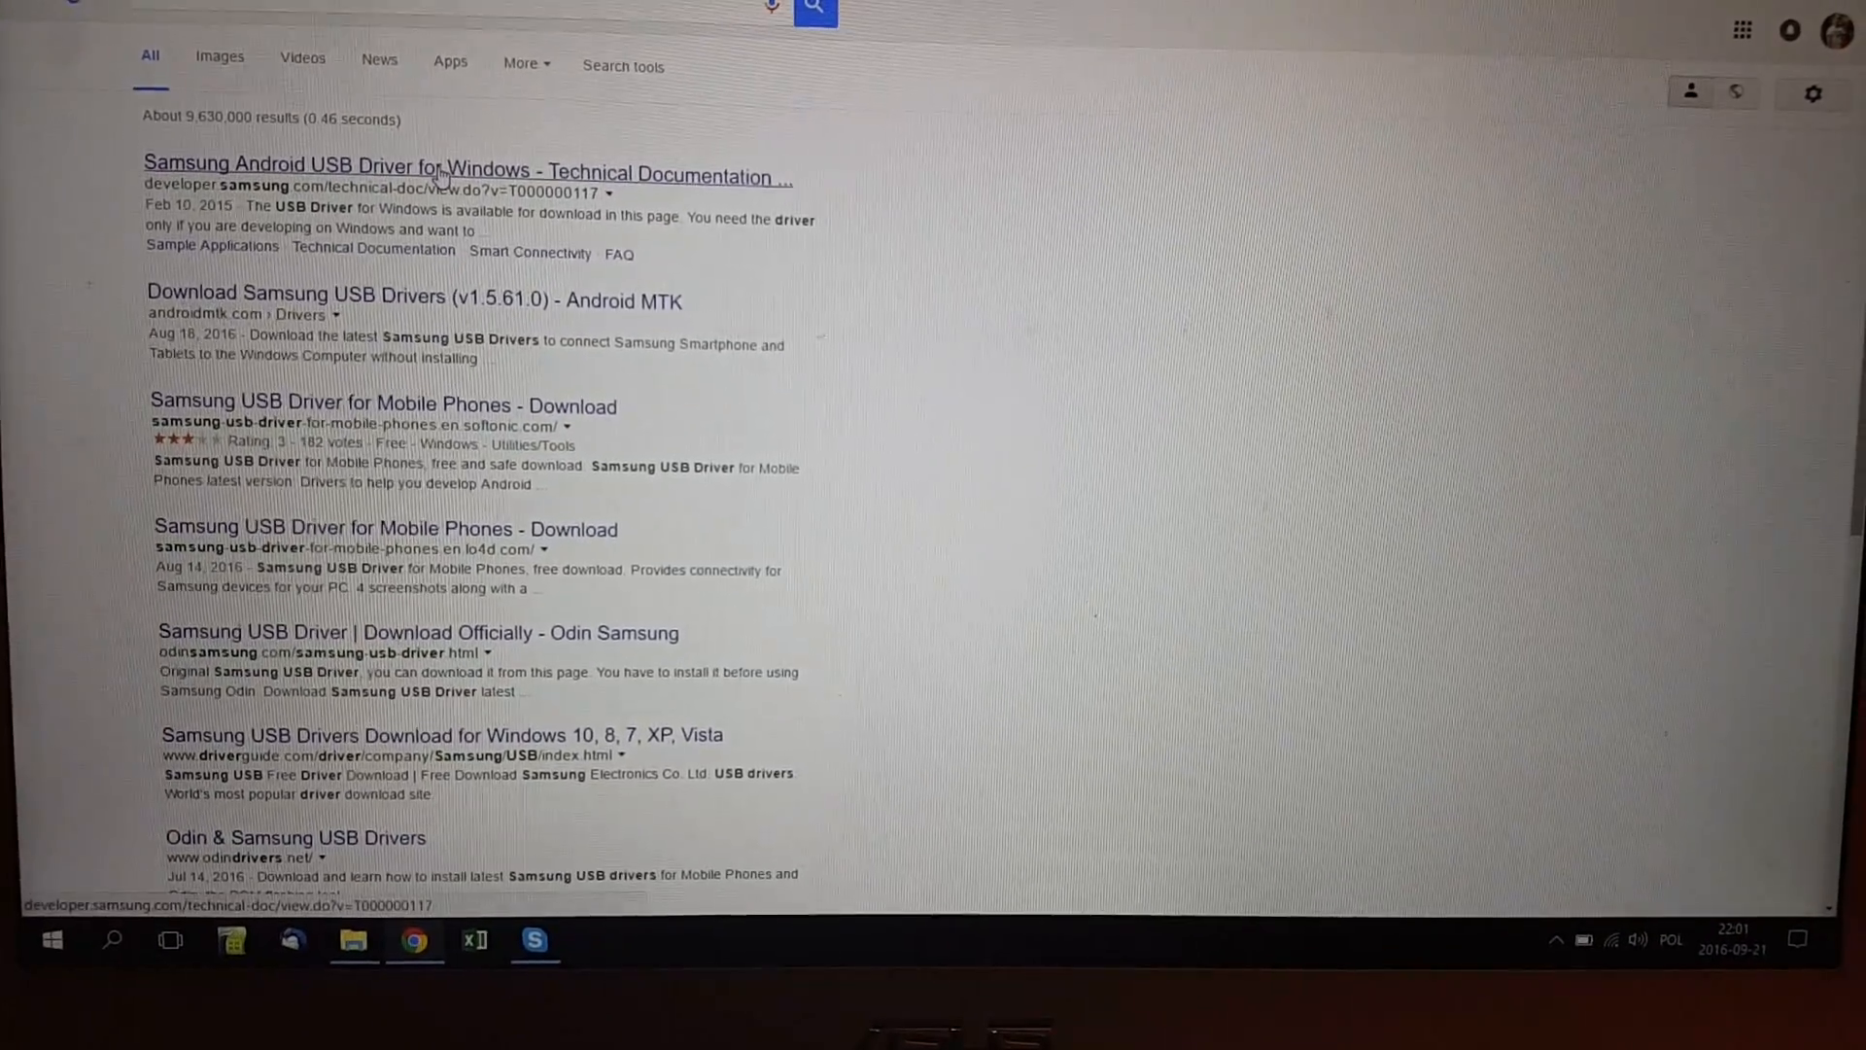
# - Open the 'Download Samsung USB Drivers (v1.5.61.0) - Android MTK' search result
pyautogui.scroll(-3)
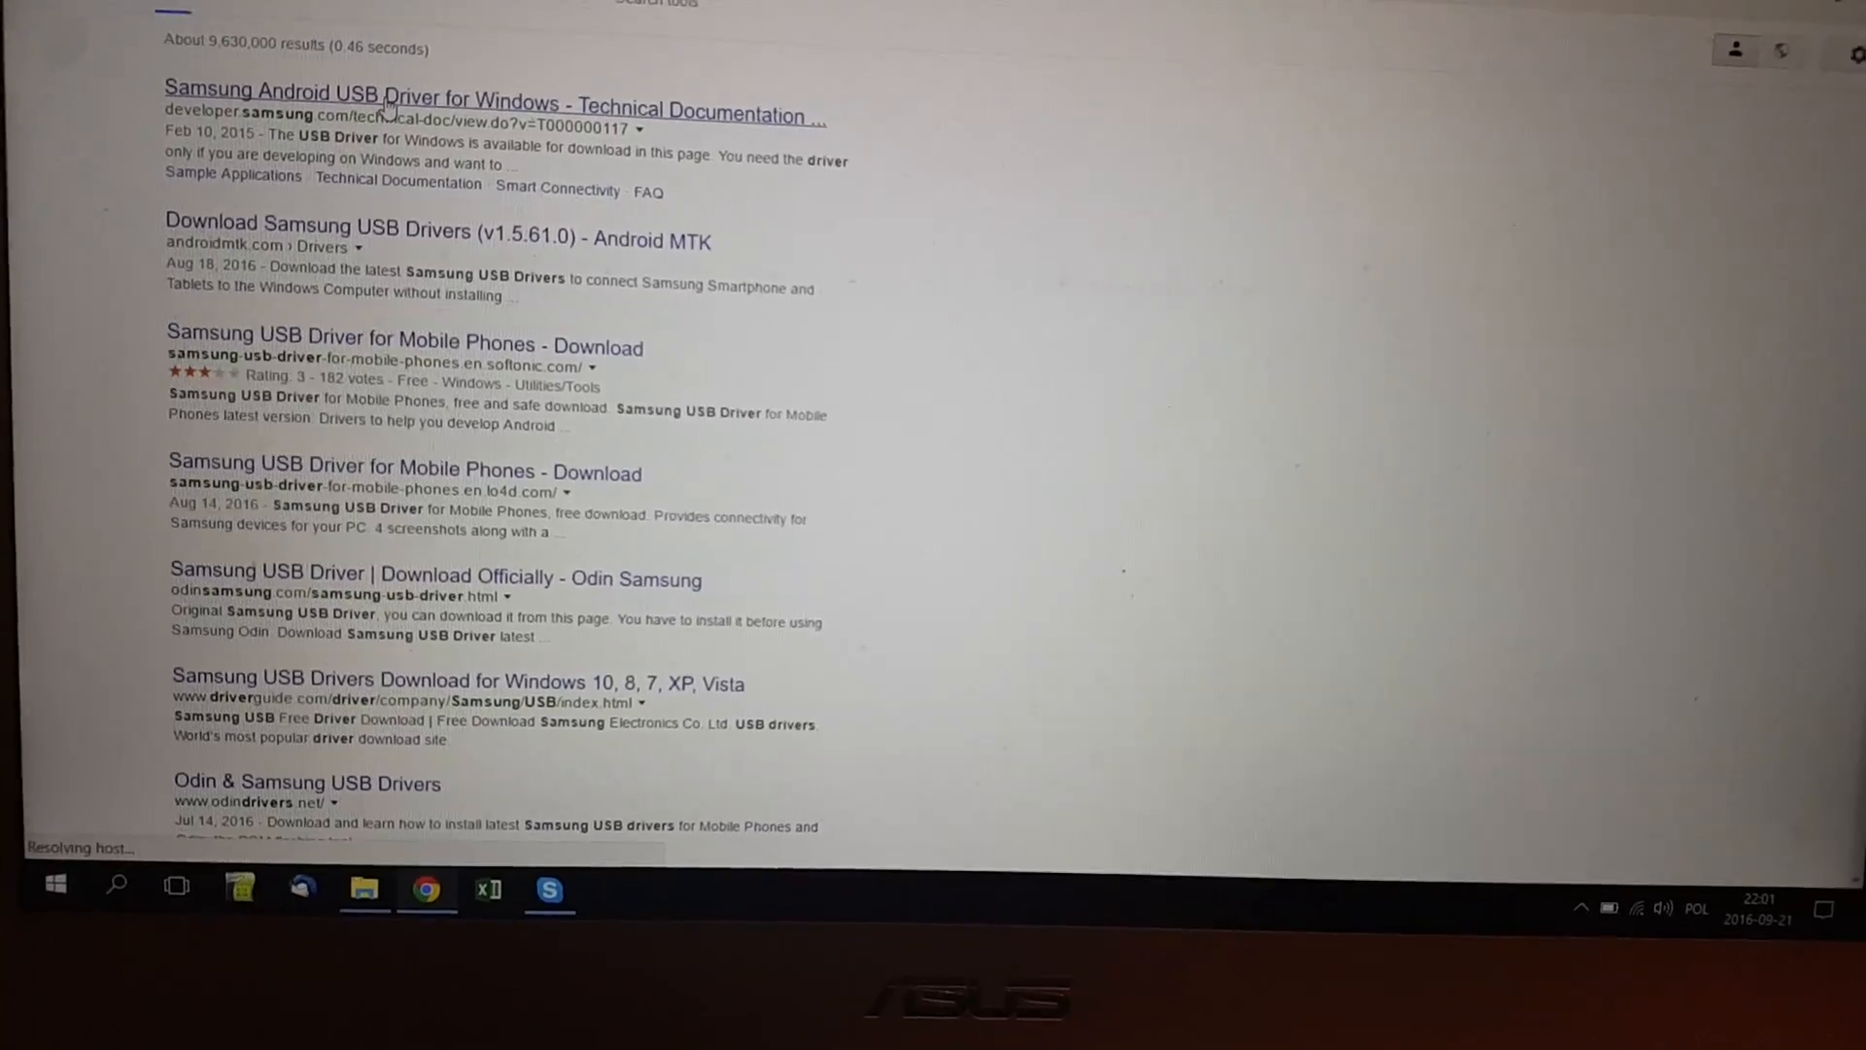
pyautogui.click(488, 99)
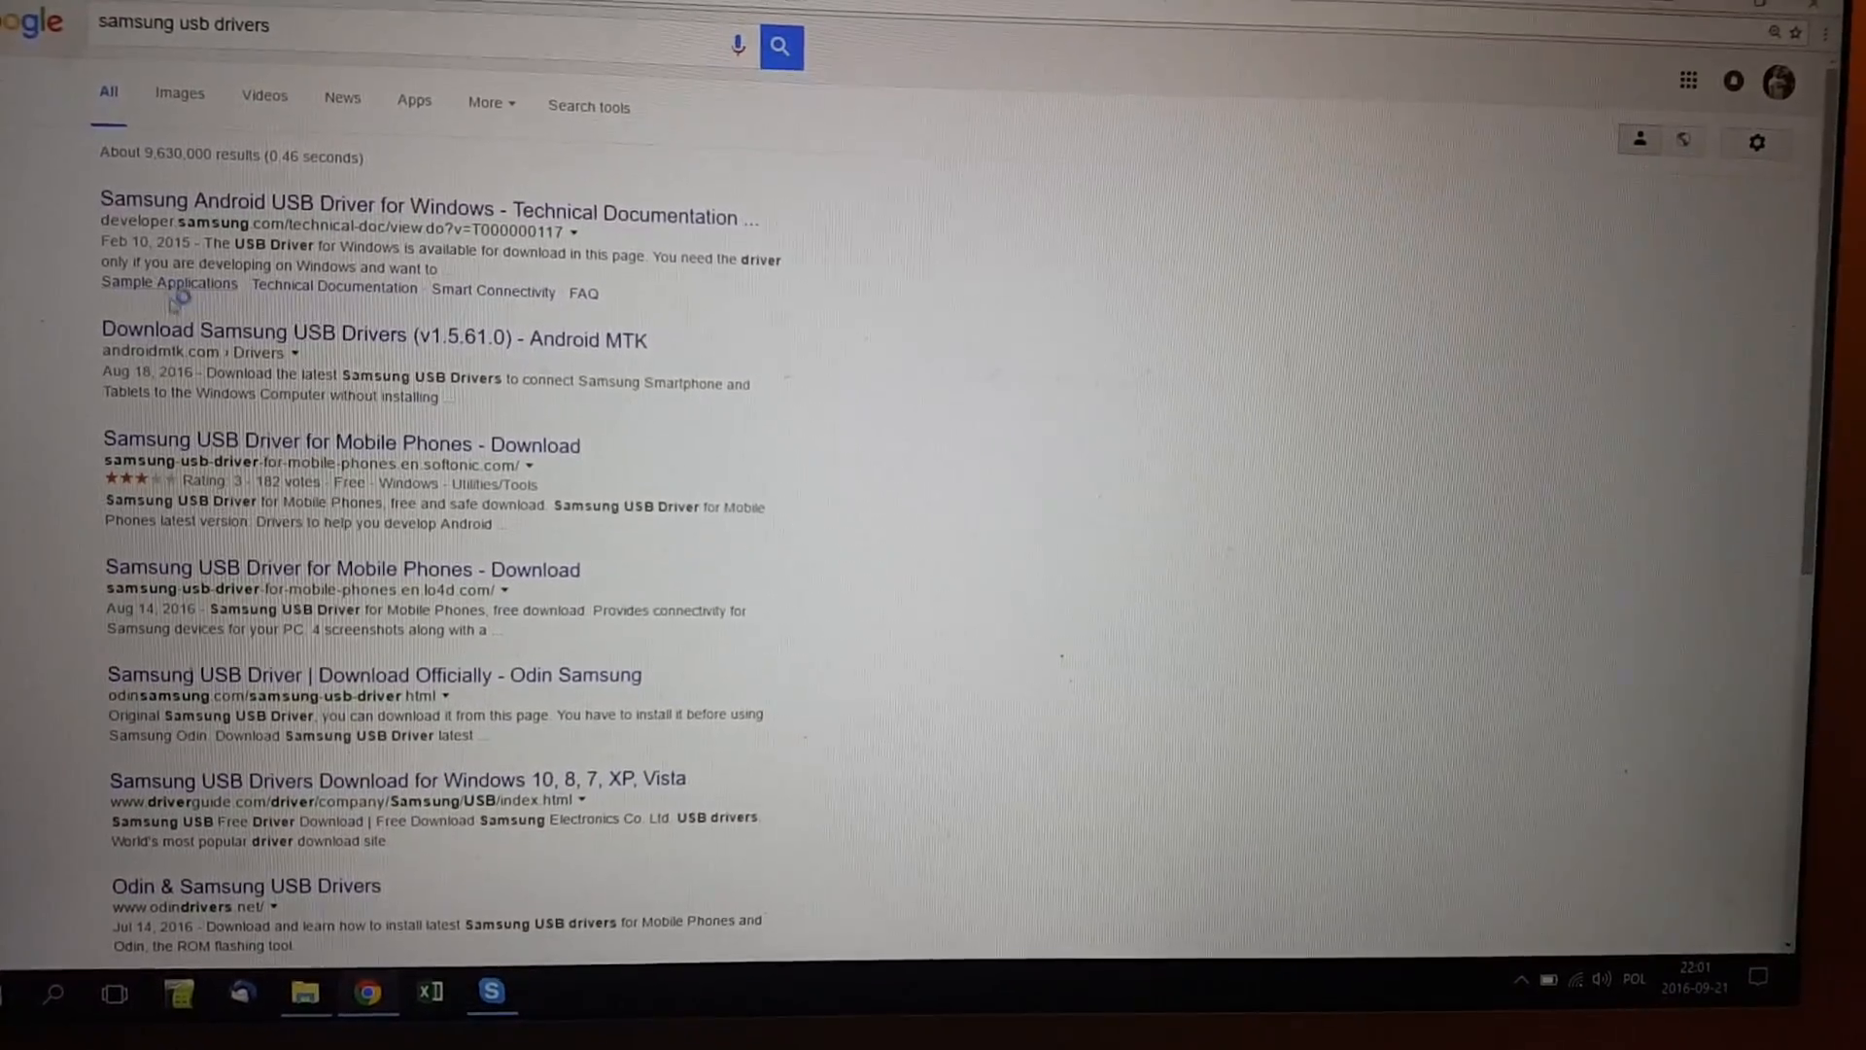
pyautogui.click(373, 331)
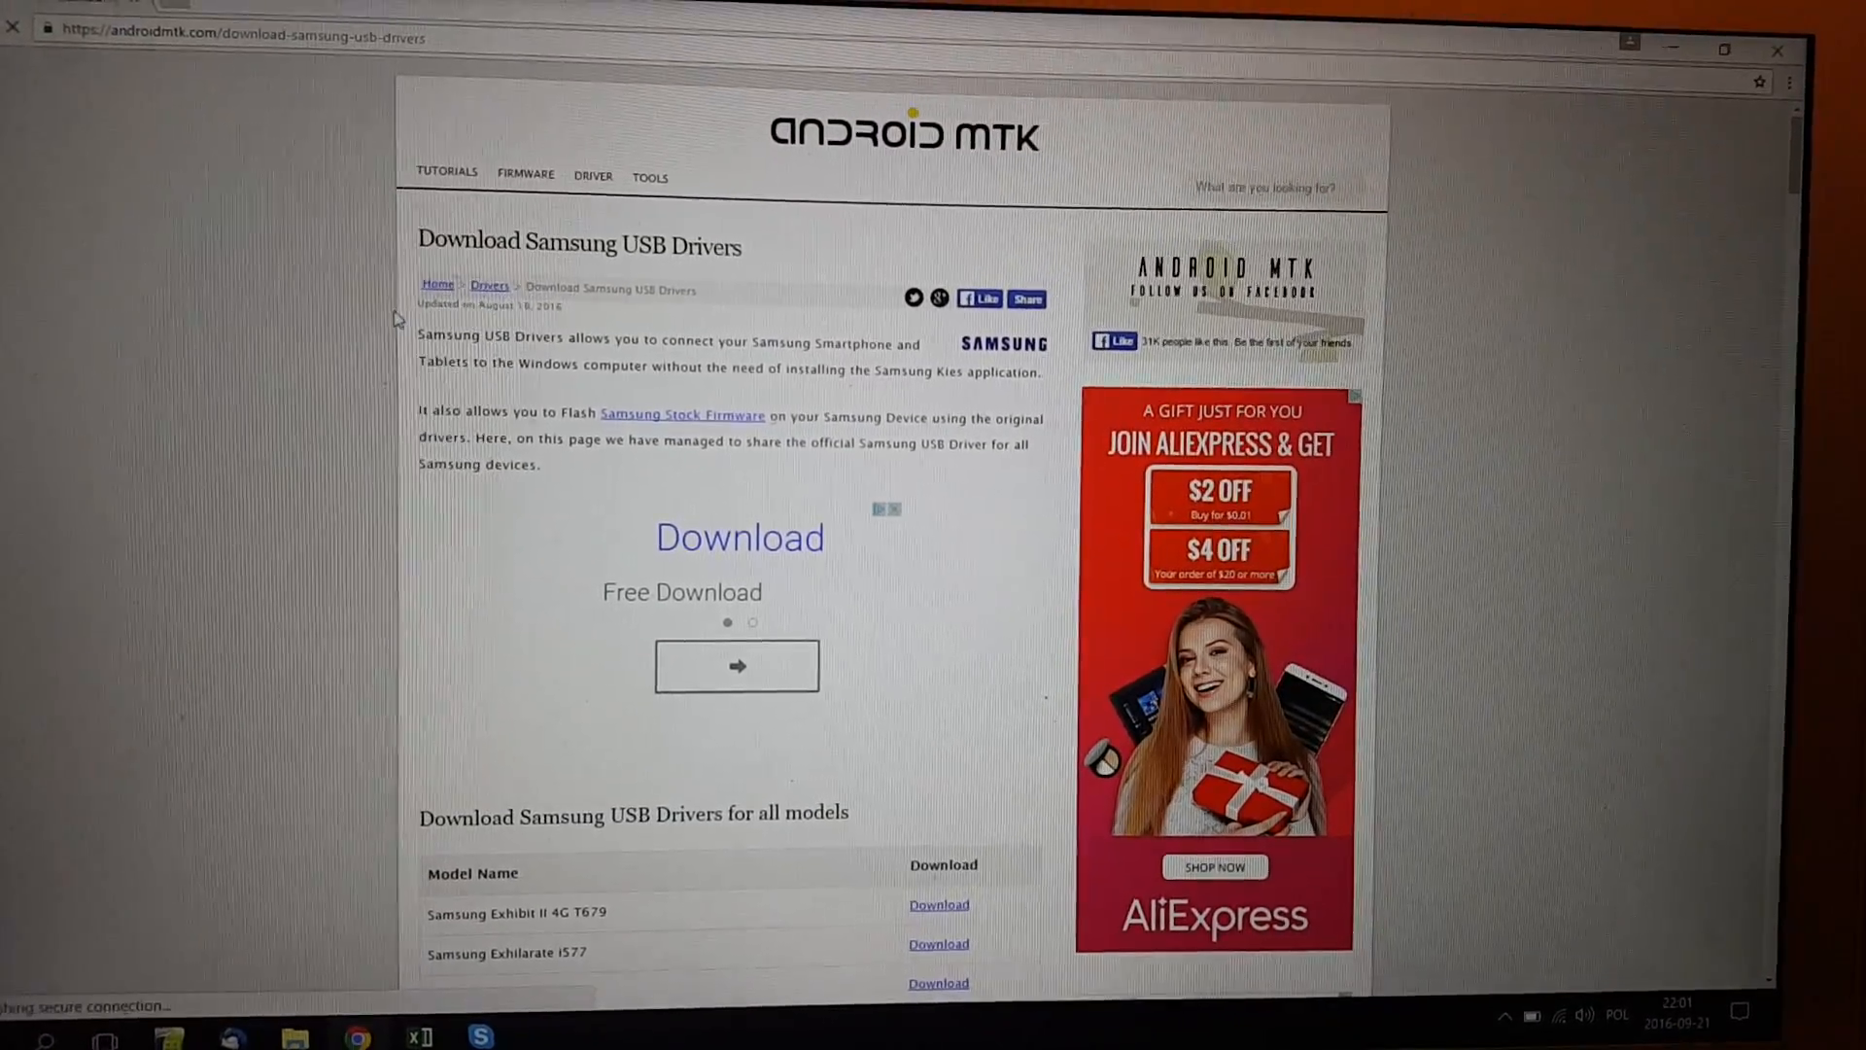
# - Scroll through Android MTK's Samsung USB driver table to reach the v1.5.61.0 download
pyautogui.scroll(-3)
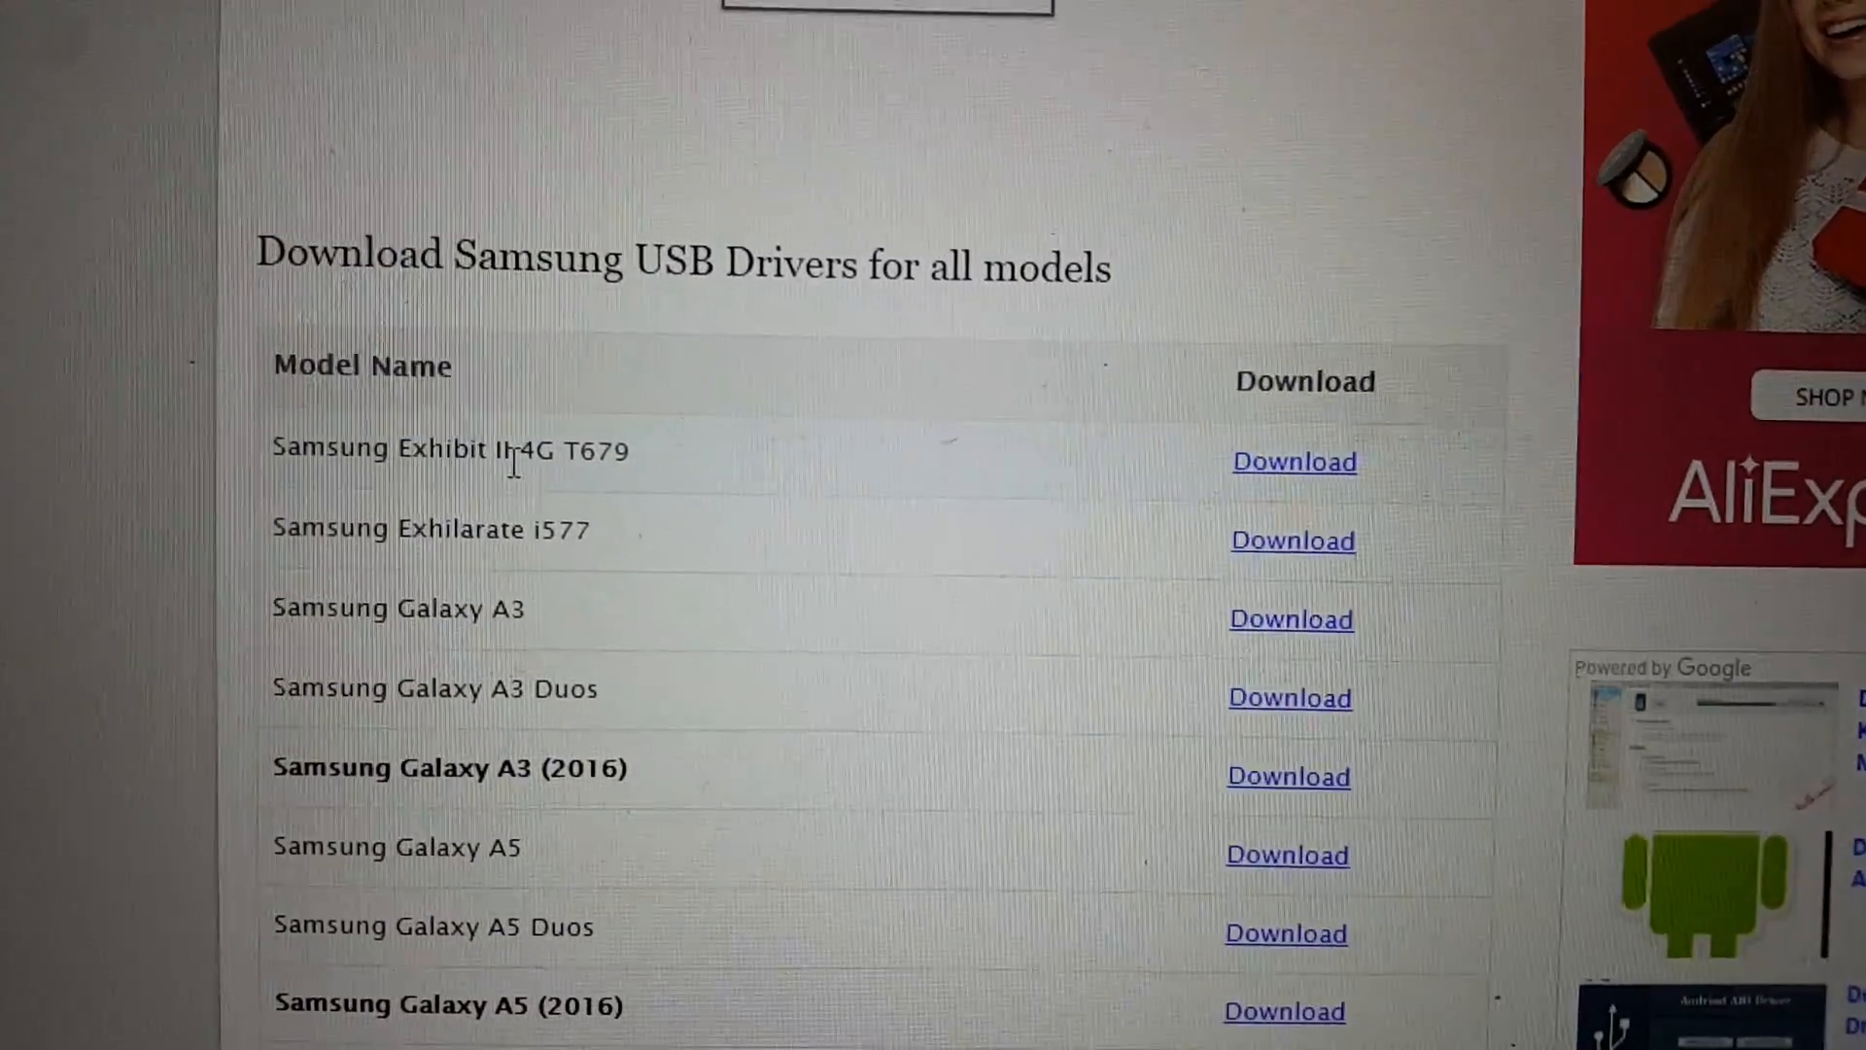
pyautogui.scroll(-3)
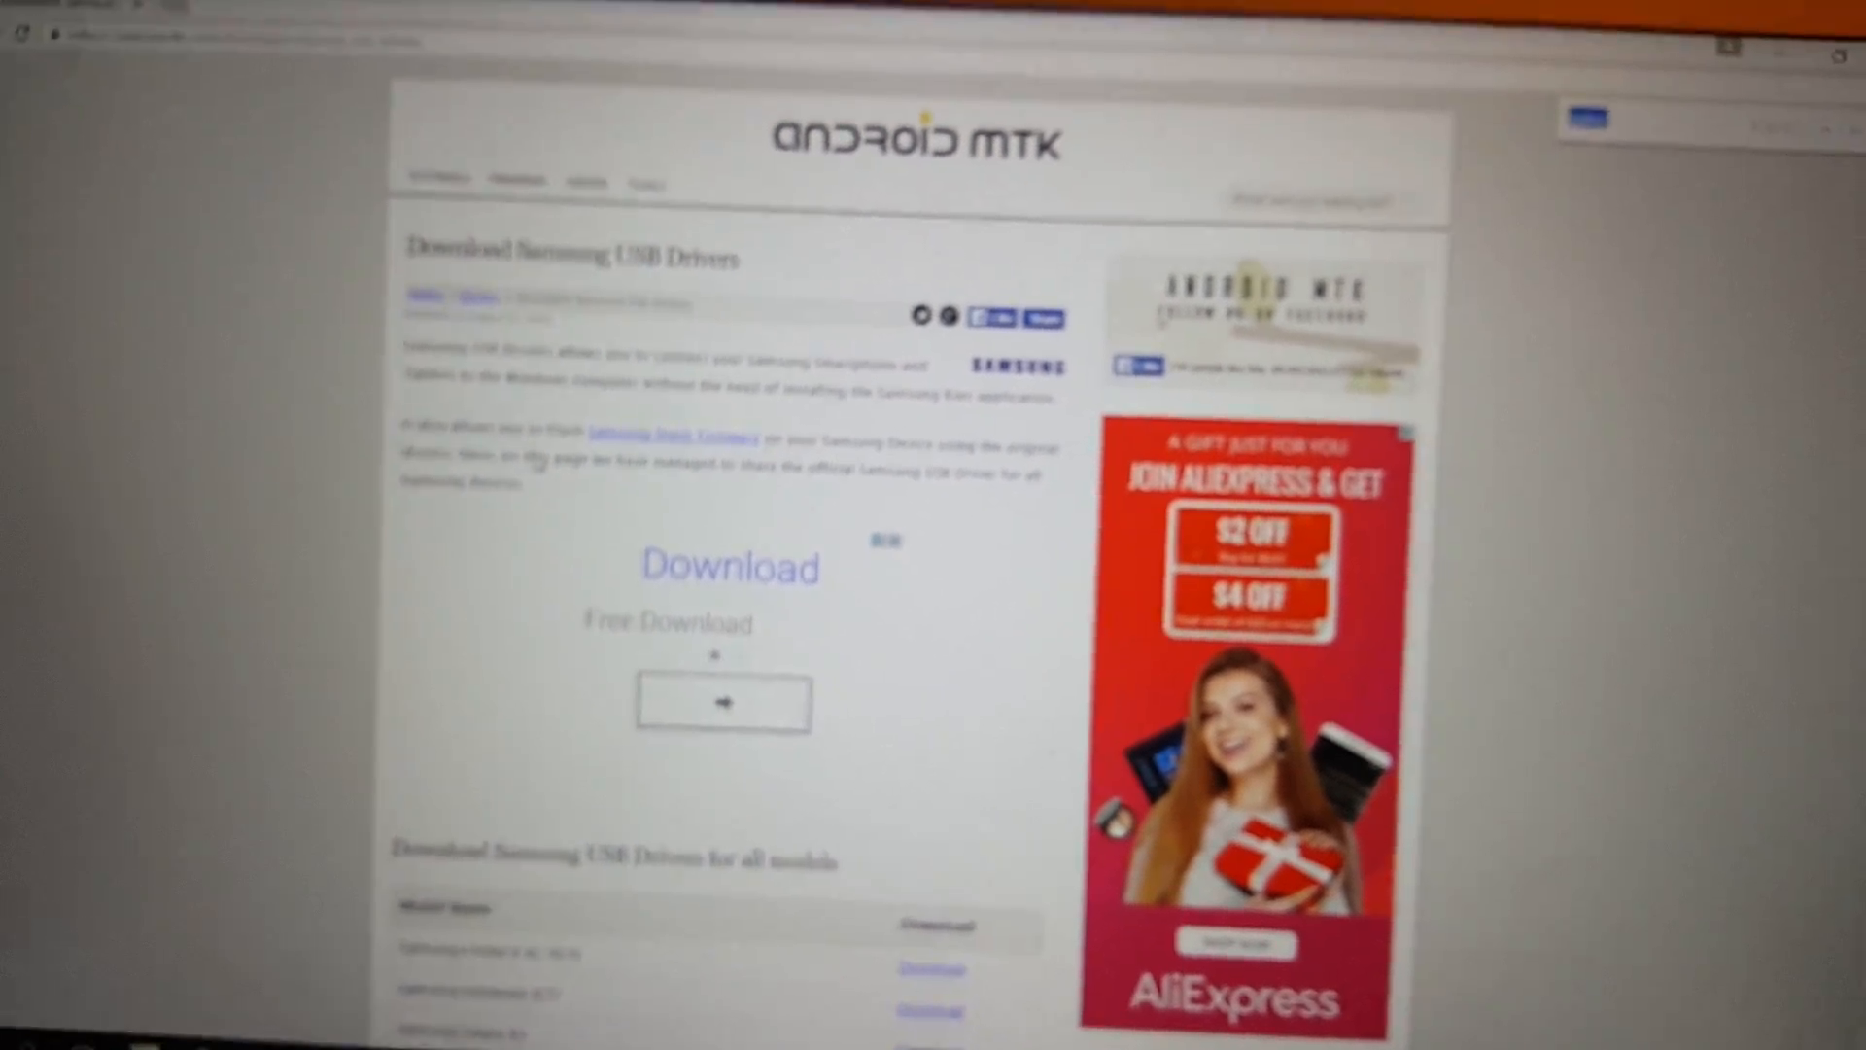
pyautogui.scroll(-3)
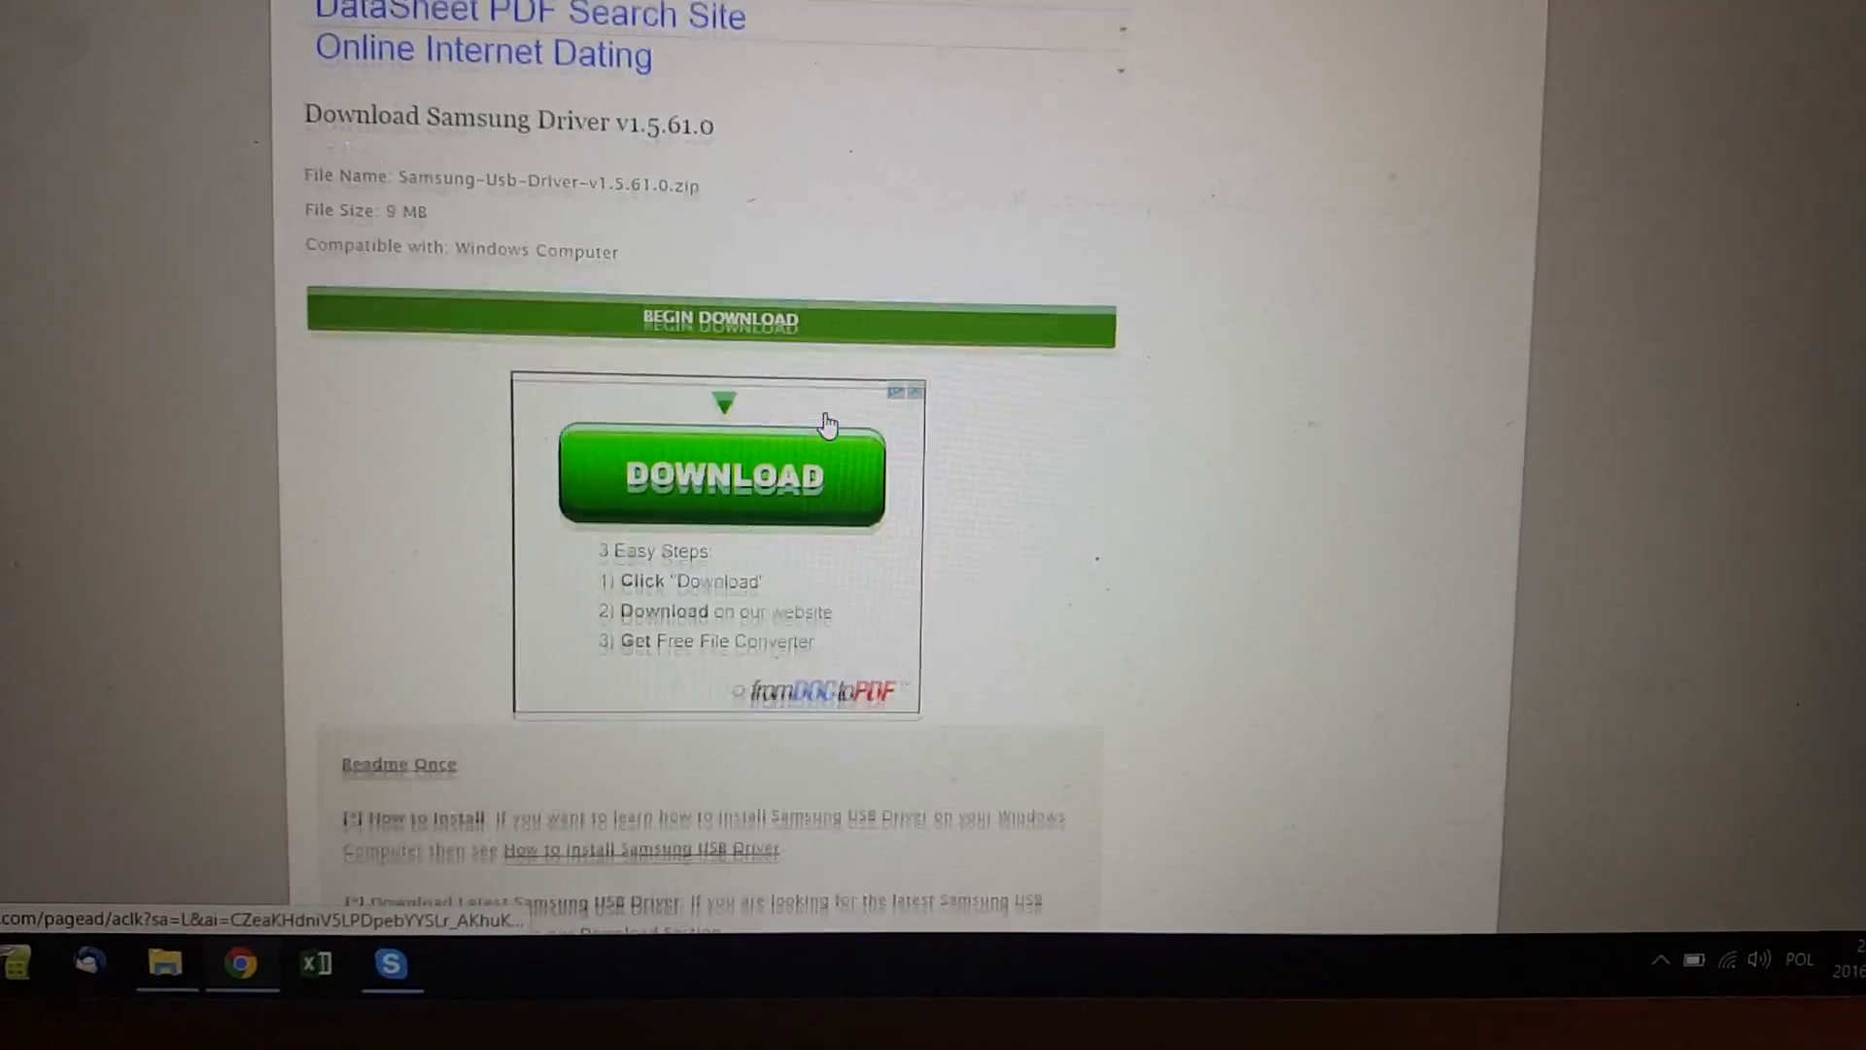
# - Download the 9 MB Samsung-Usb-Driver-v1.5.61.0.zip using BEGIN DOWNLOAD
pyautogui.scroll(-3)
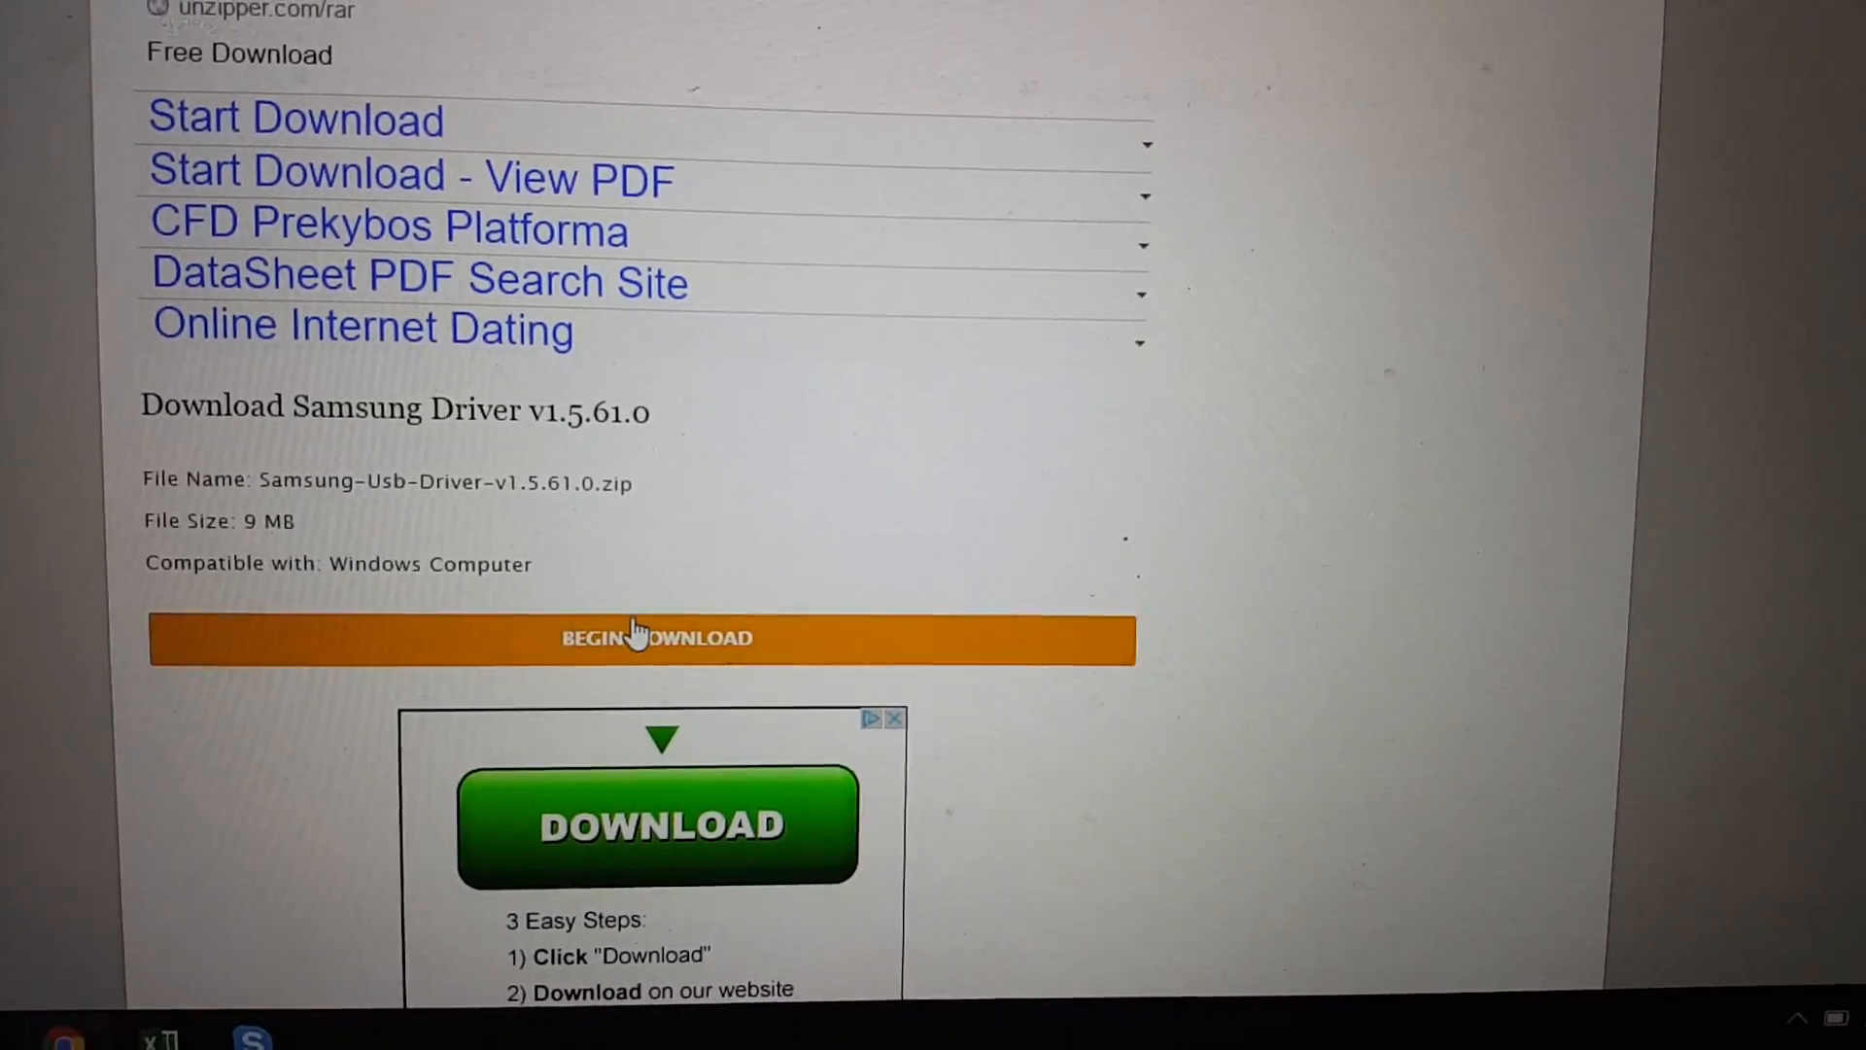
pyautogui.click(653, 639)
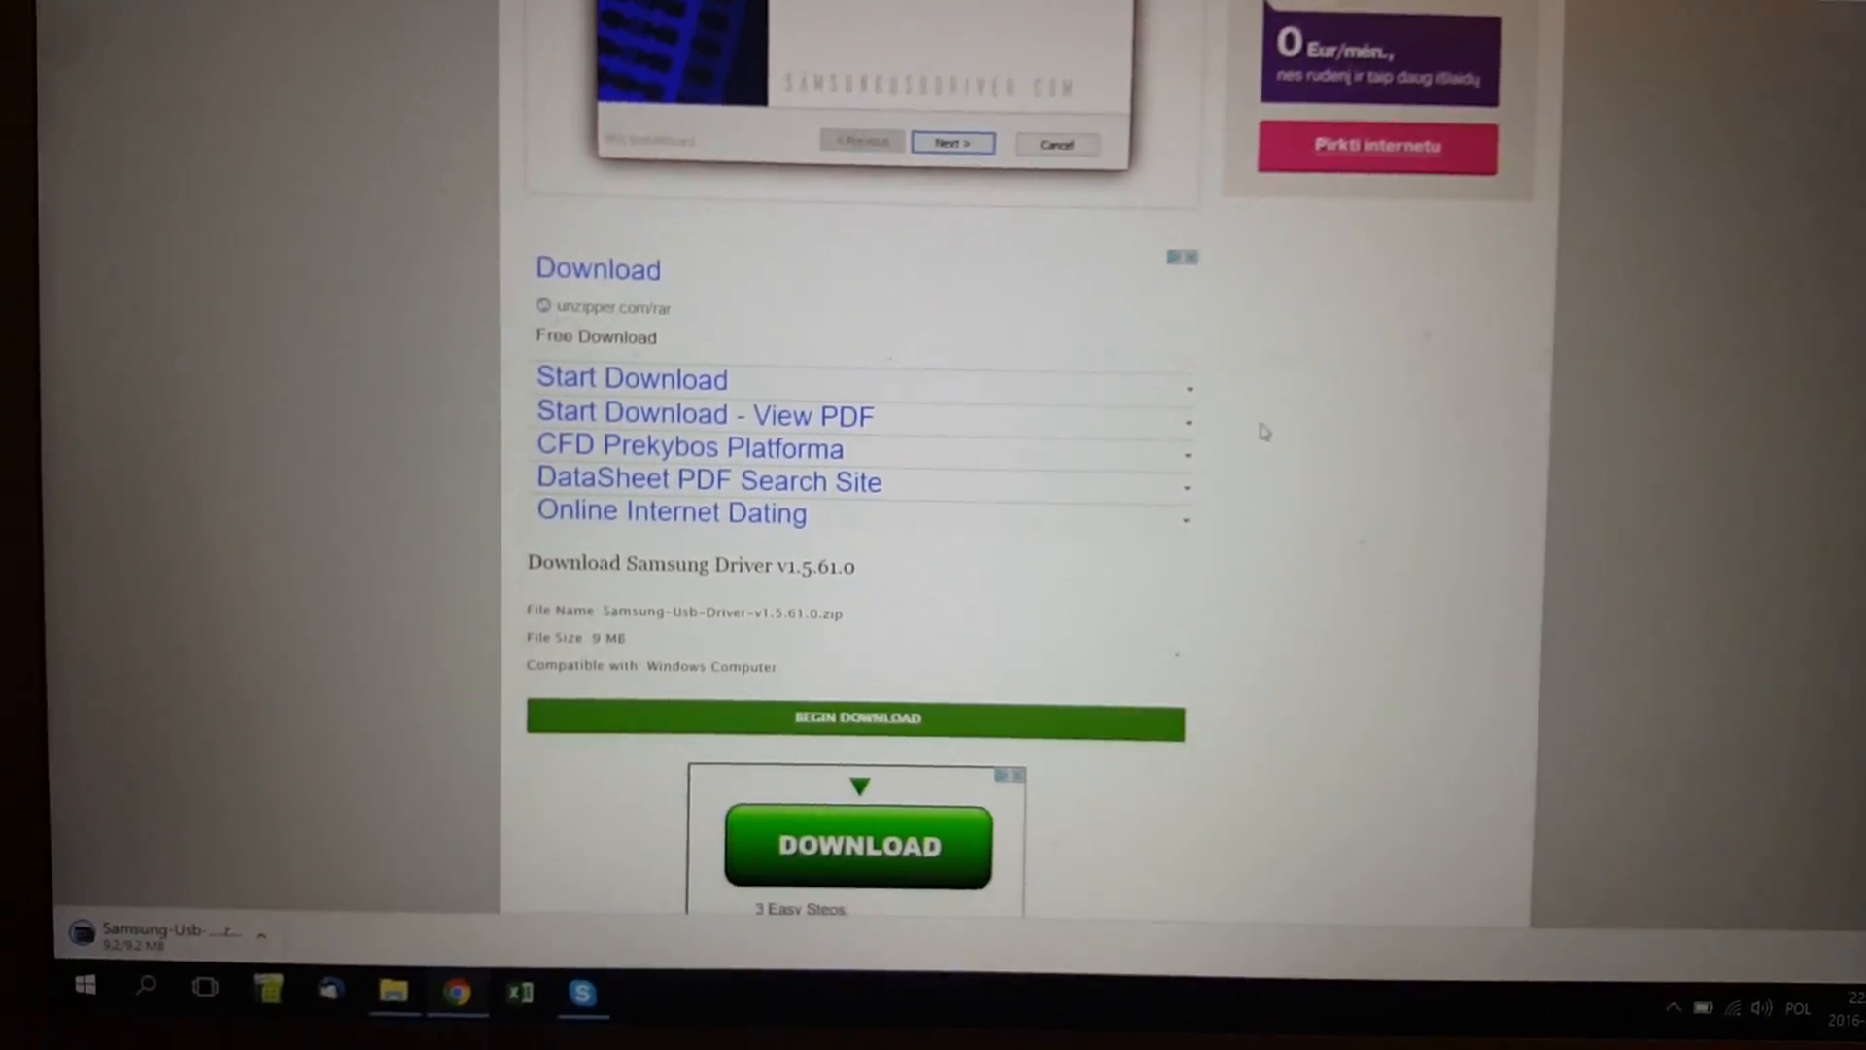
pyautogui.scroll(-3)
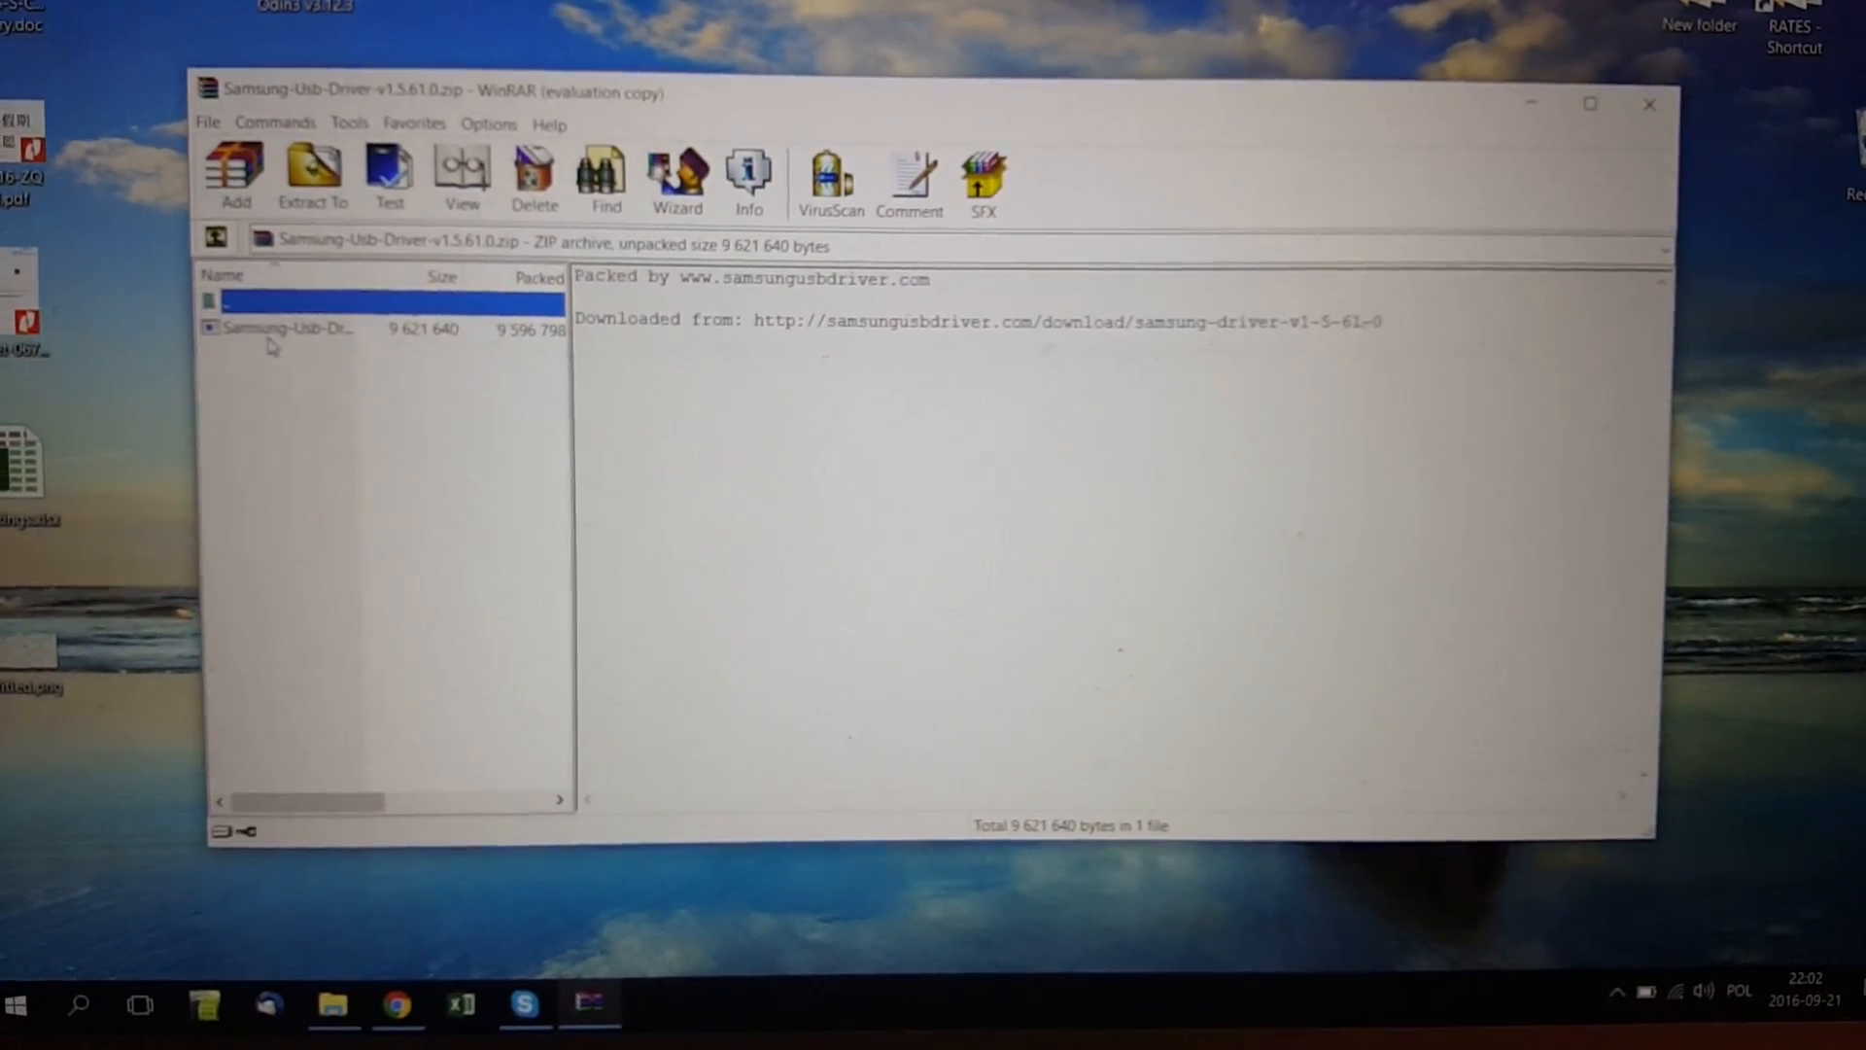
# - Run the Samsung-Usb-Driver installer from the WinRAR archive and approve the UAC prompt
pyautogui.click(312, 176)
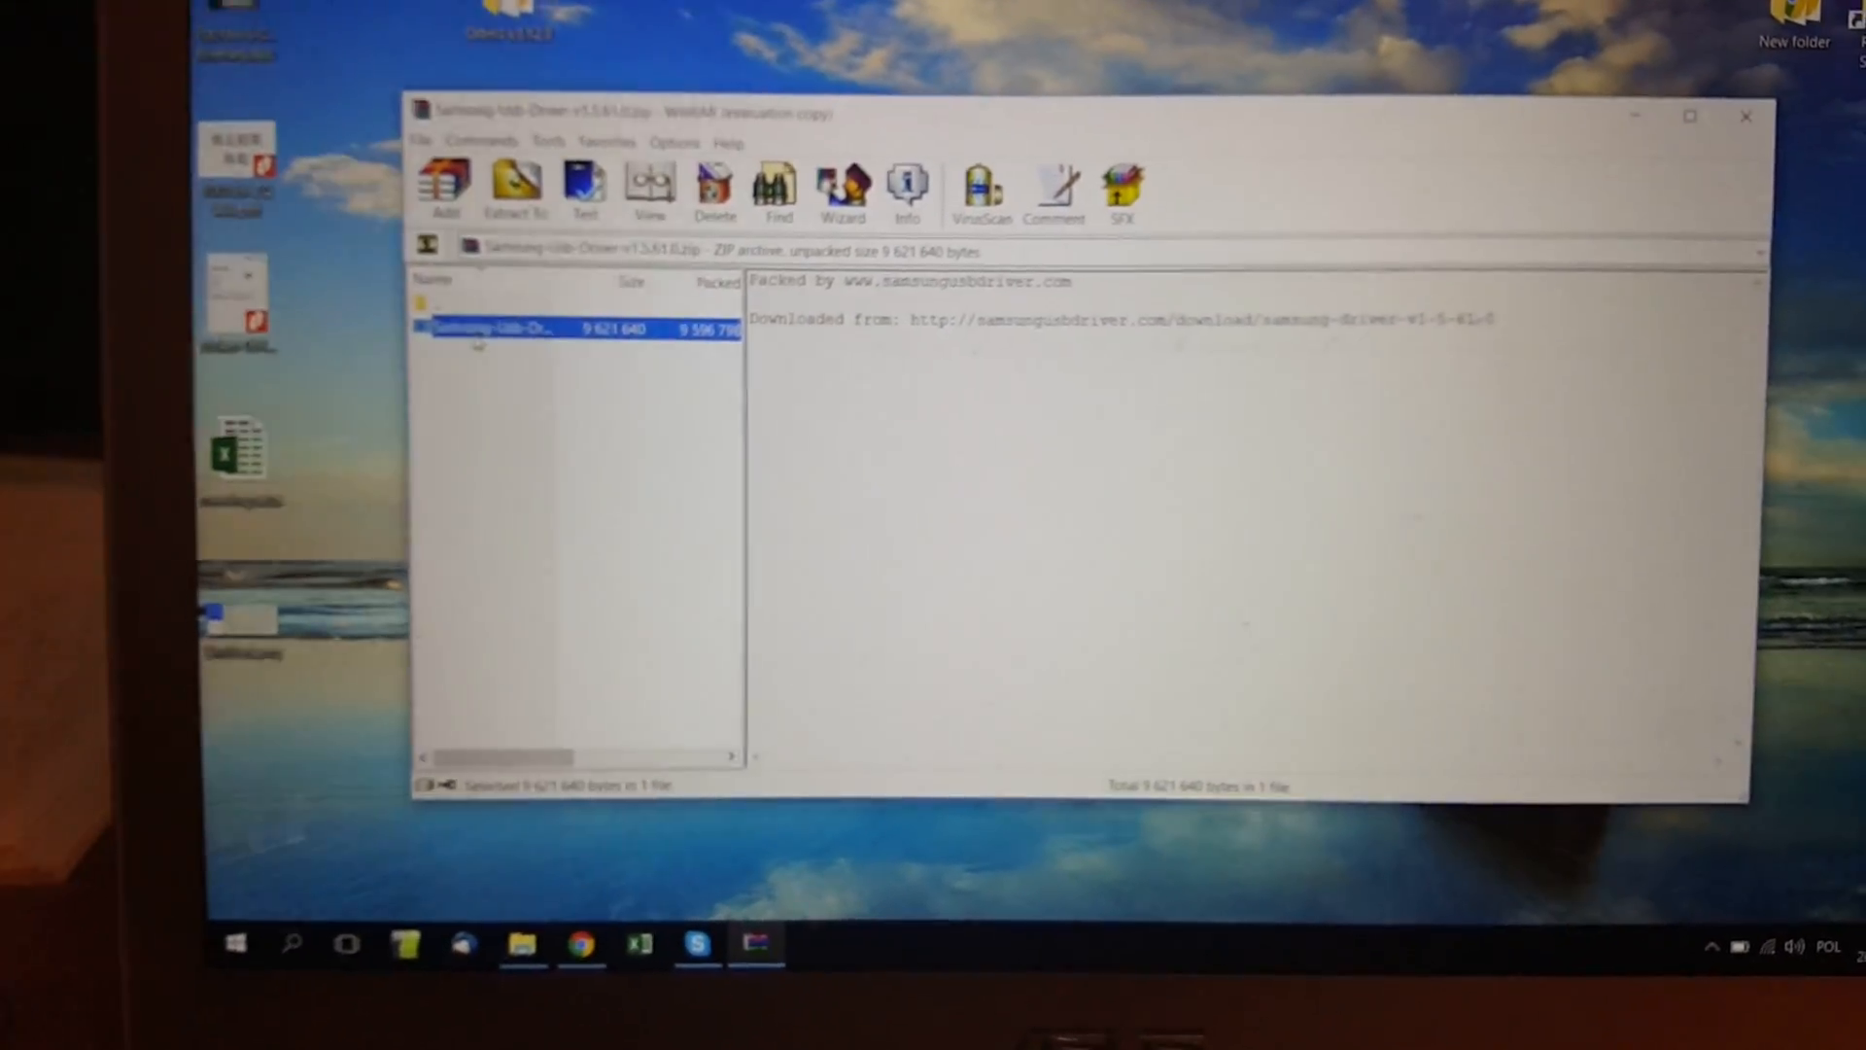
pyautogui.doubleClick(493, 329)
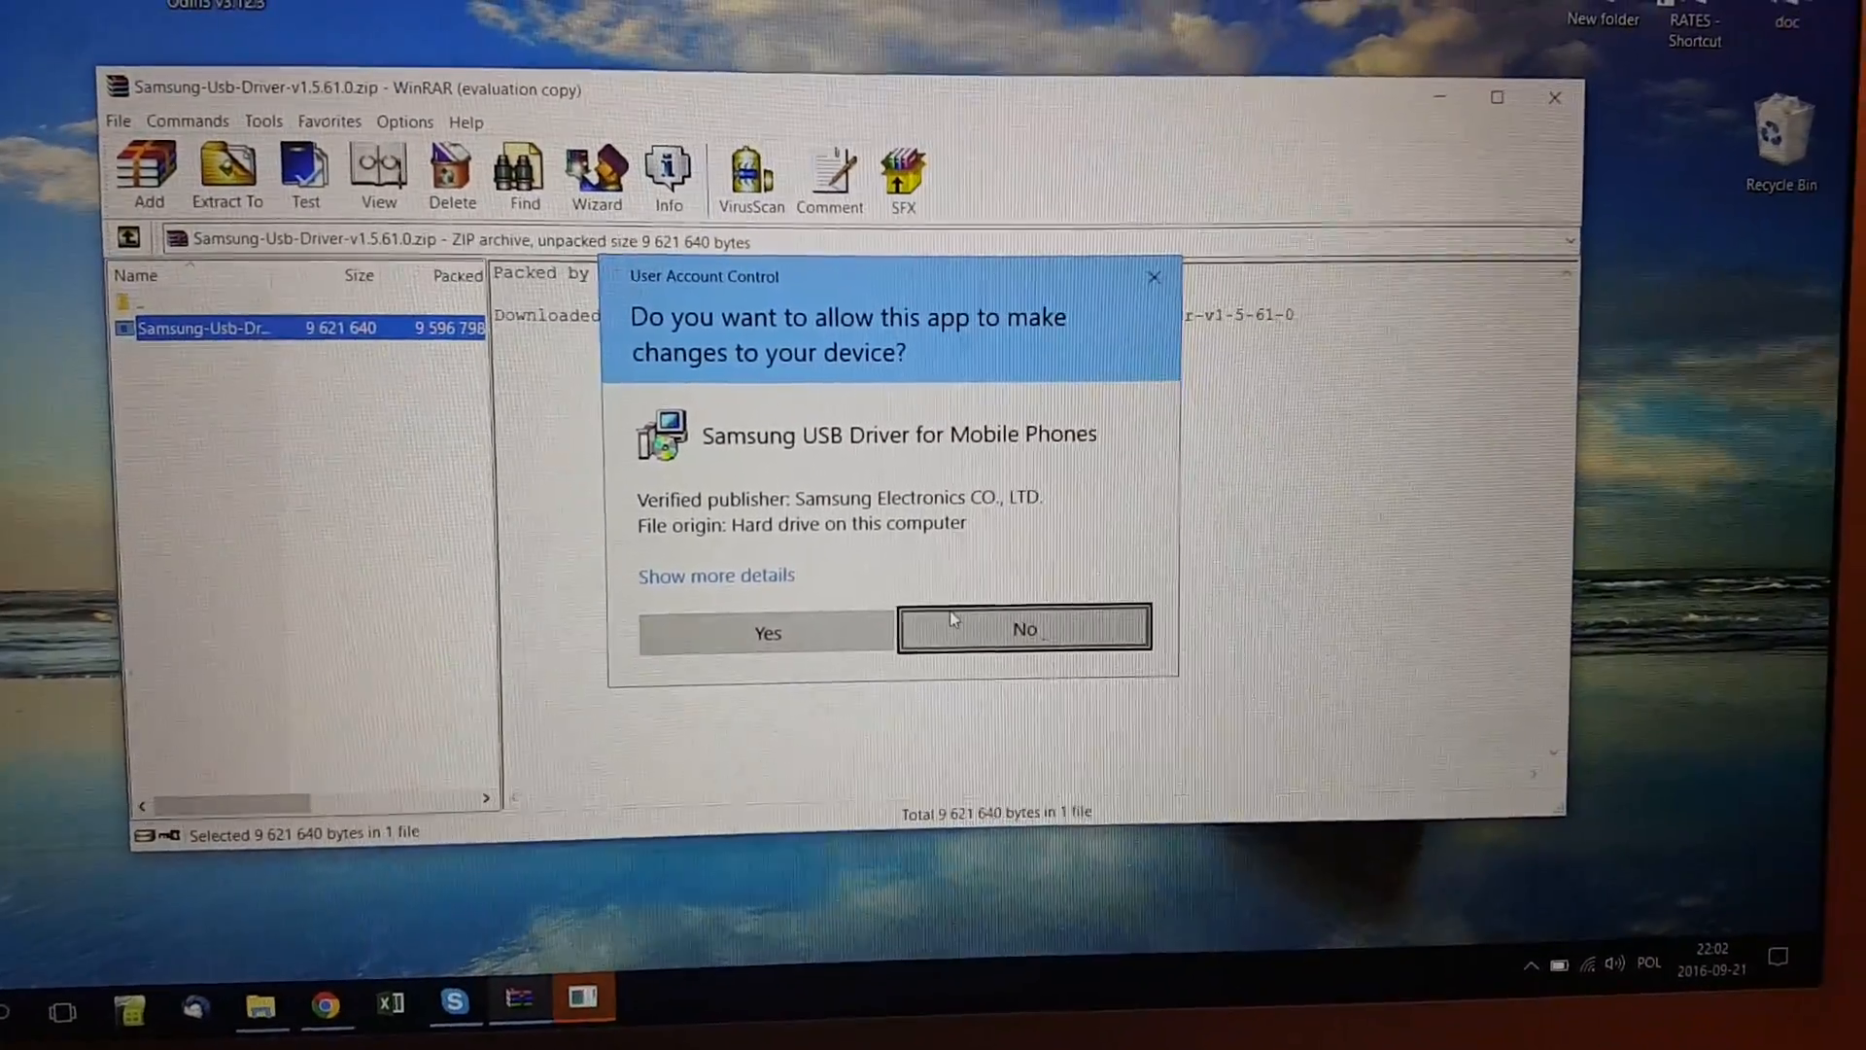
pyautogui.click(1024, 629)
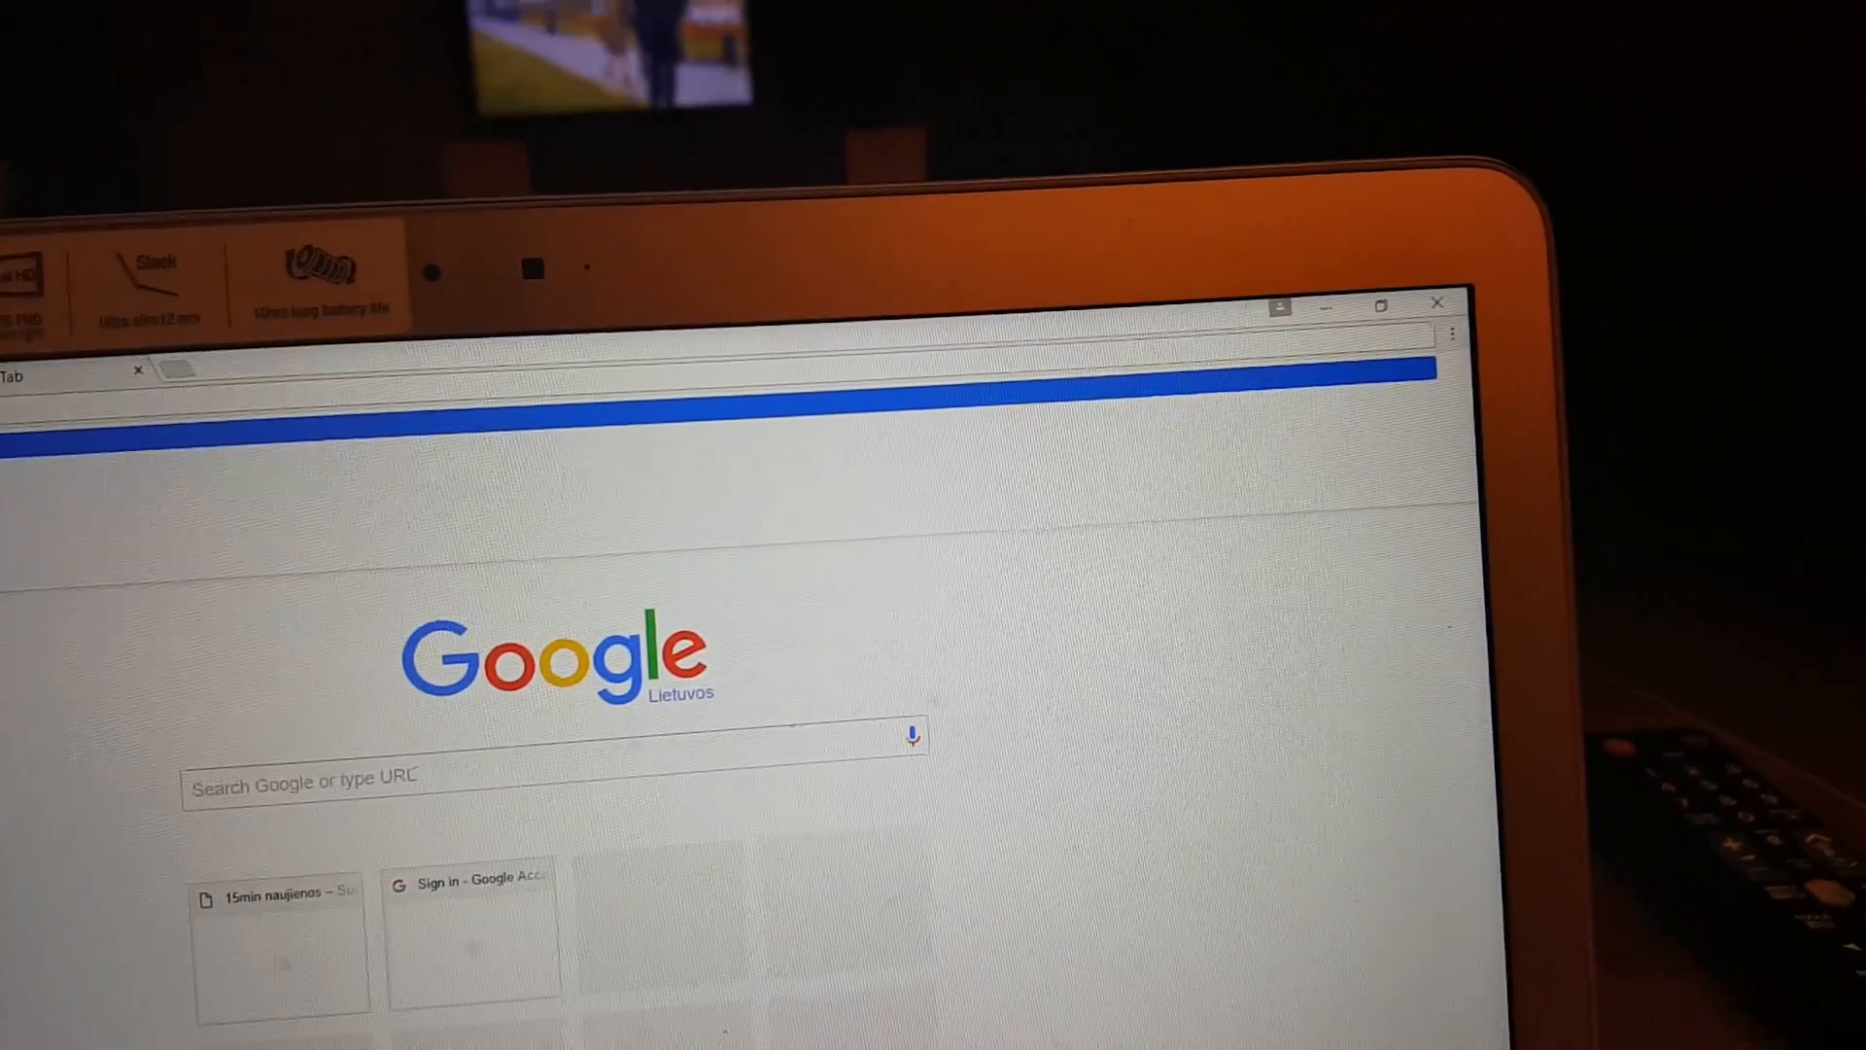
# - Search SamMobile's firmware finder for GALAXY S6 EDGE (SM-G925F)
pyautogui.write('sammobile')
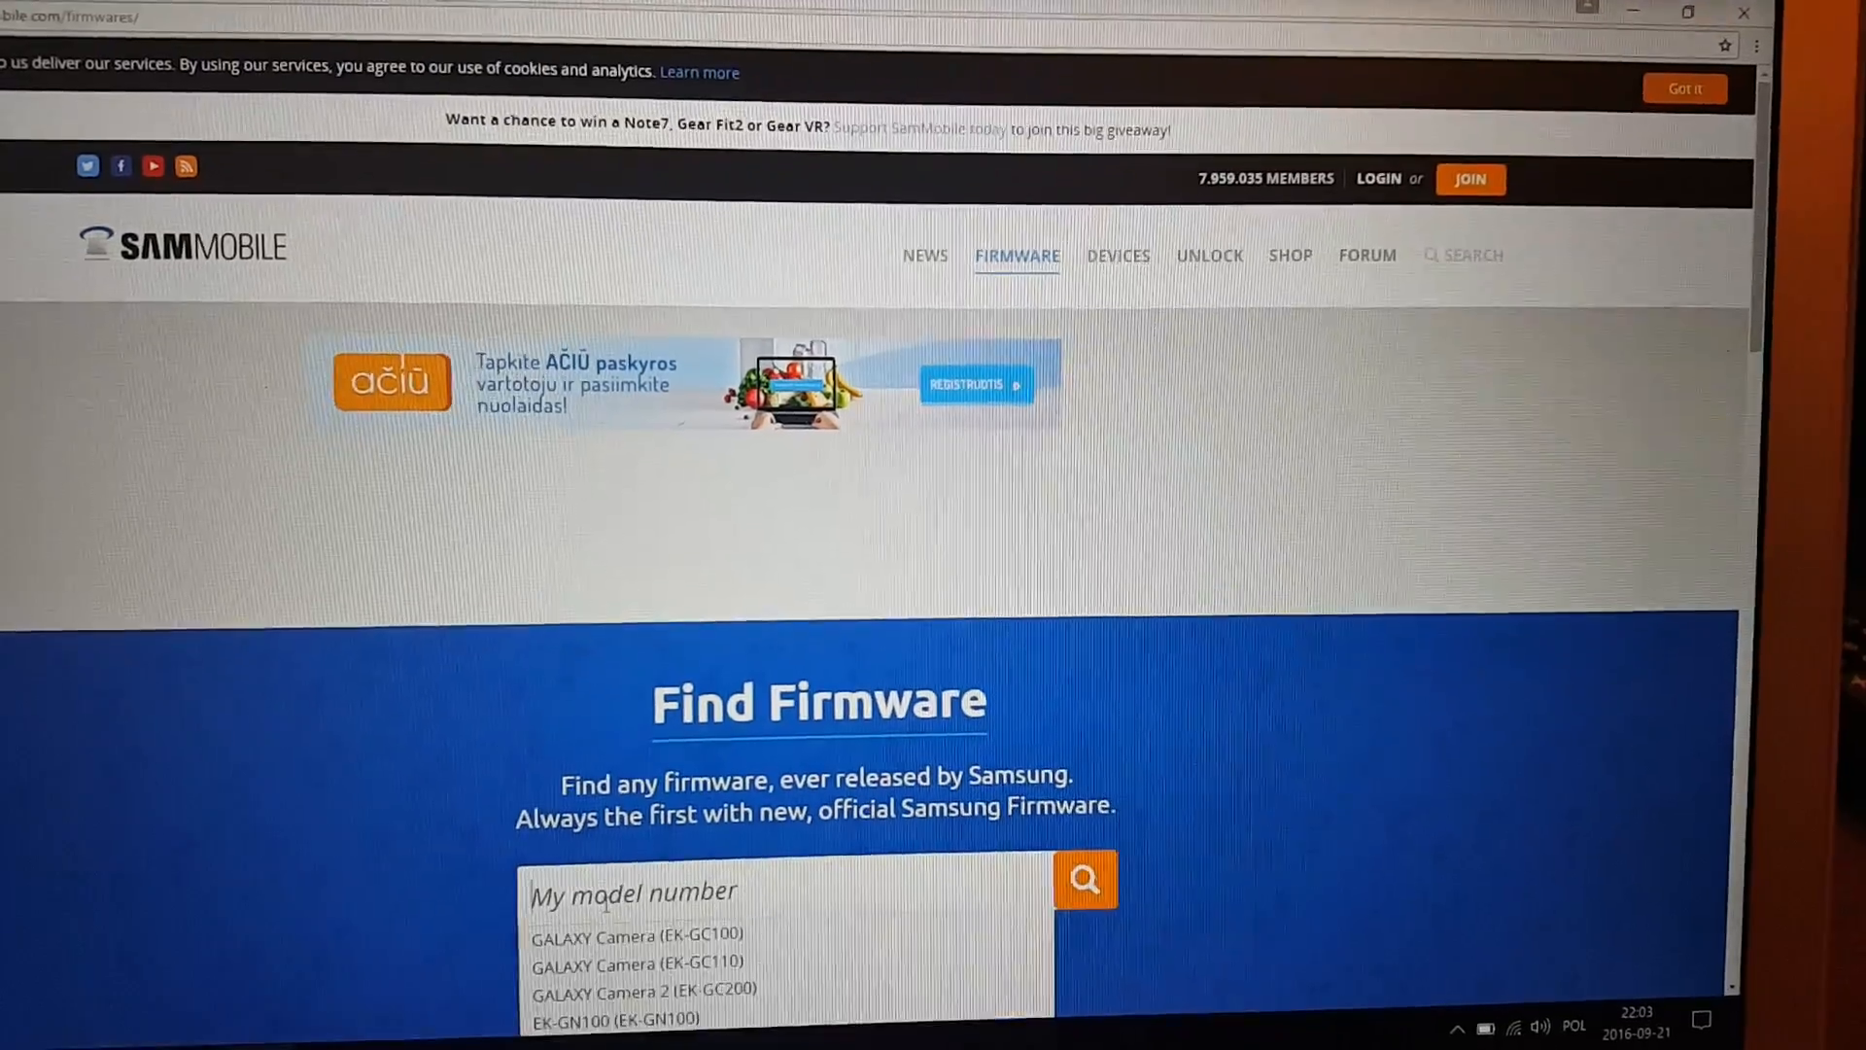
pyautogui.write('S6 EDGE')
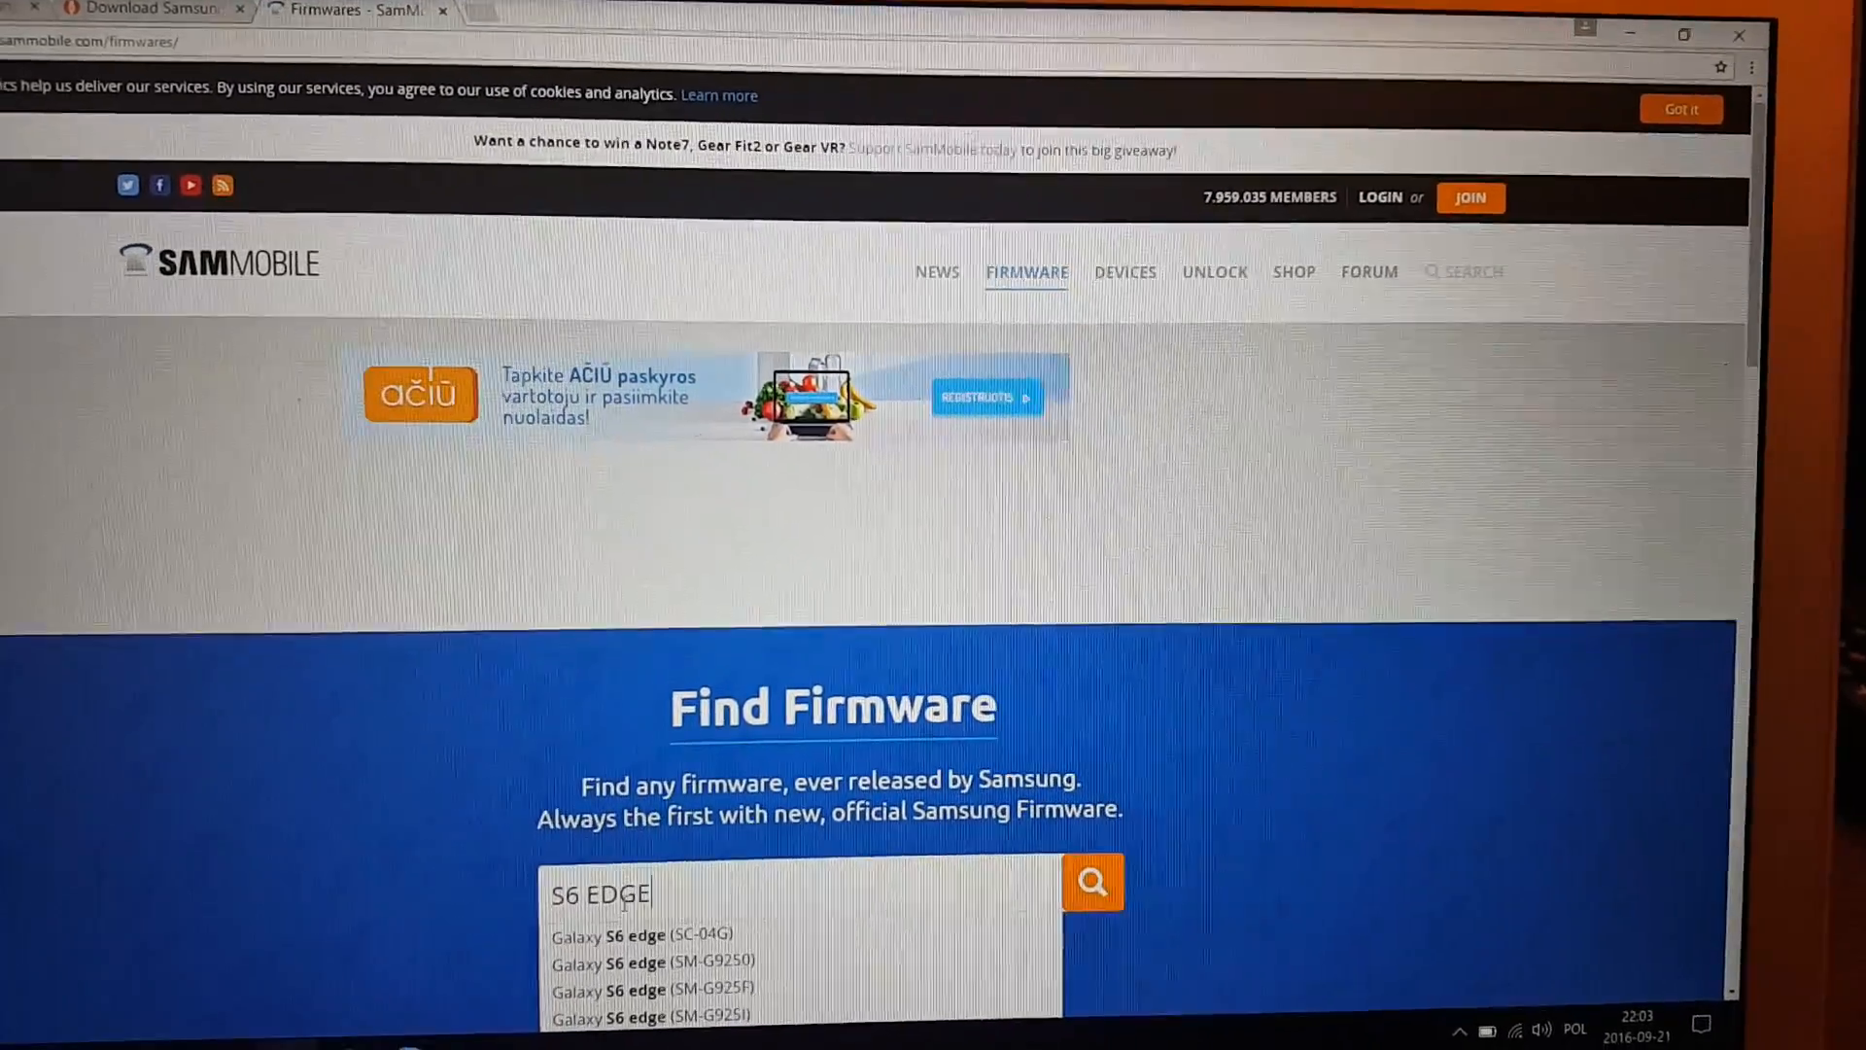
pyautogui.scroll(-3)
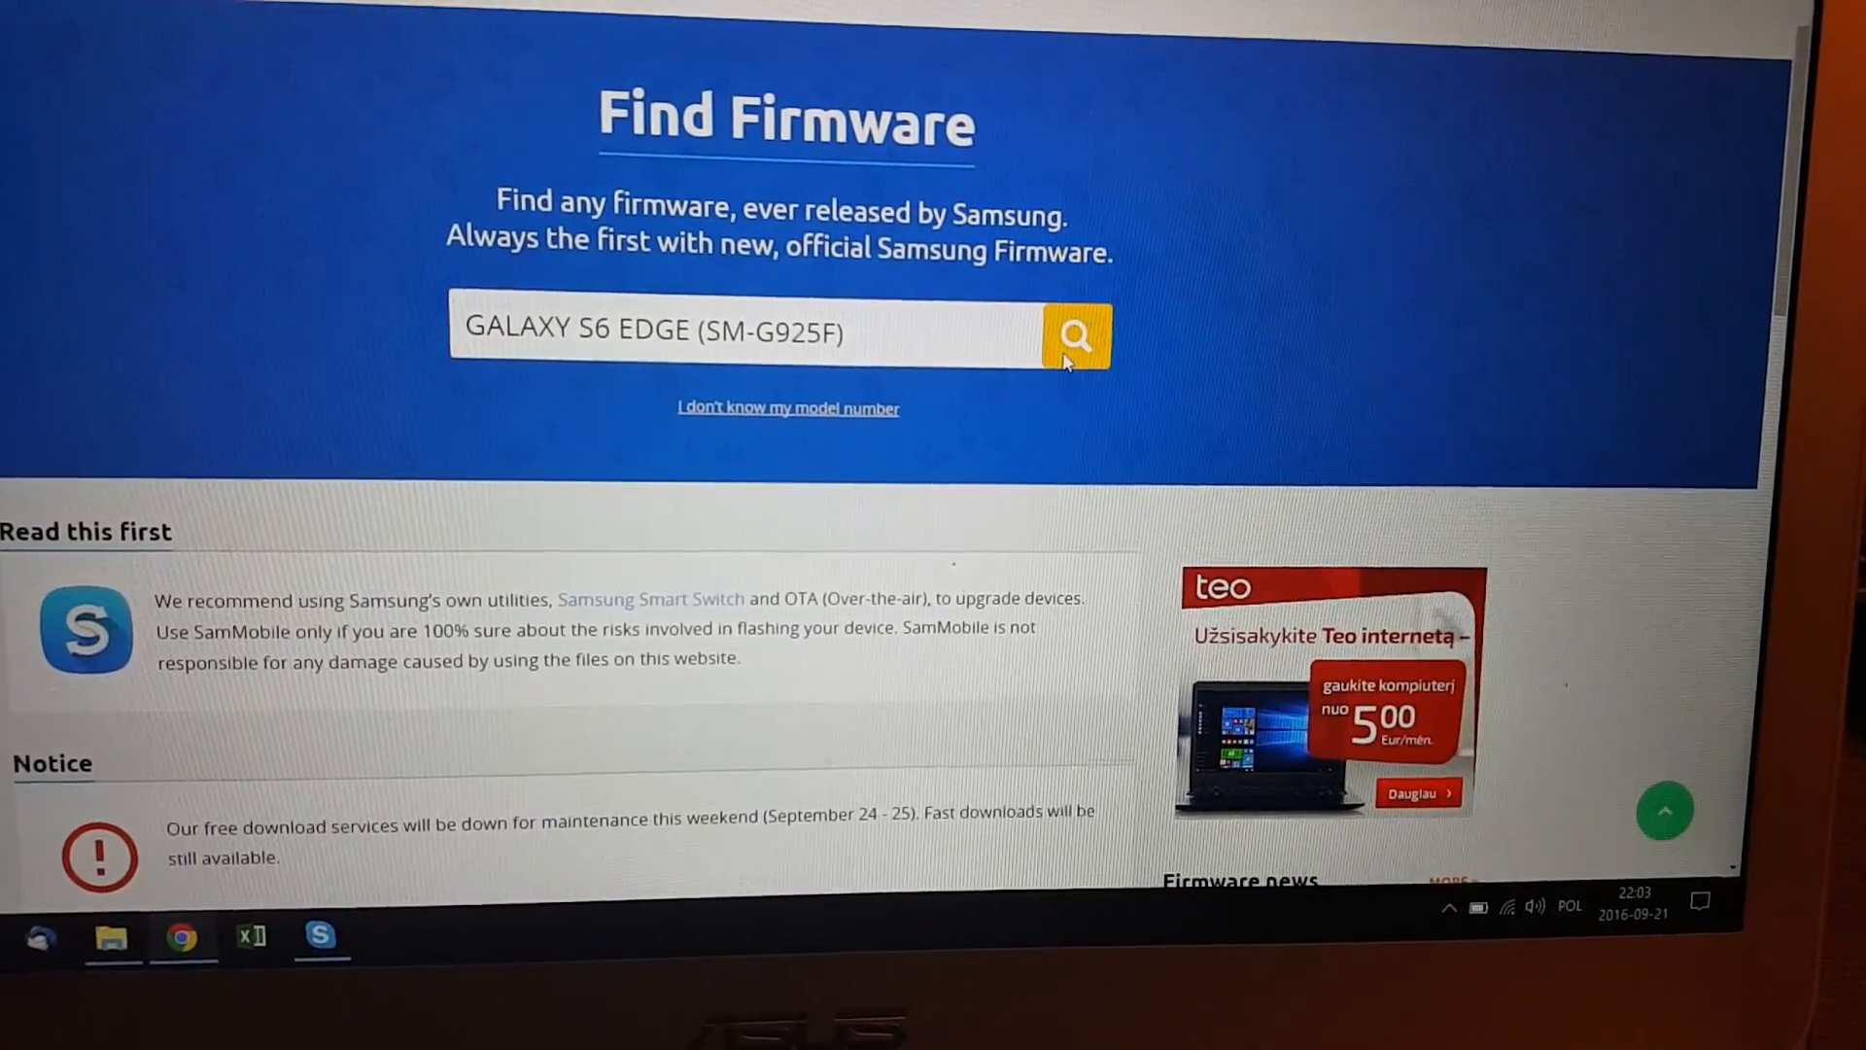
pyautogui.click(1073, 334)
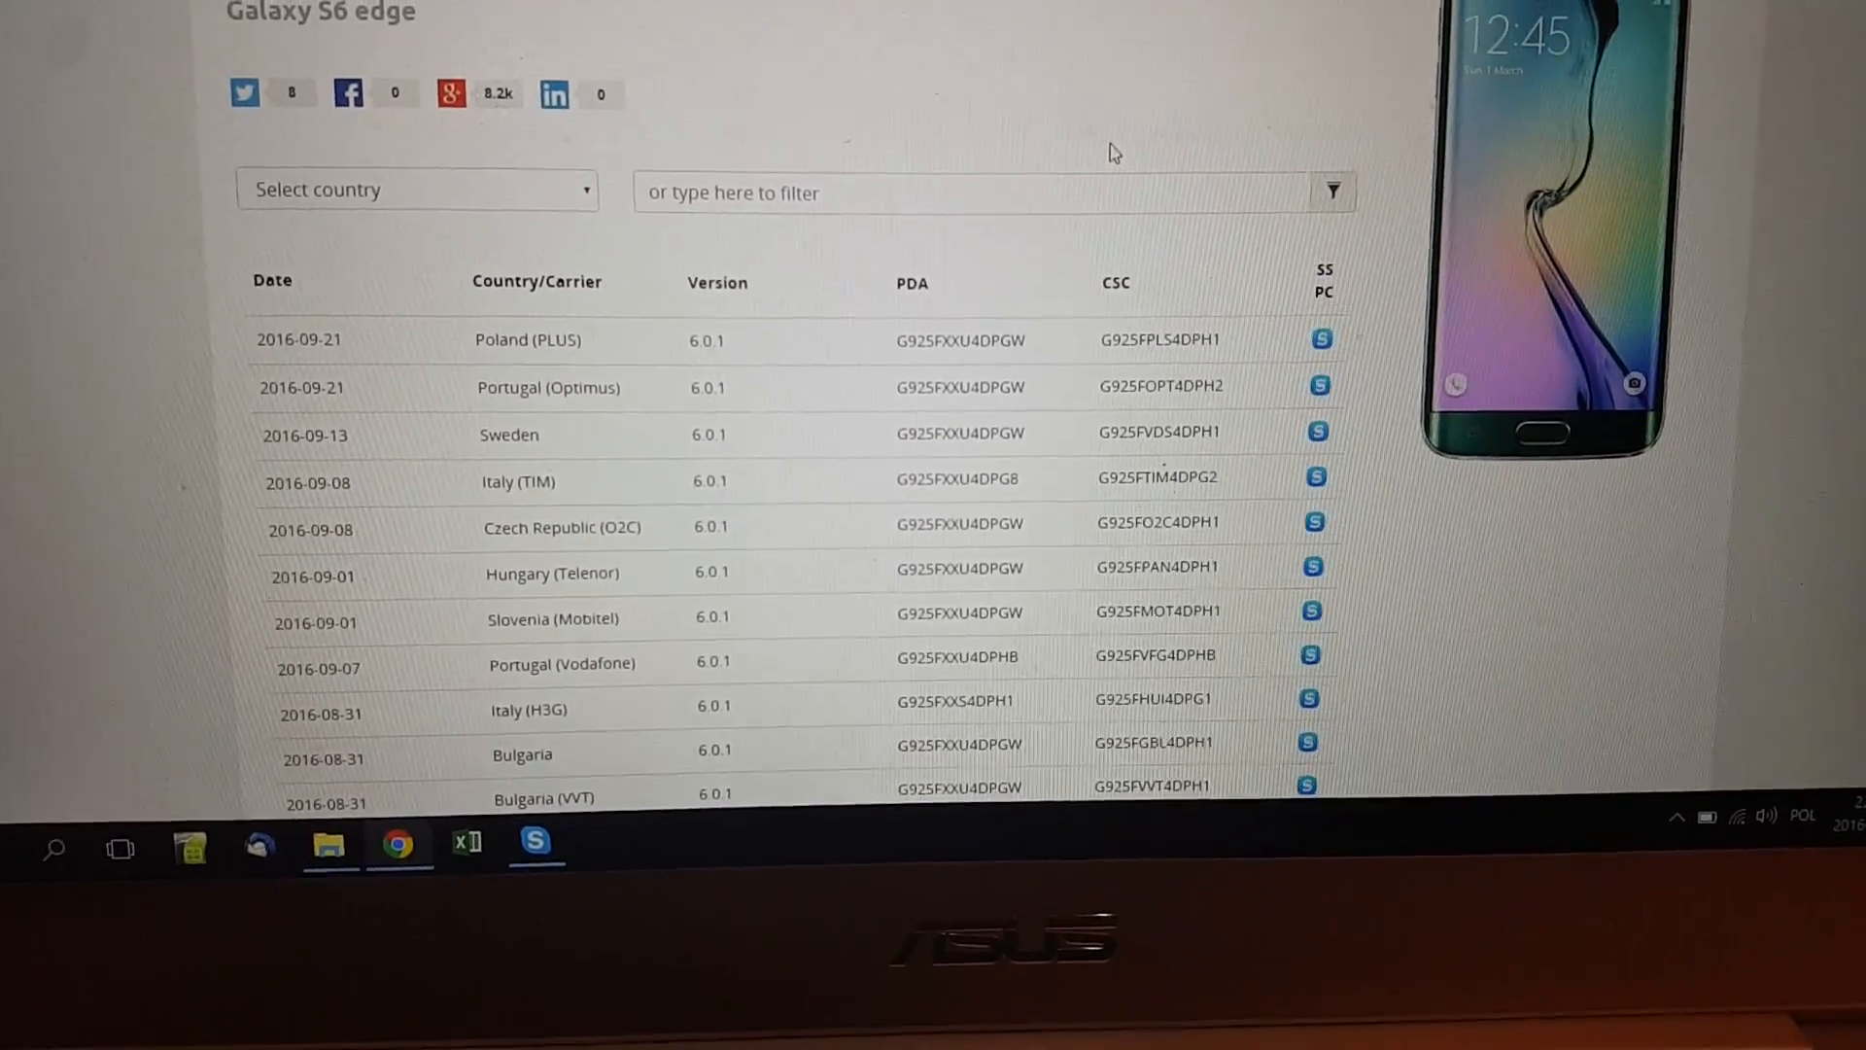
# - Open the Poland (PLUS) SM-G925F firmware G925FXXU4DPGW download page
pyautogui.scroll(-3)
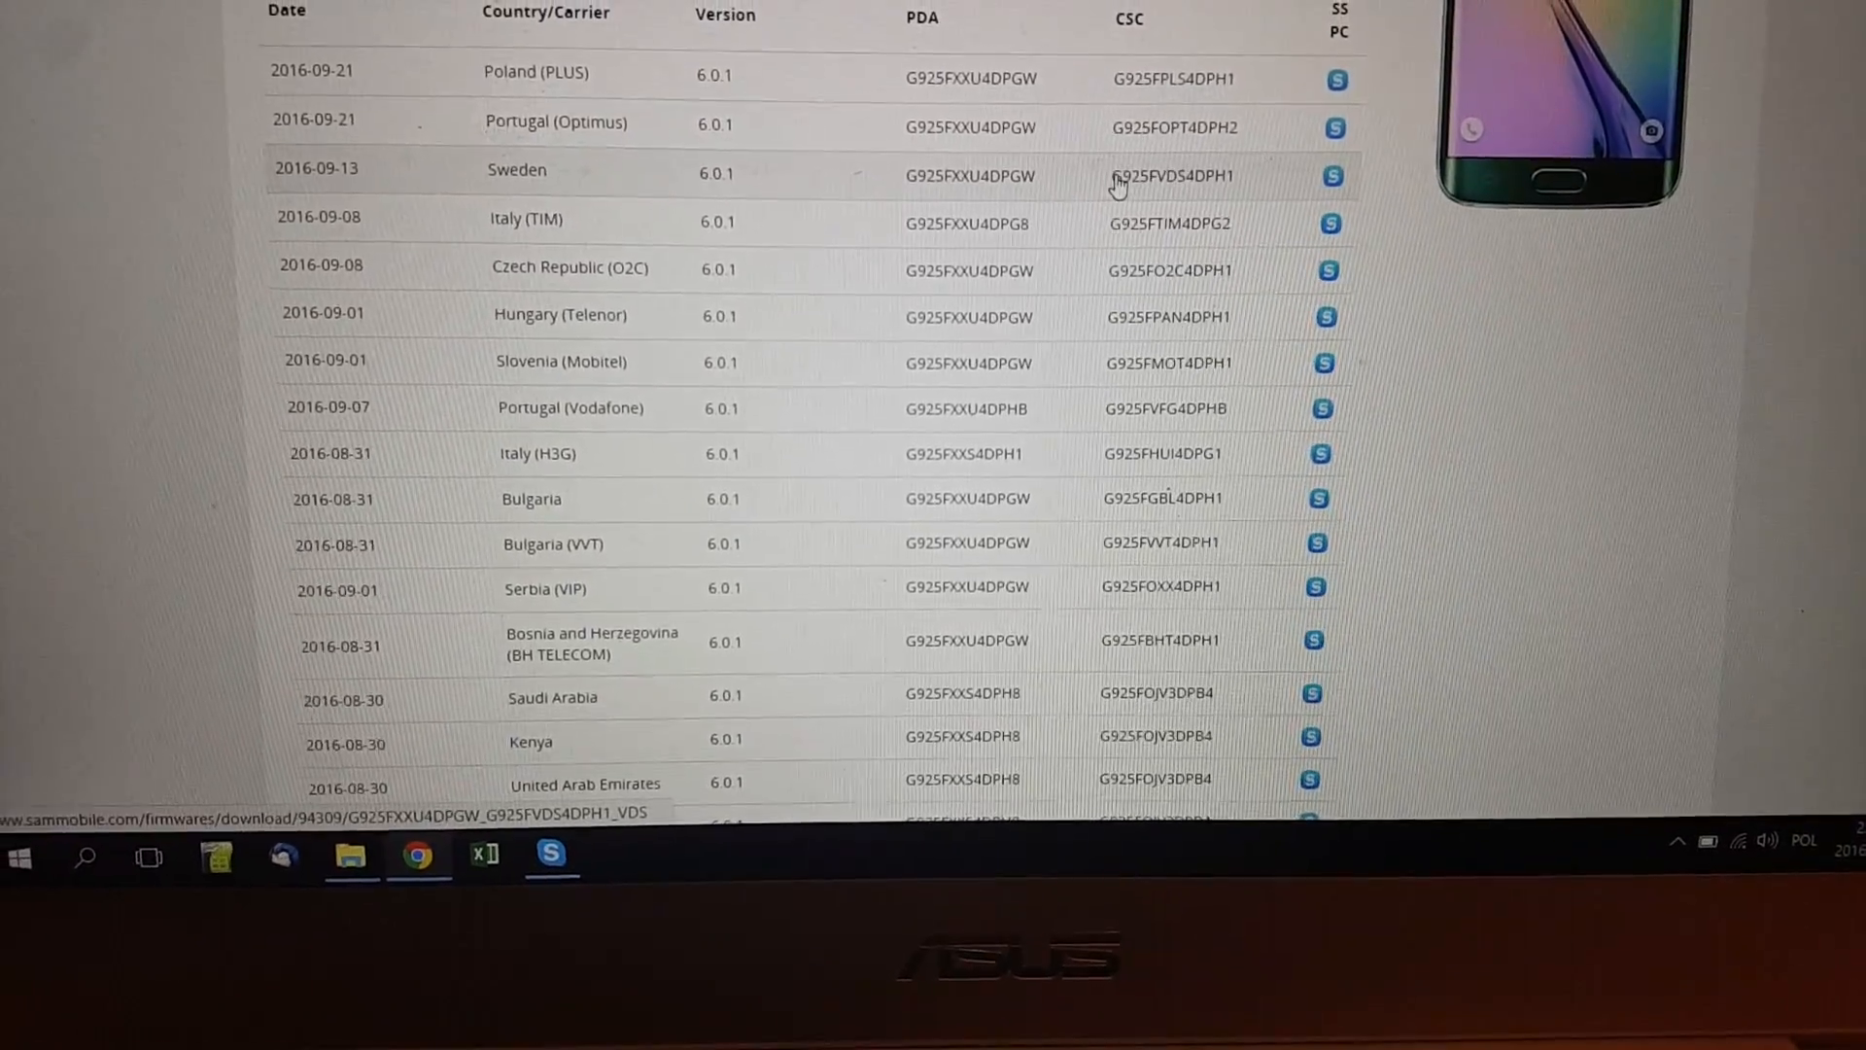
pyautogui.scroll(-3)
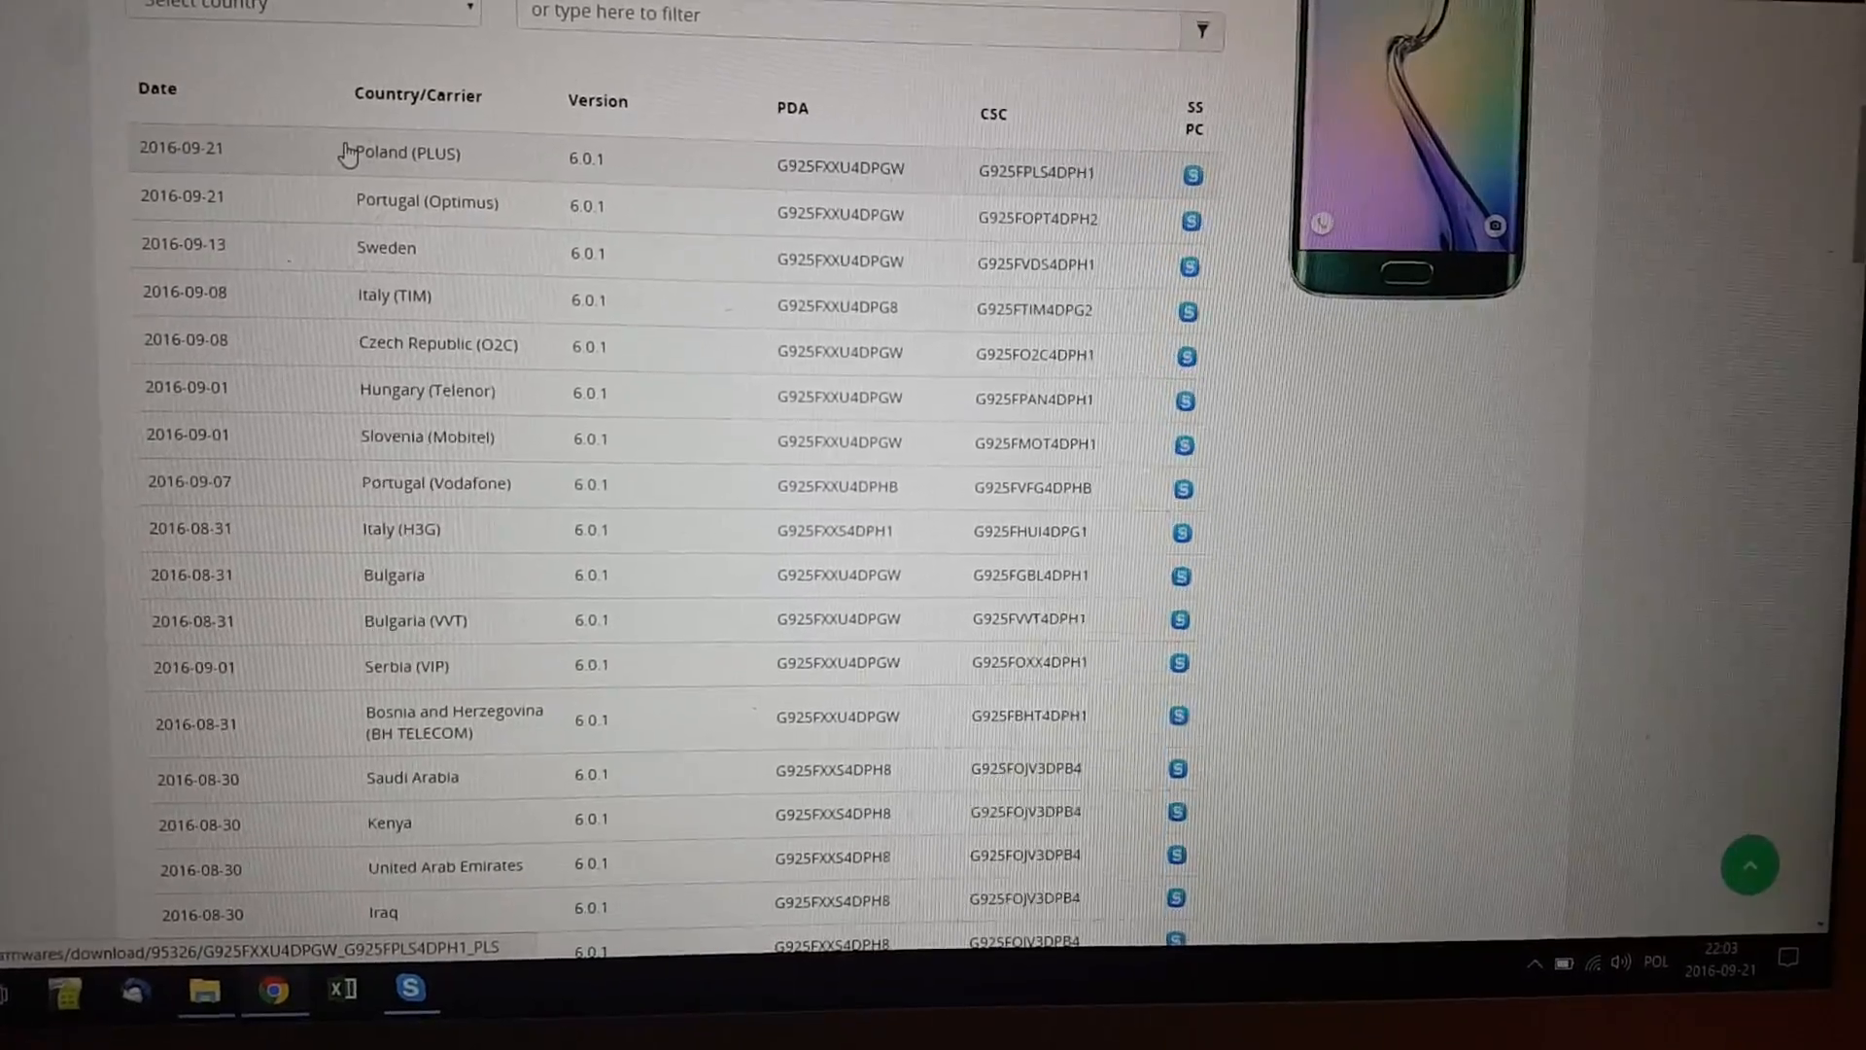
pyautogui.scroll(-3)
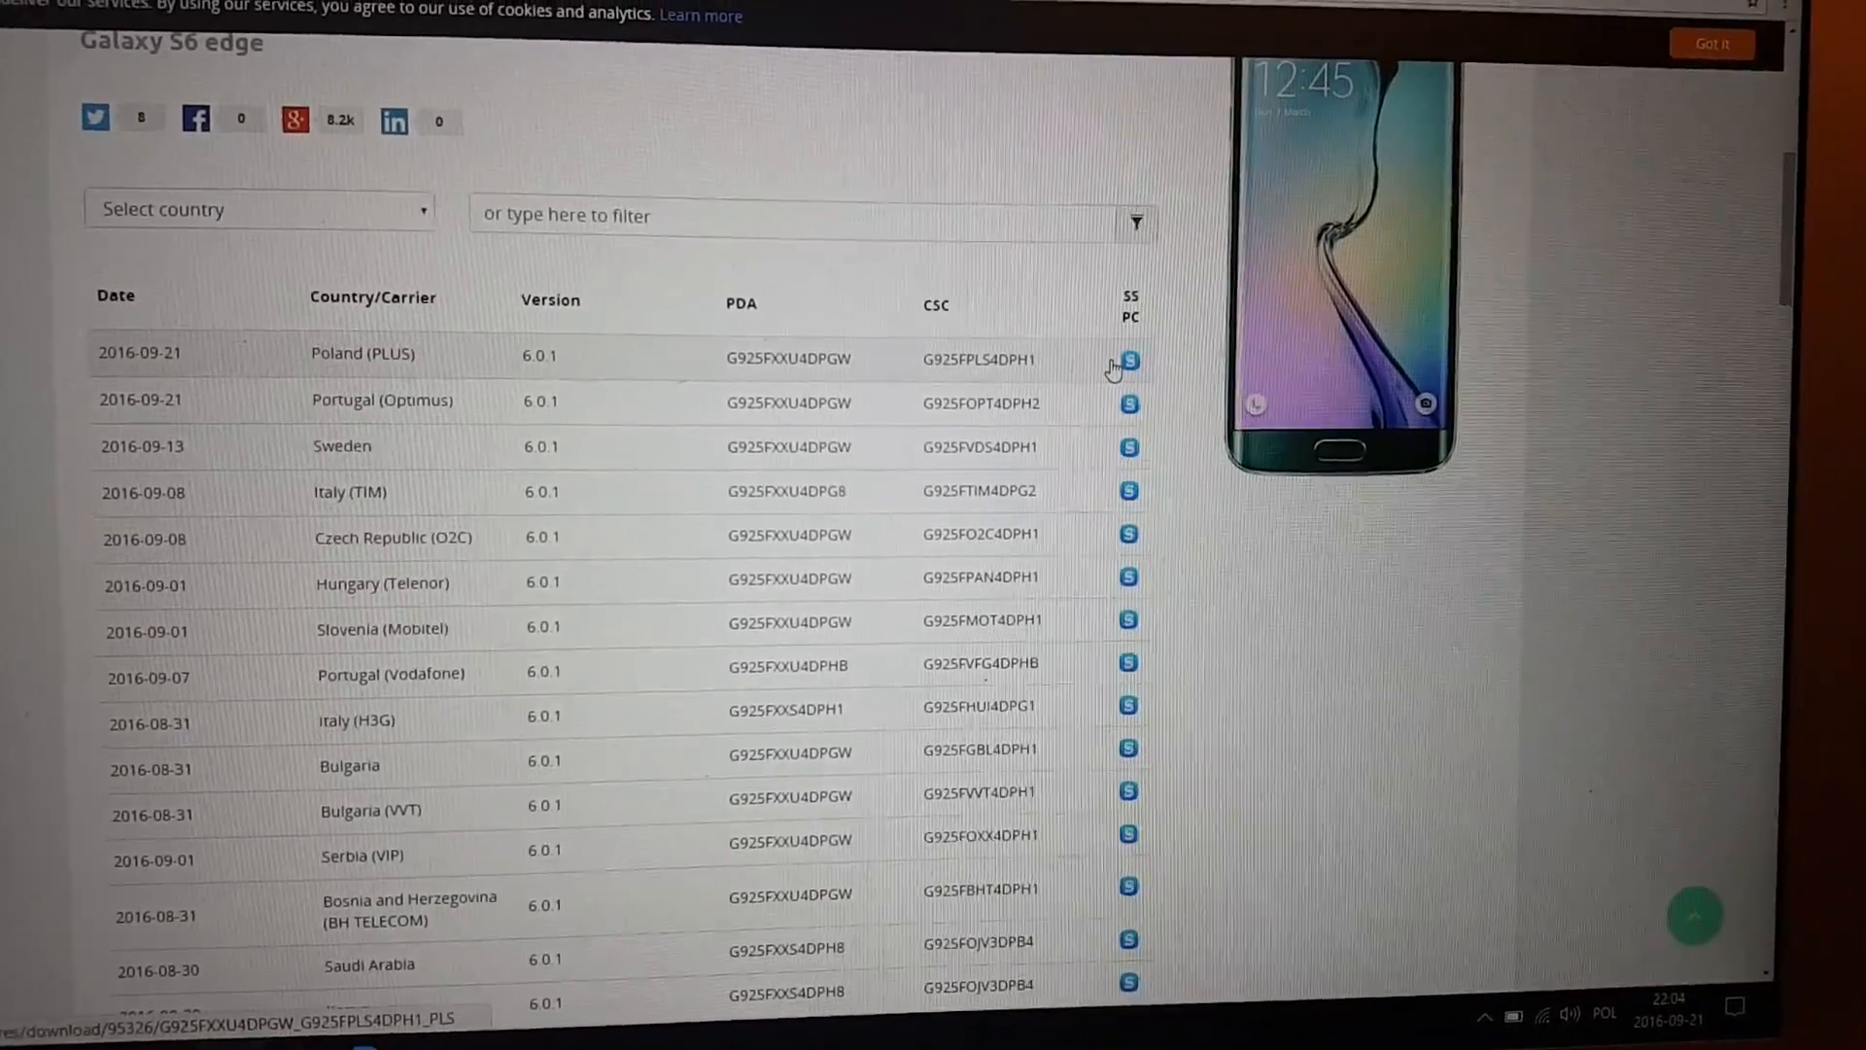
pyautogui.click(1127, 359)
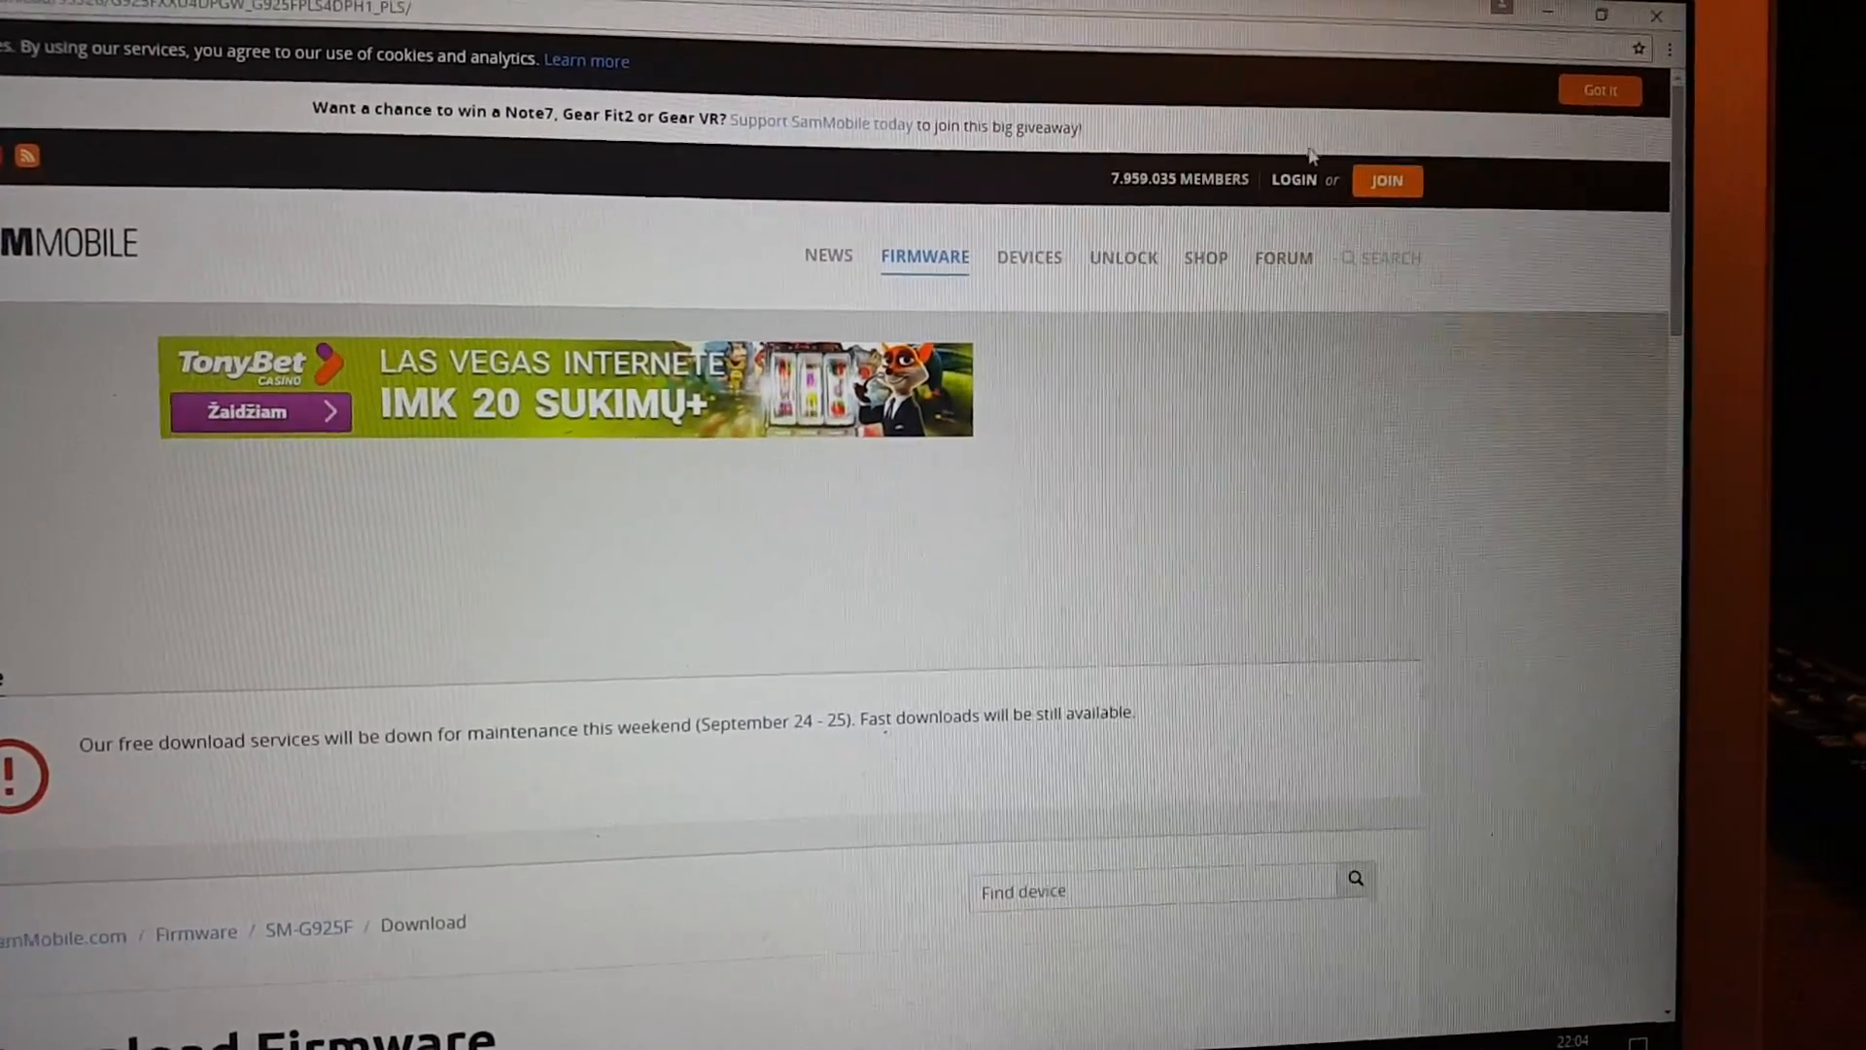
# - Log in to the SamMobile account with the entered credentials
pyautogui.scroll(-3)
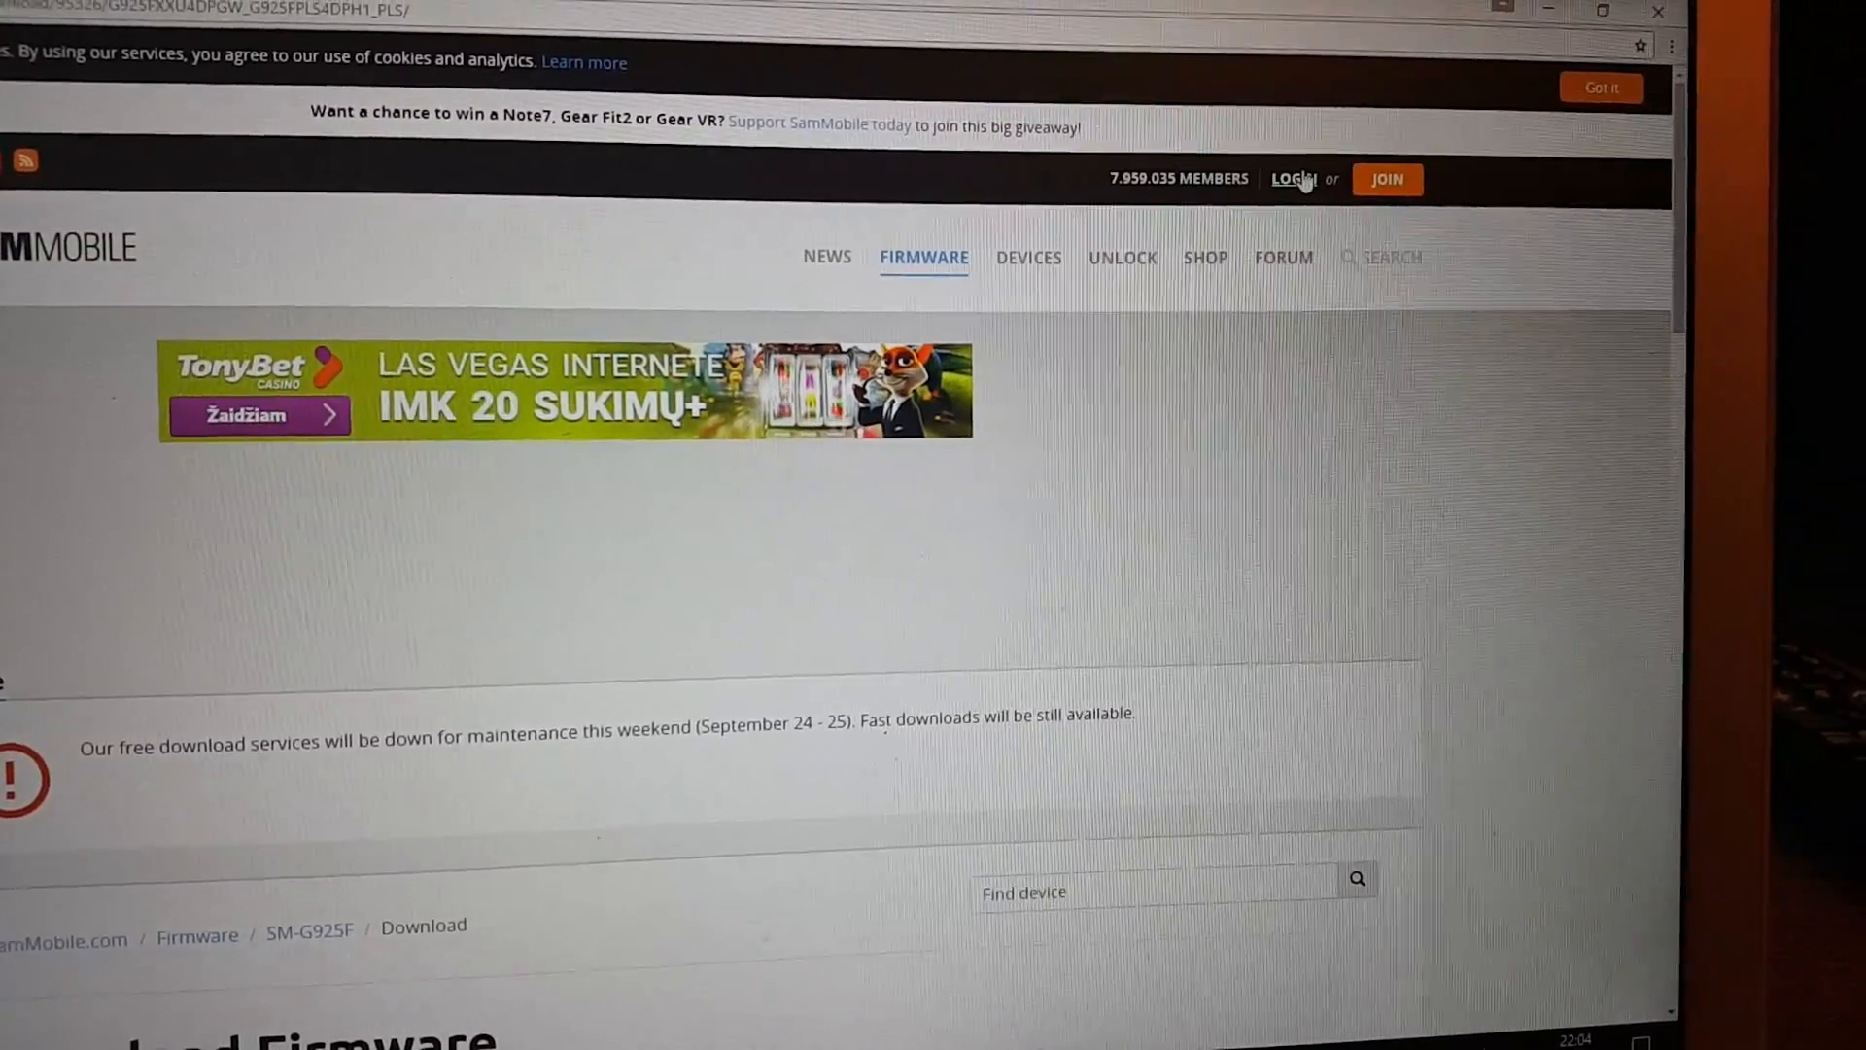
pyautogui.click(1384, 179)
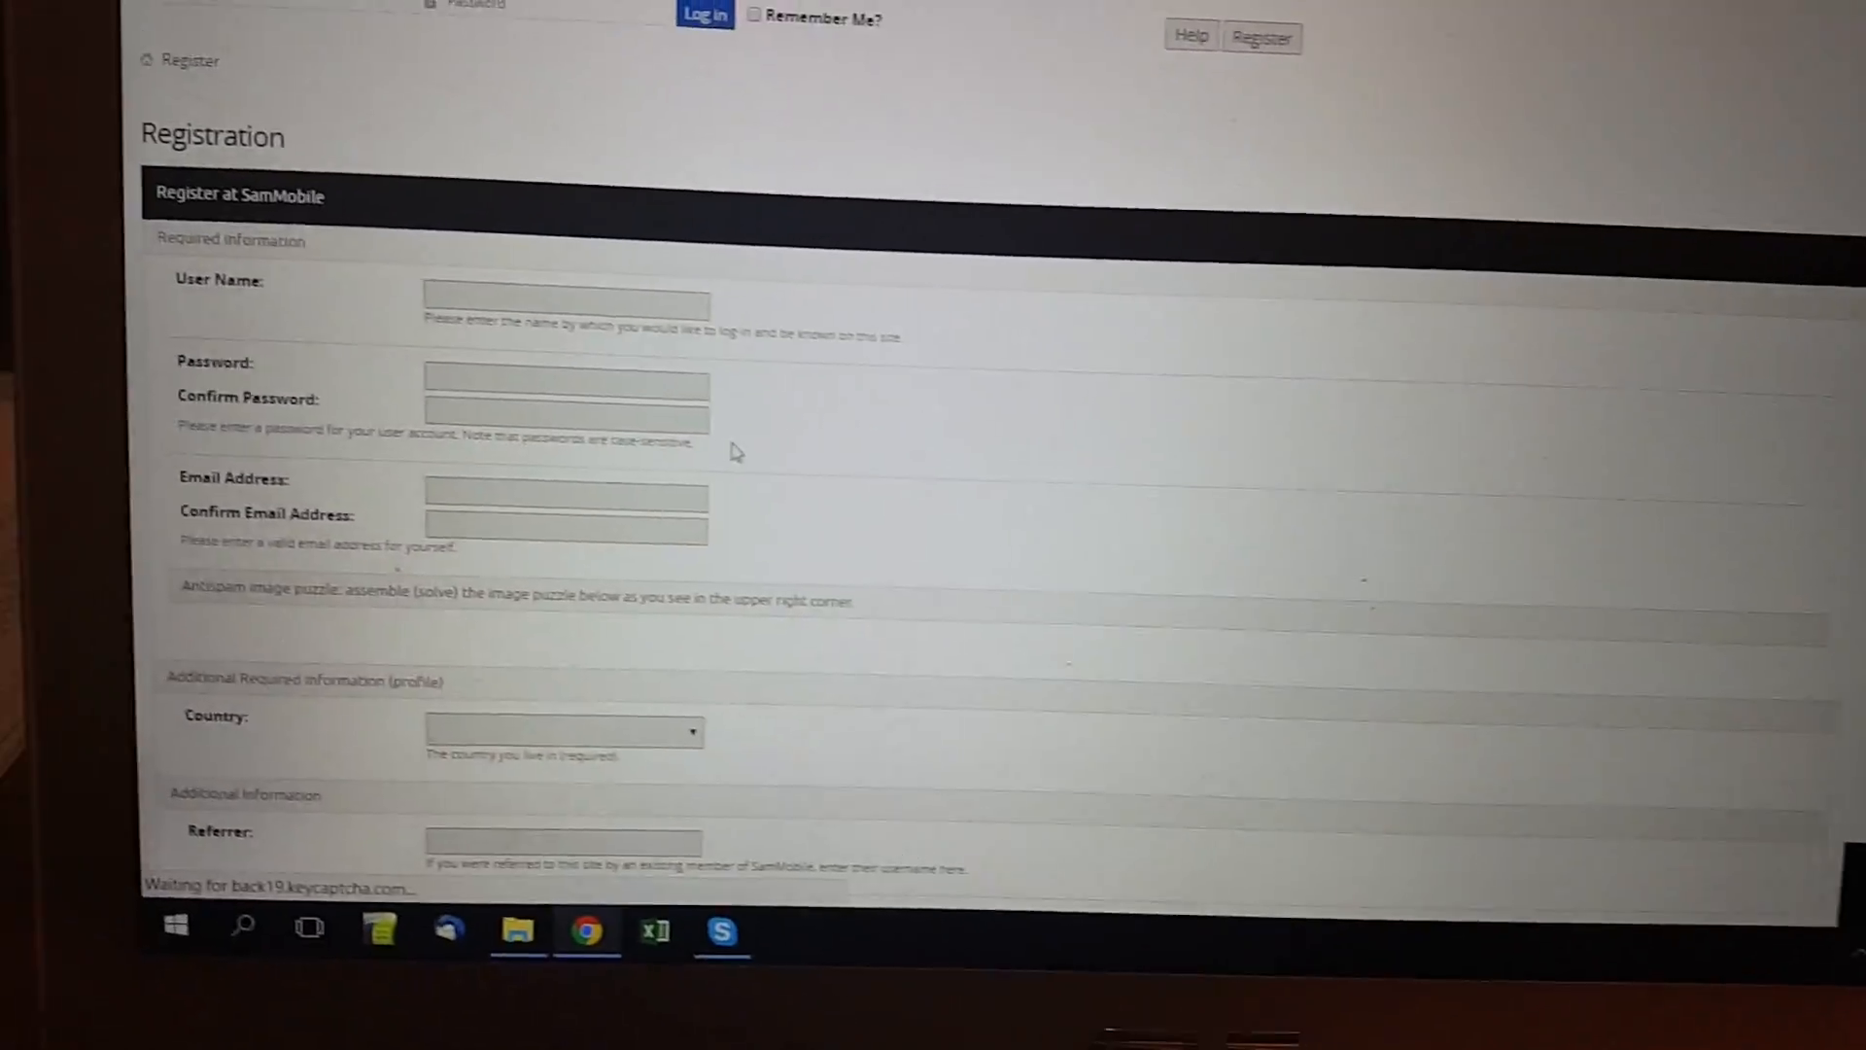
pyautogui.scroll(-3)
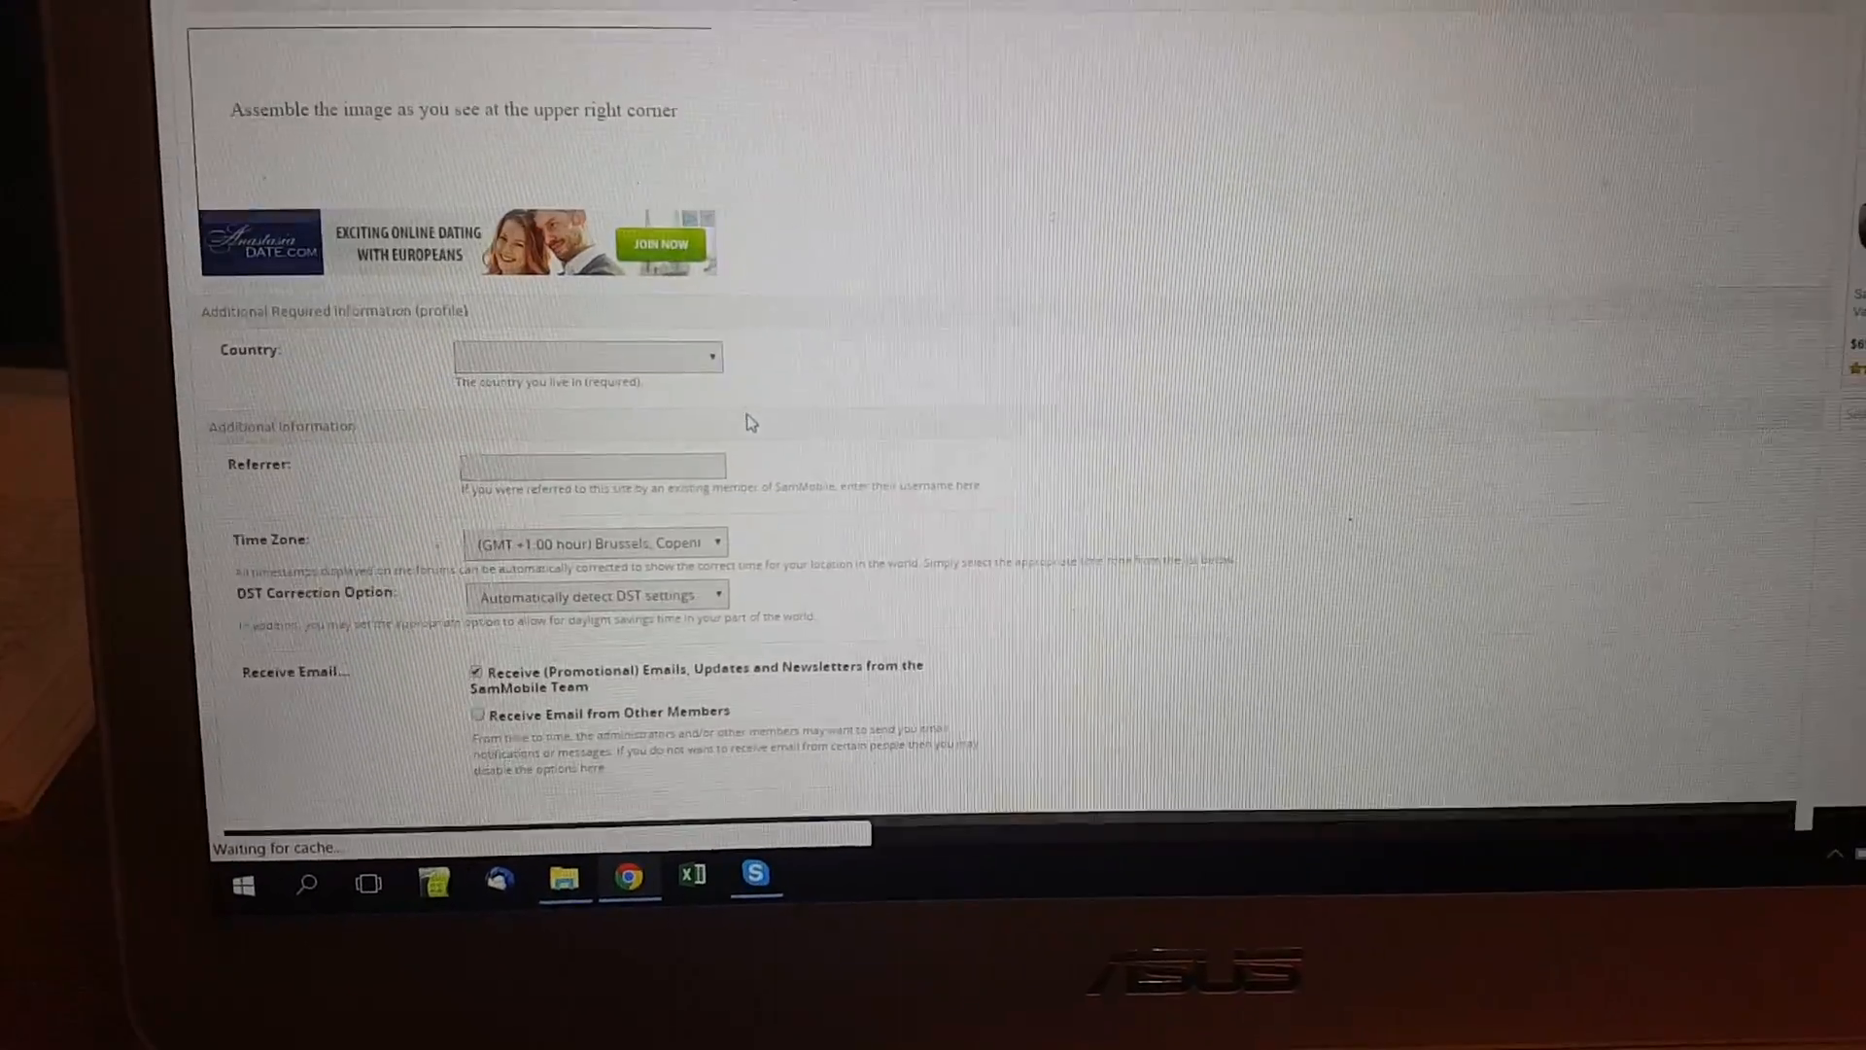
pyautogui.scroll(3)
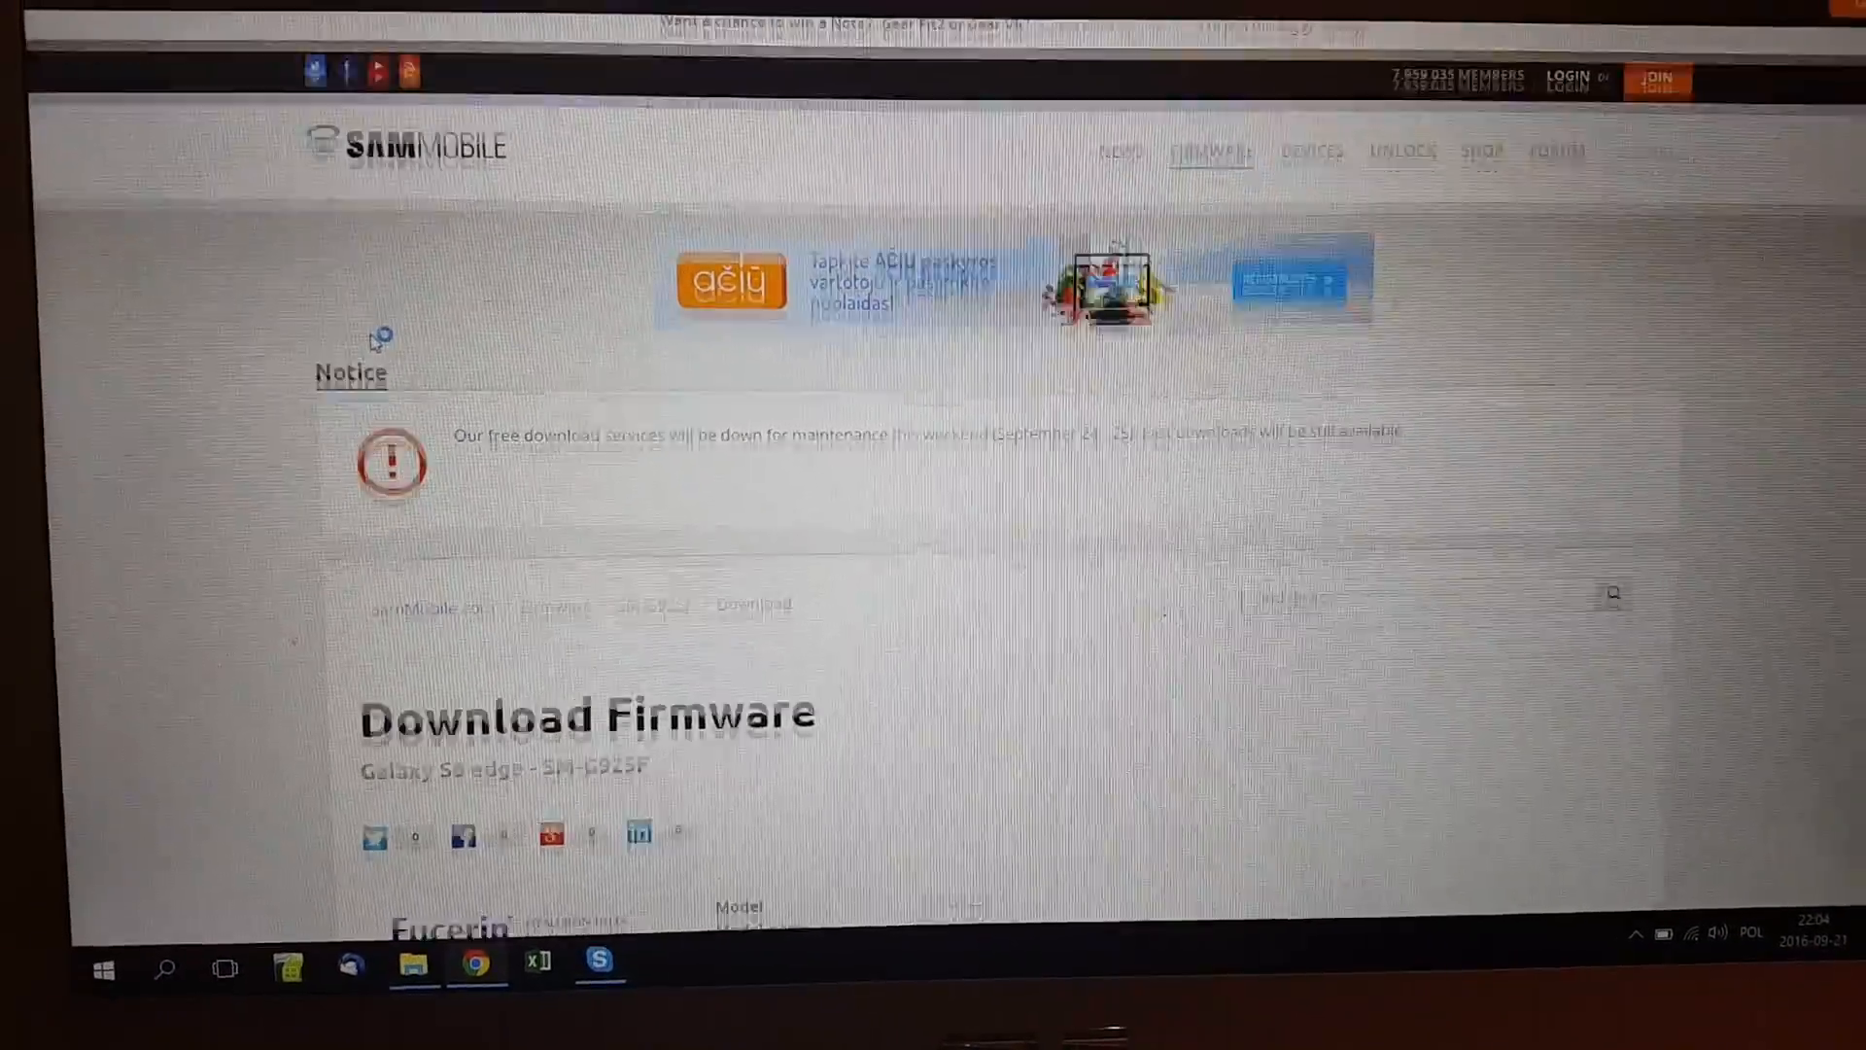
pyautogui.scroll(-3)
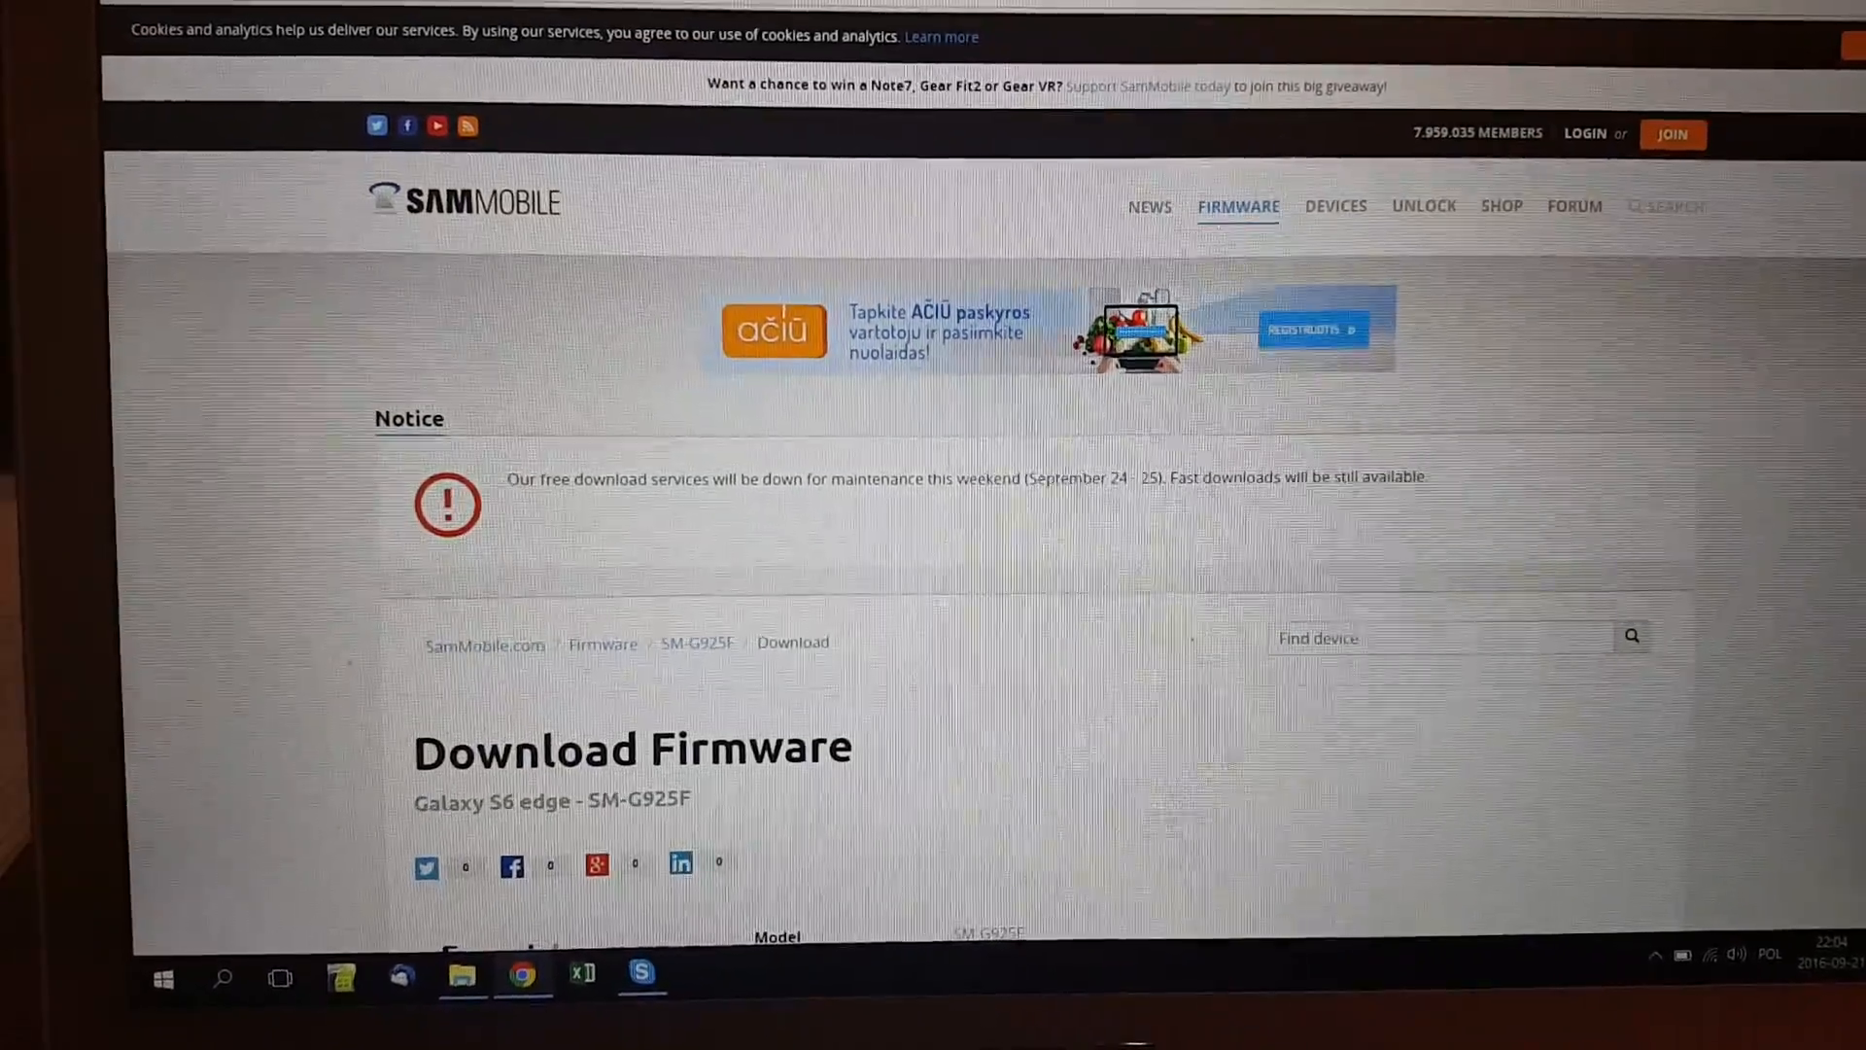
pyautogui.click(1584, 133)
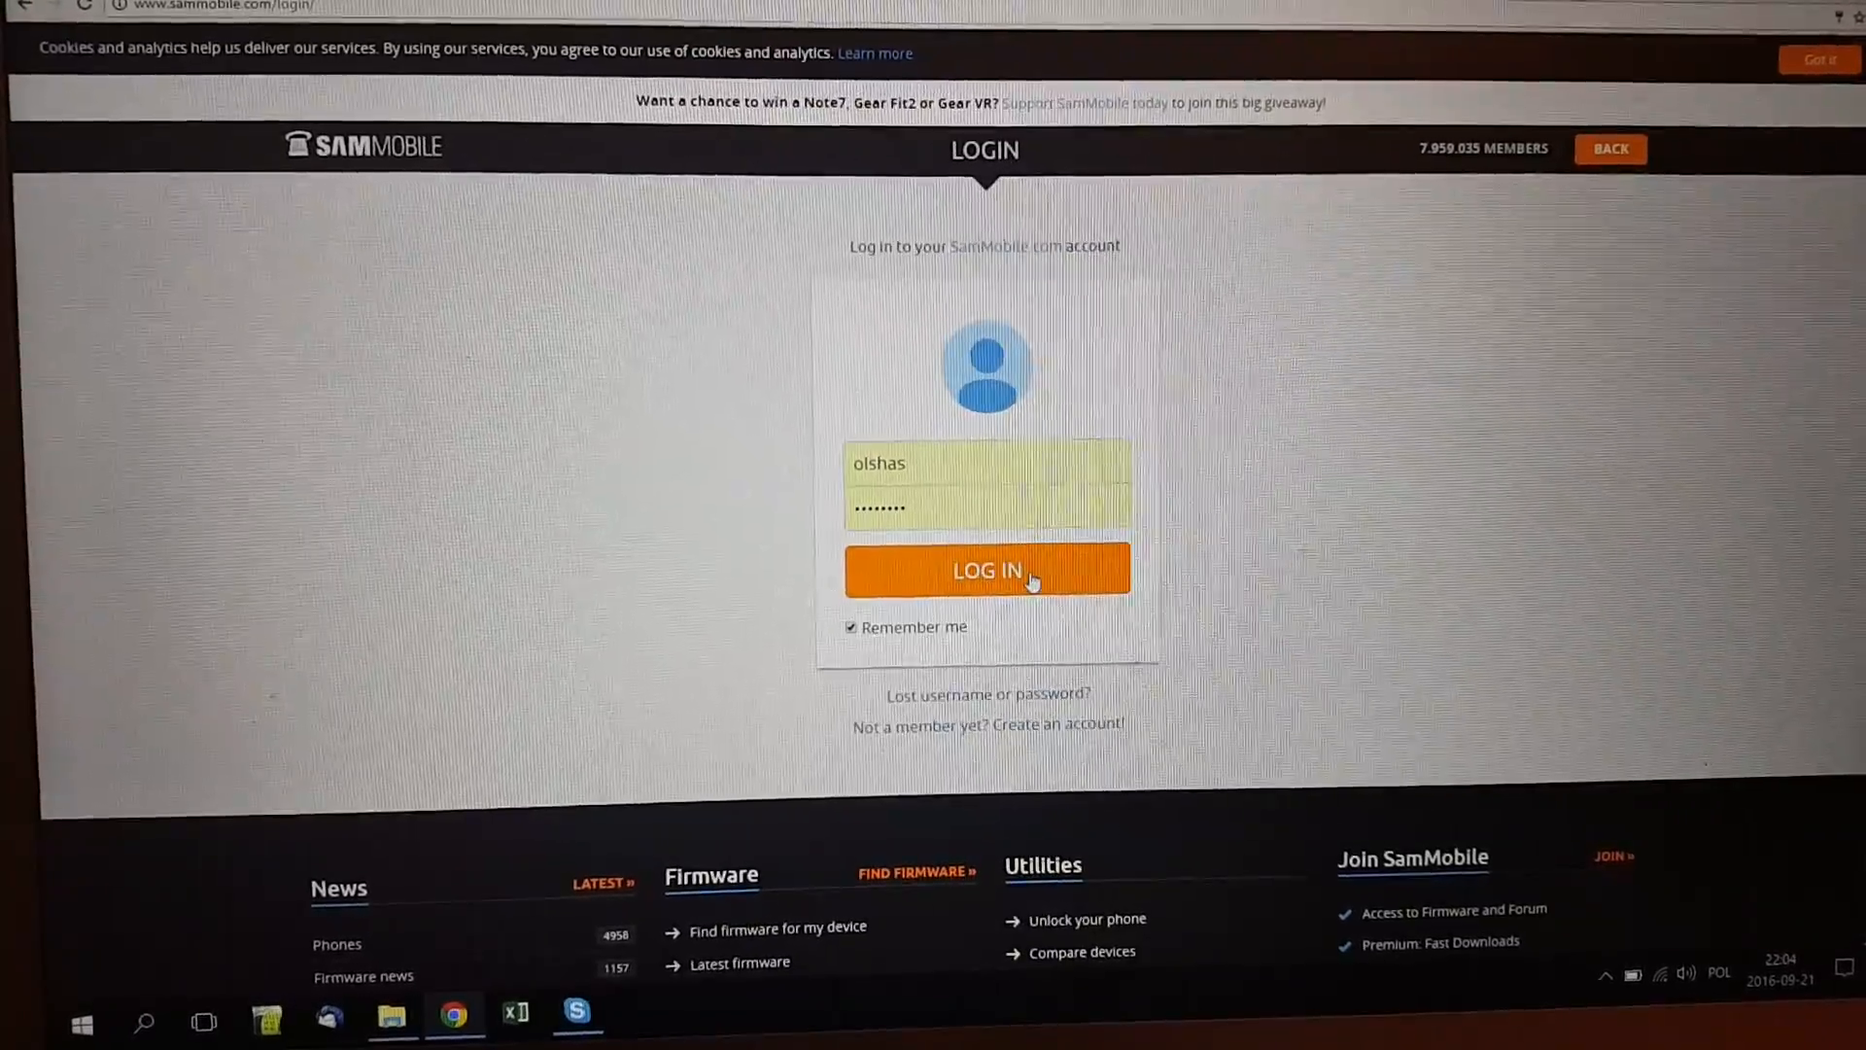
pyautogui.click(986, 569)
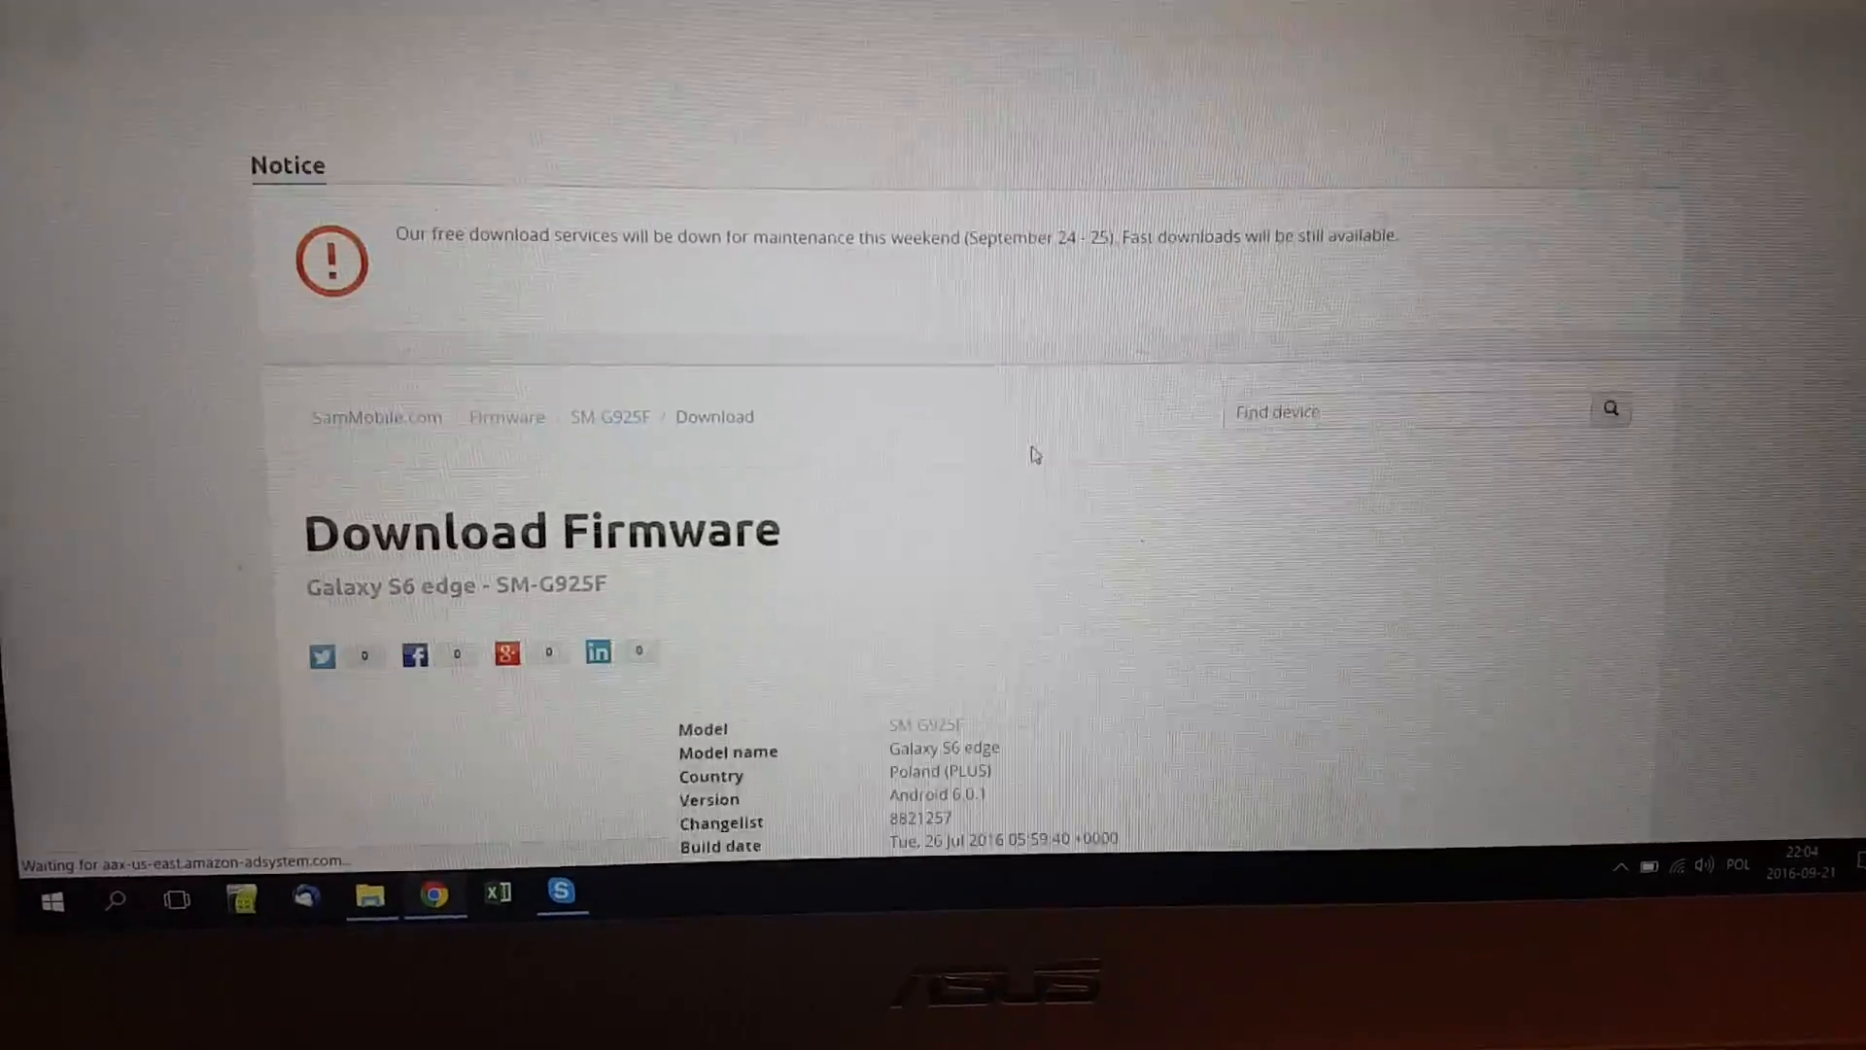
# - Start the Galaxy S6 edge firmware download from the Confirm download page
pyautogui.scroll(-3)
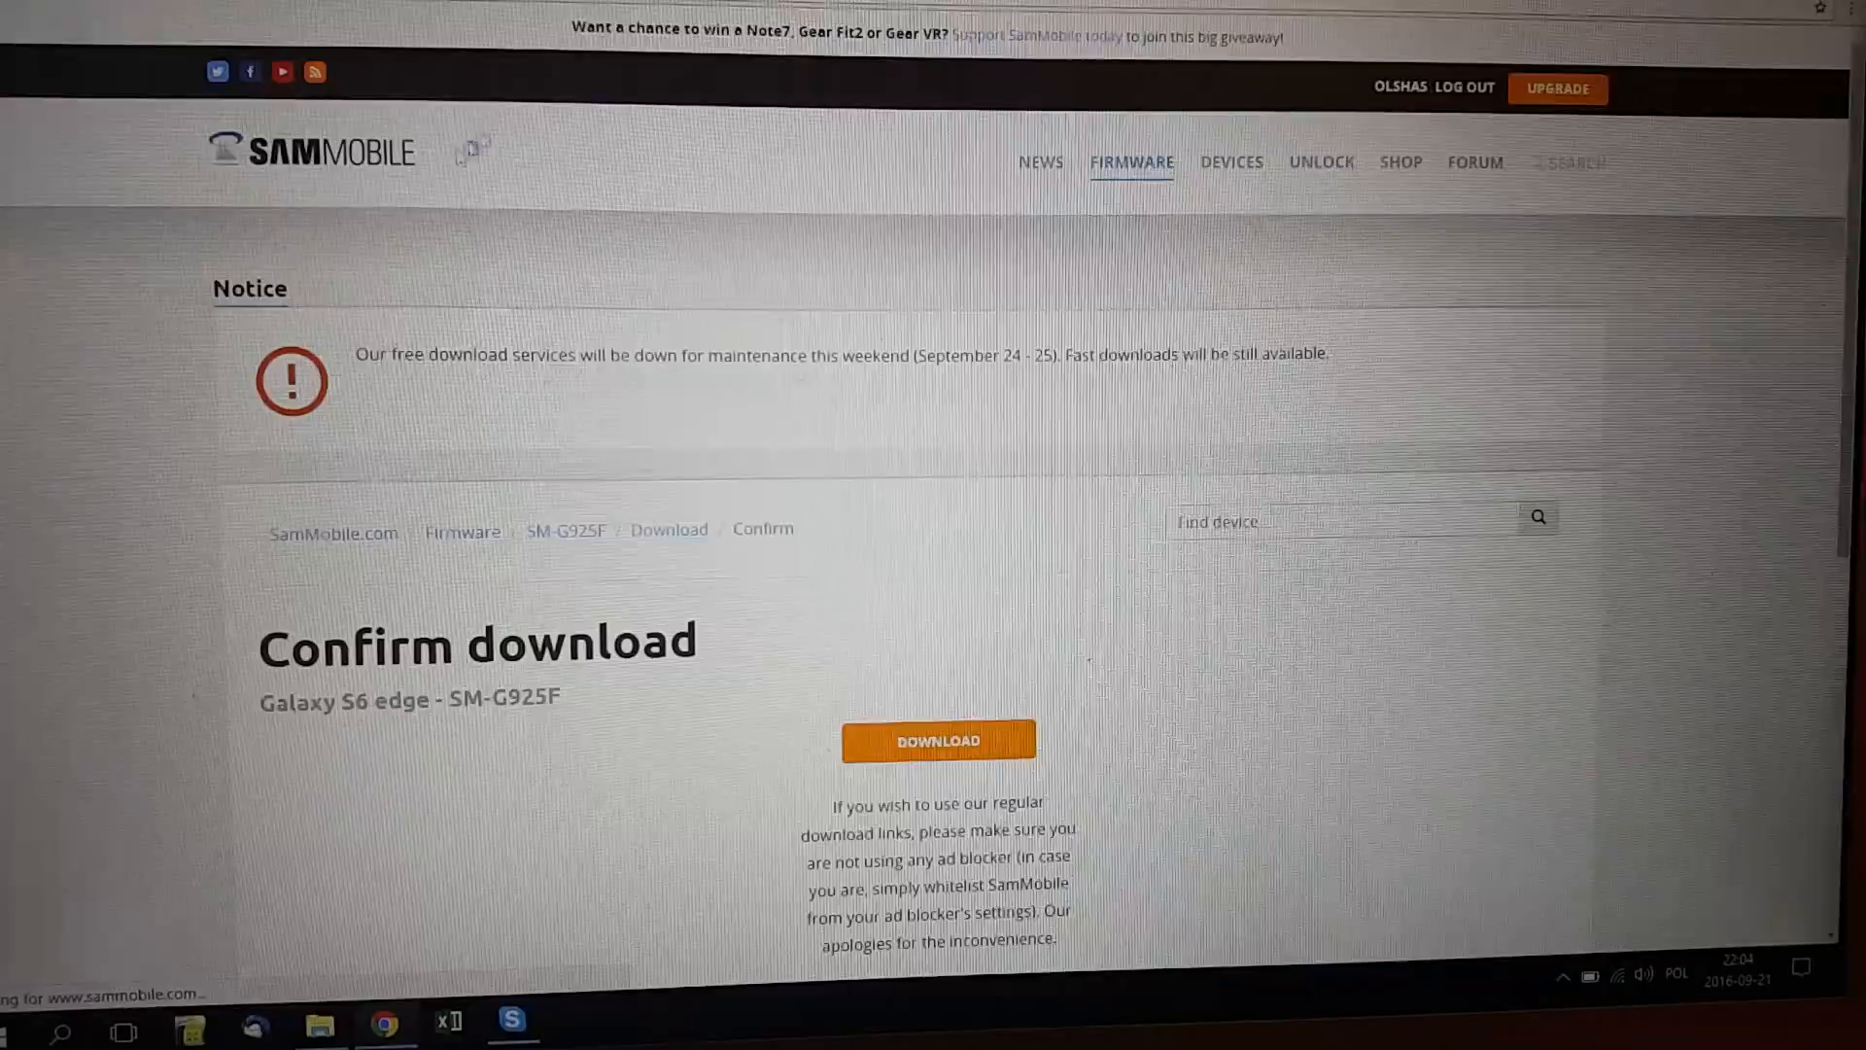
pyautogui.scroll(-3)
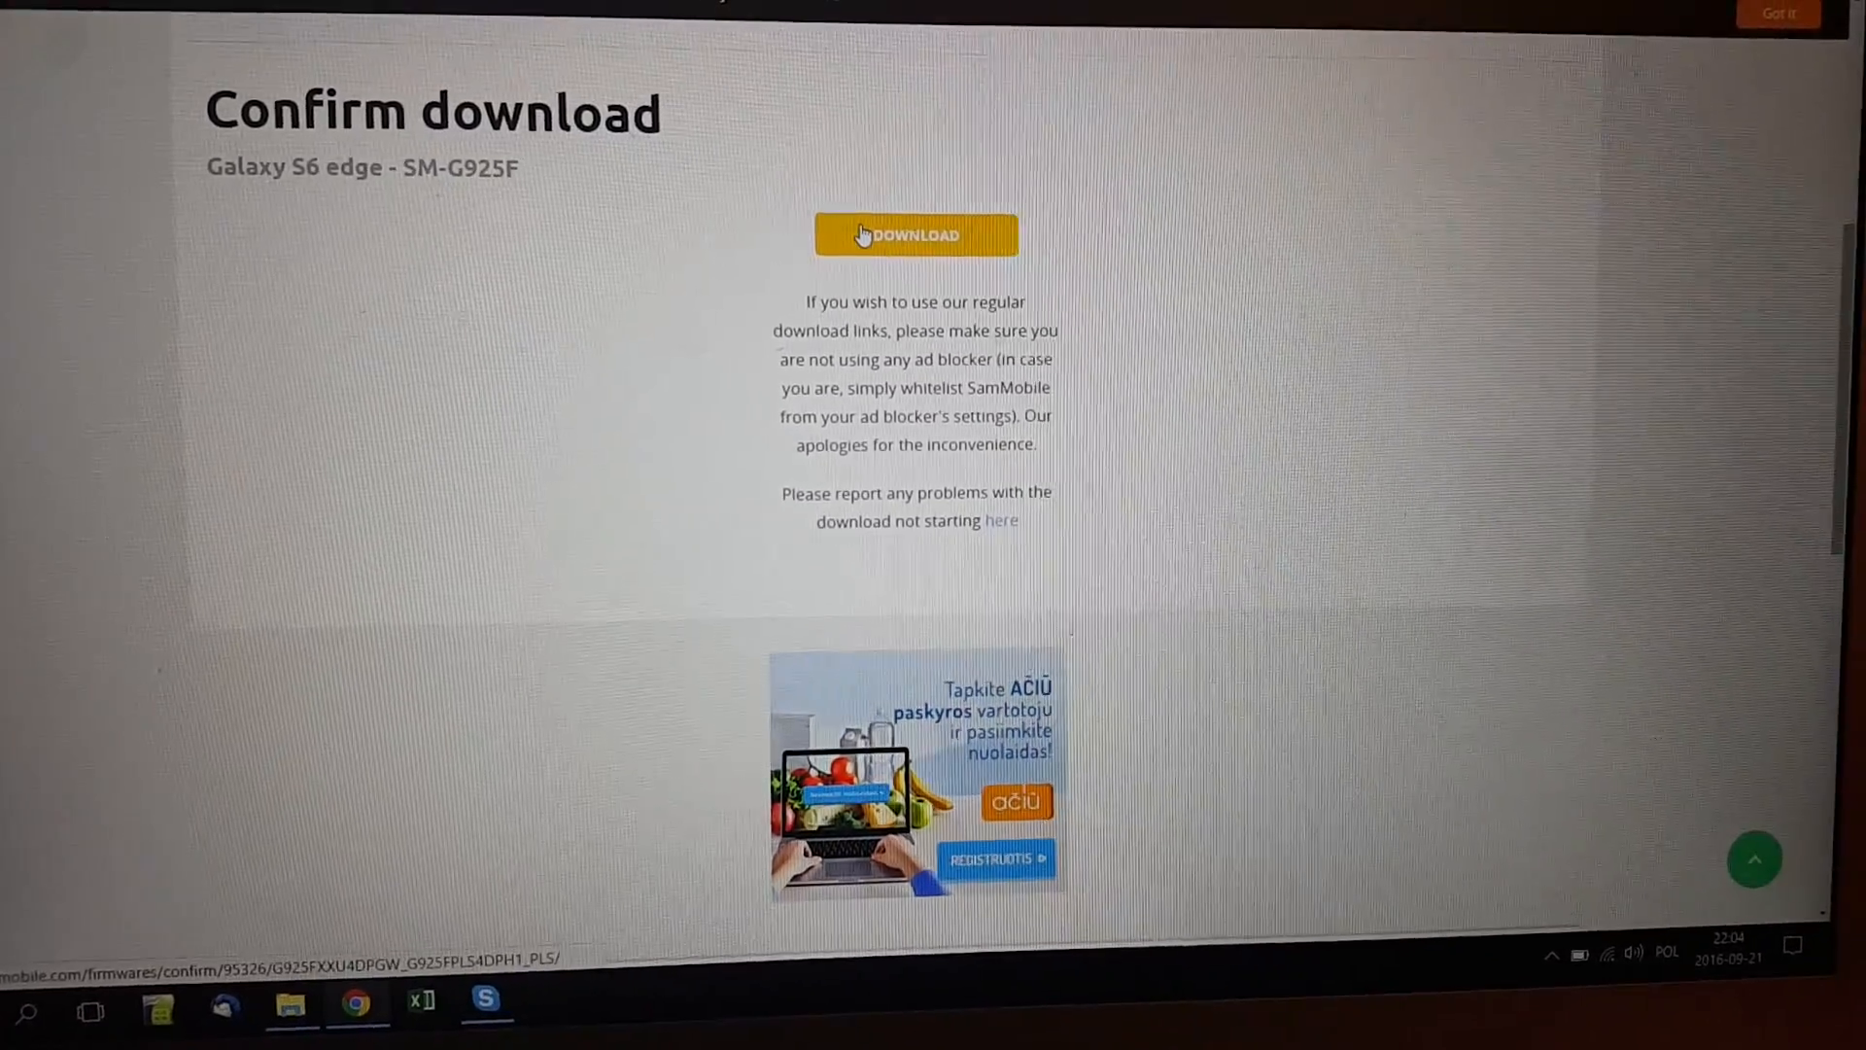
pyautogui.click(913, 234)
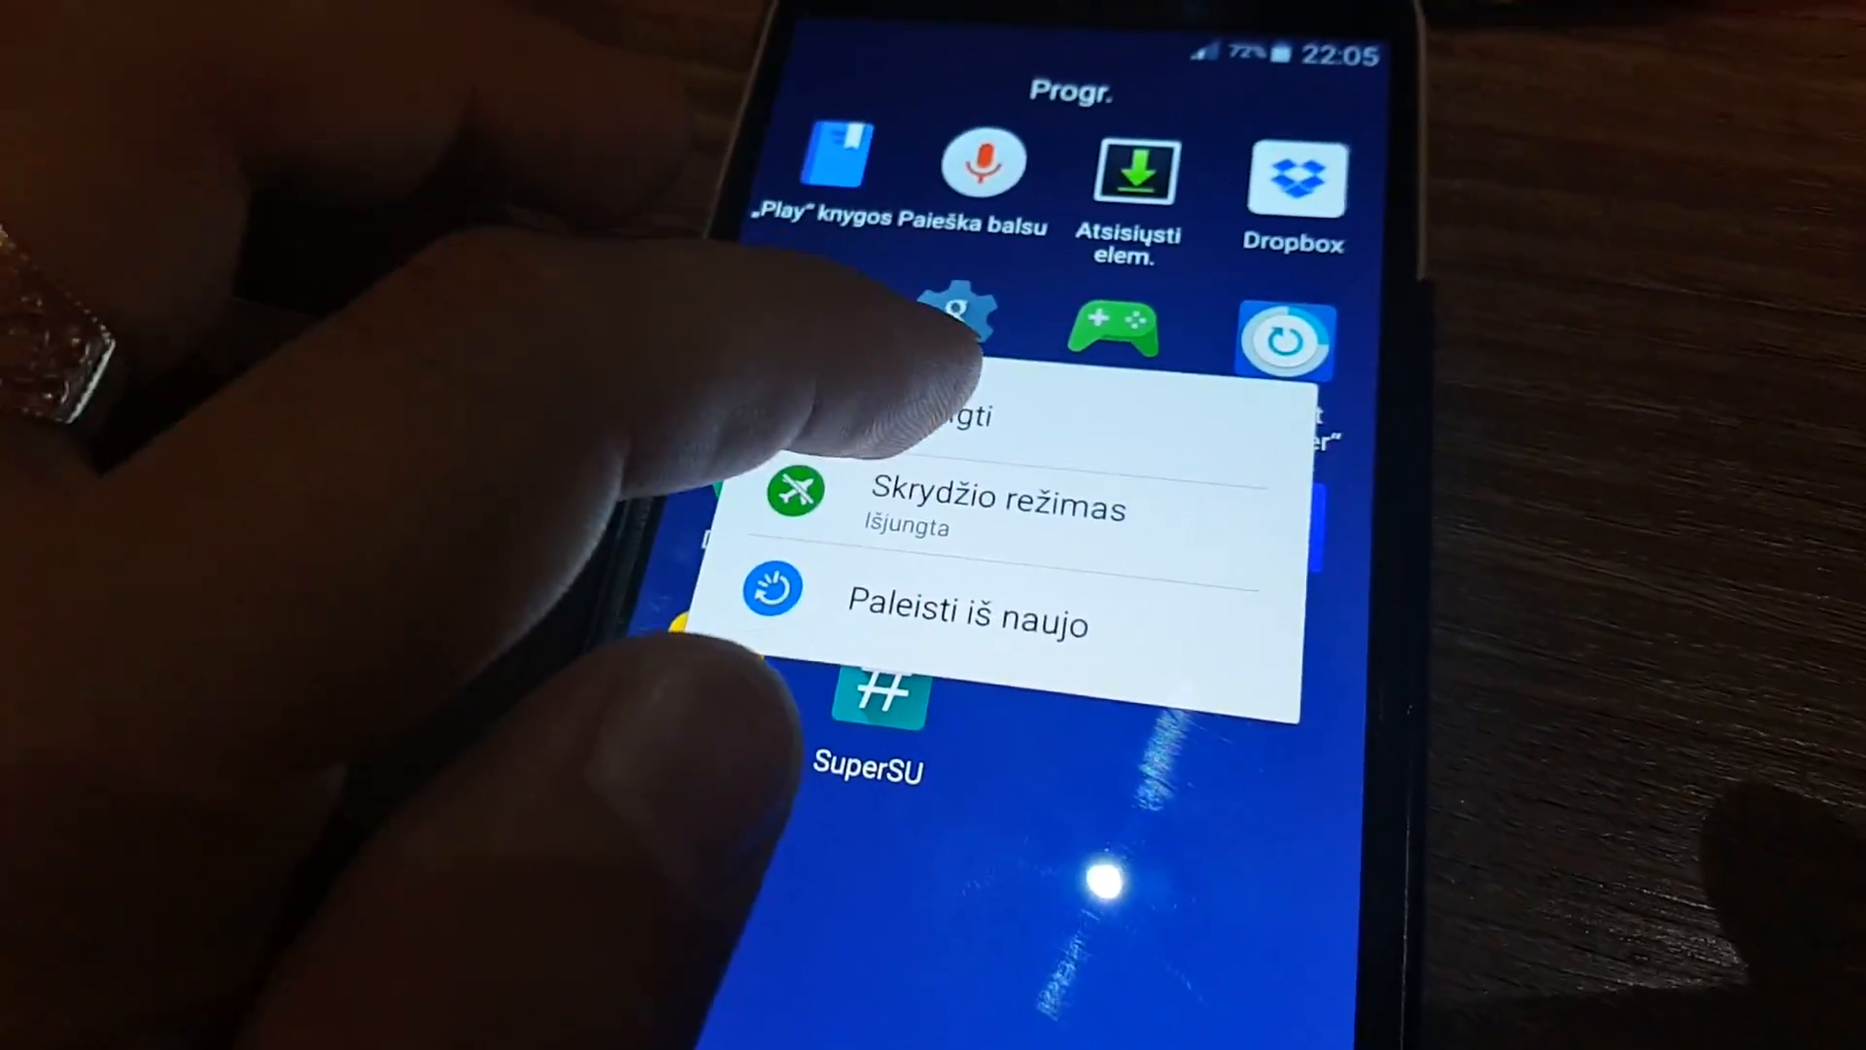
# - Power off the Samsung Galaxy phone via Išjungti in its power menu
pyautogui.click(966, 620)
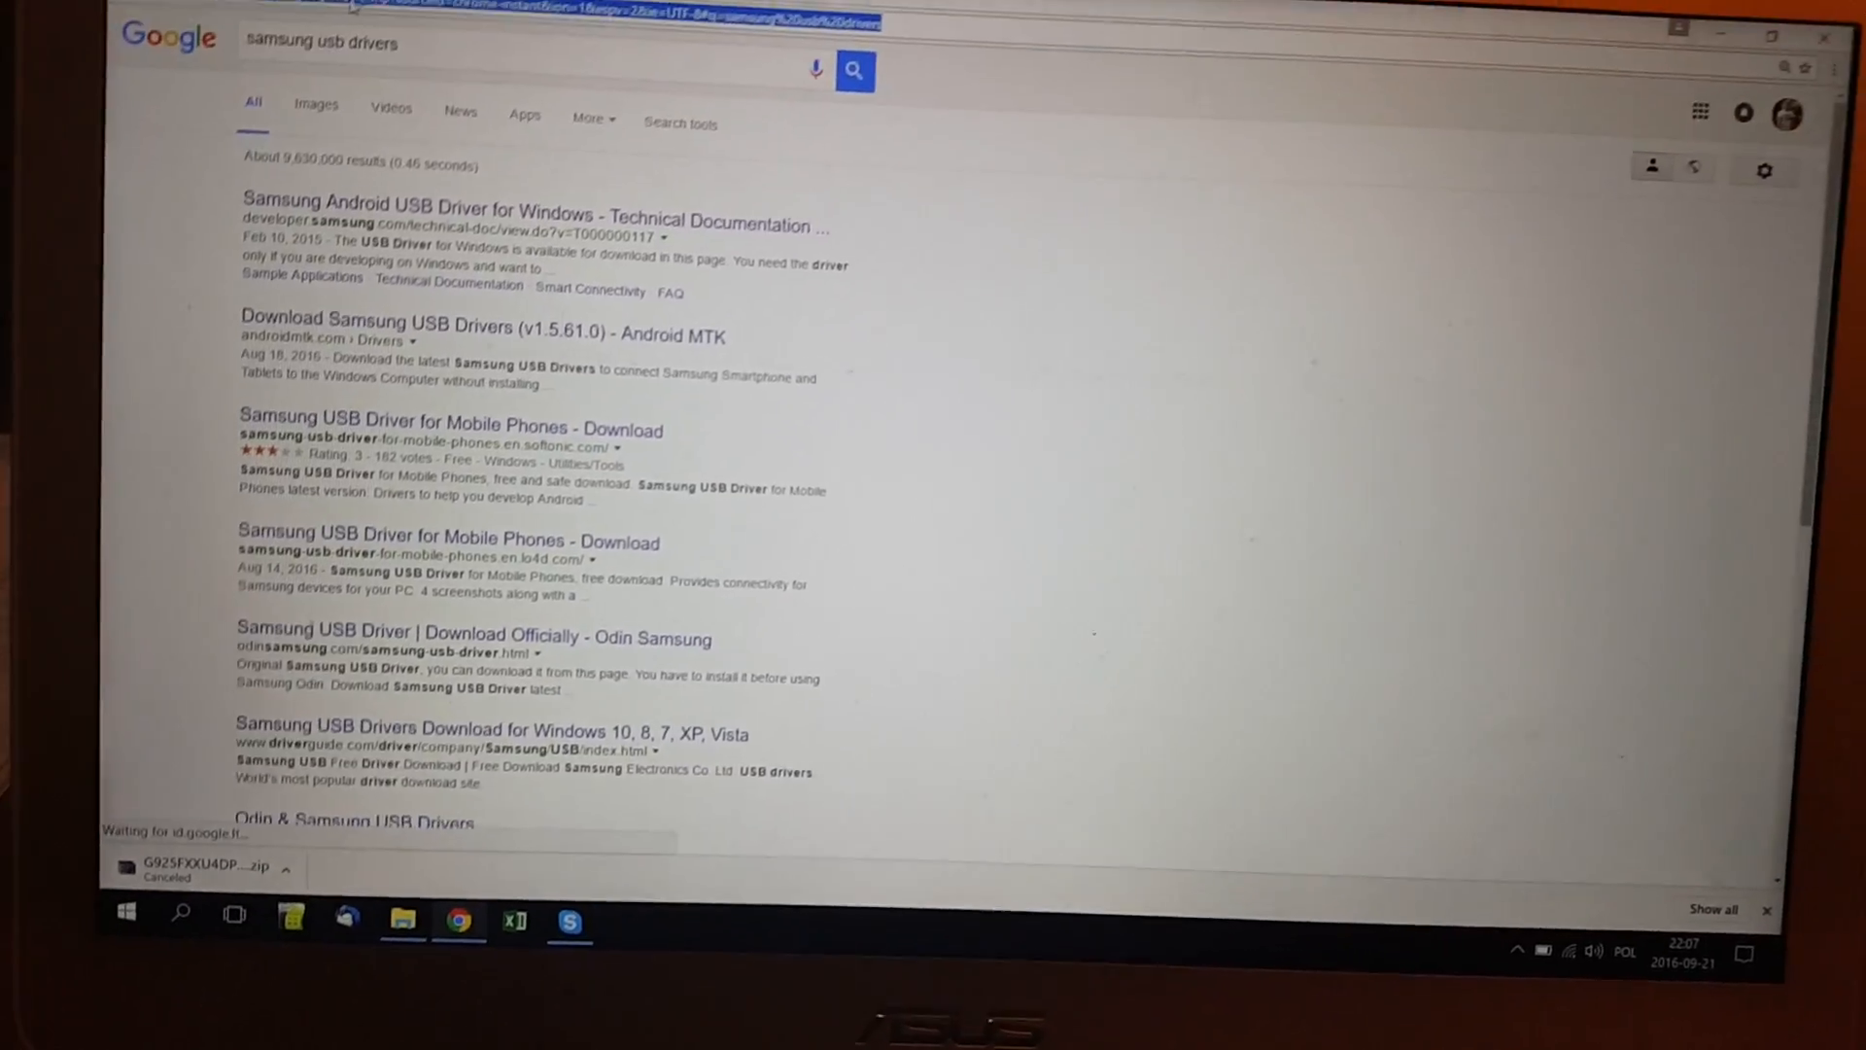
# - Search 'odin download' and open odindownload.com's 'Download Odin 3.09' result
pyautogui.write('odi')
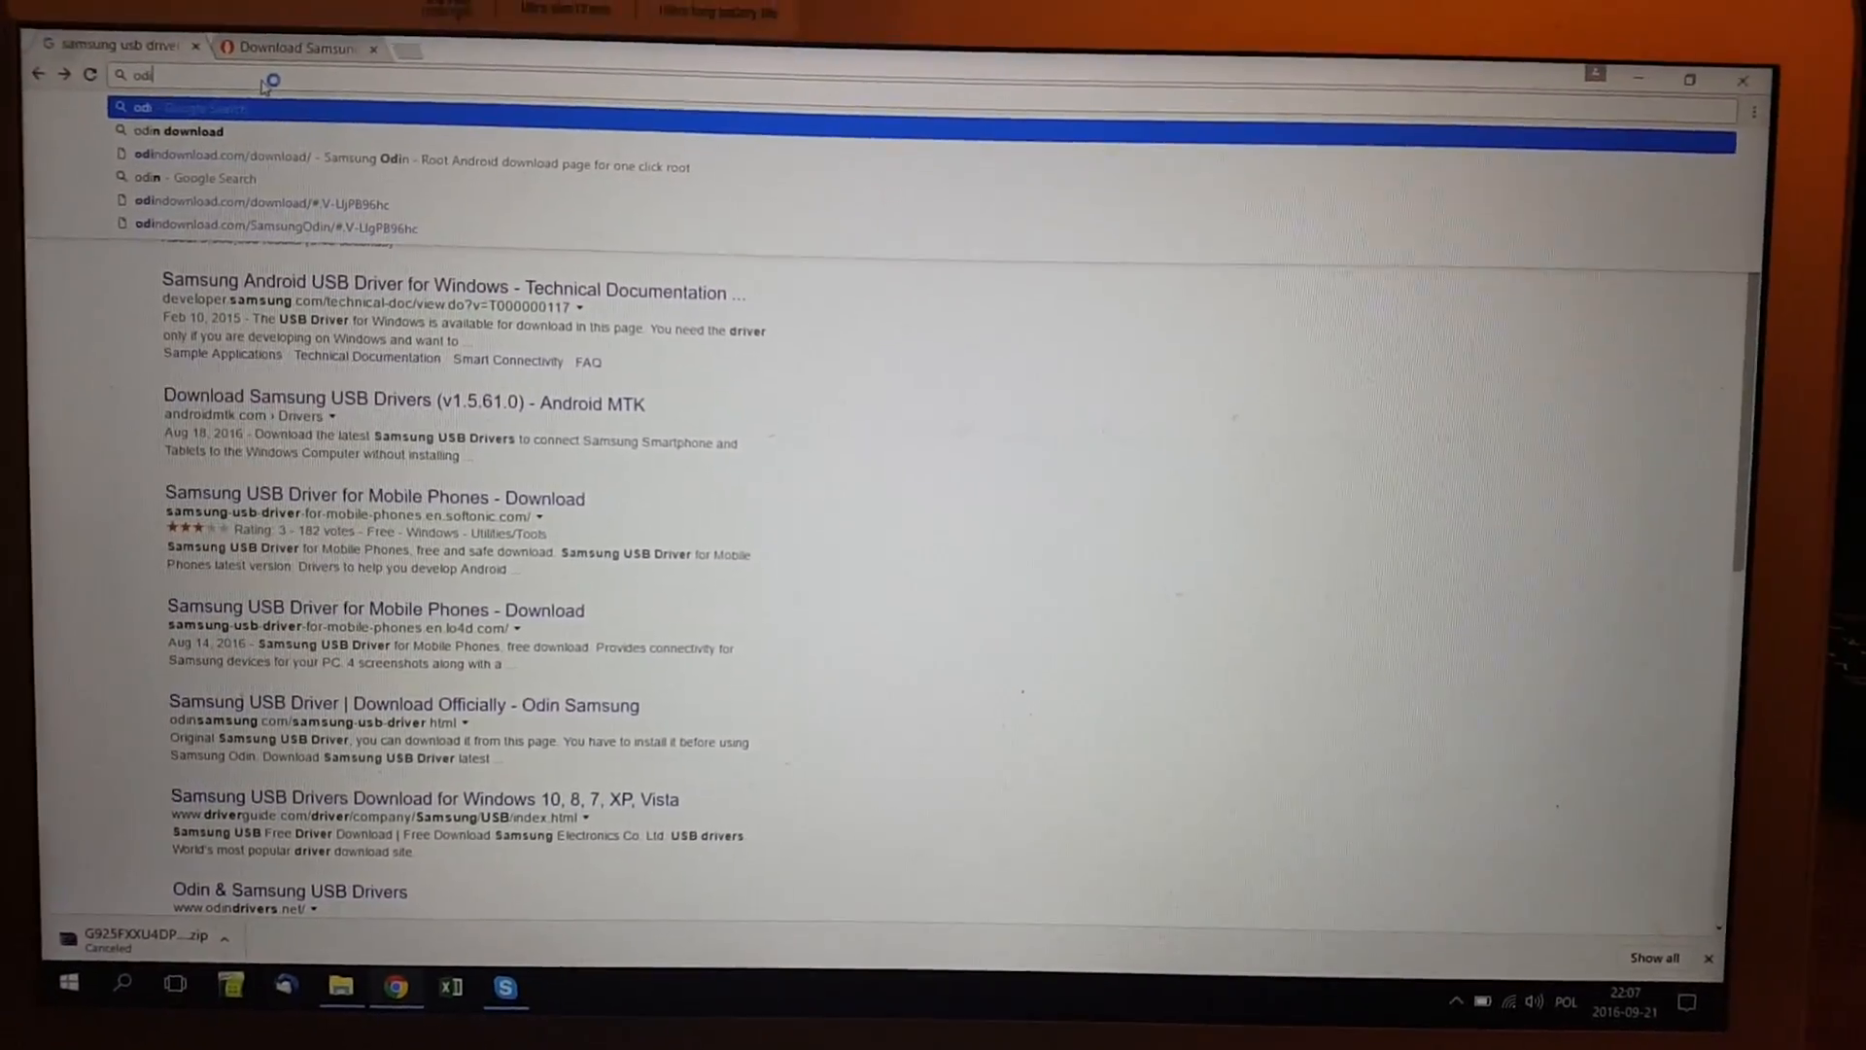
pyautogui.click(179, 131)
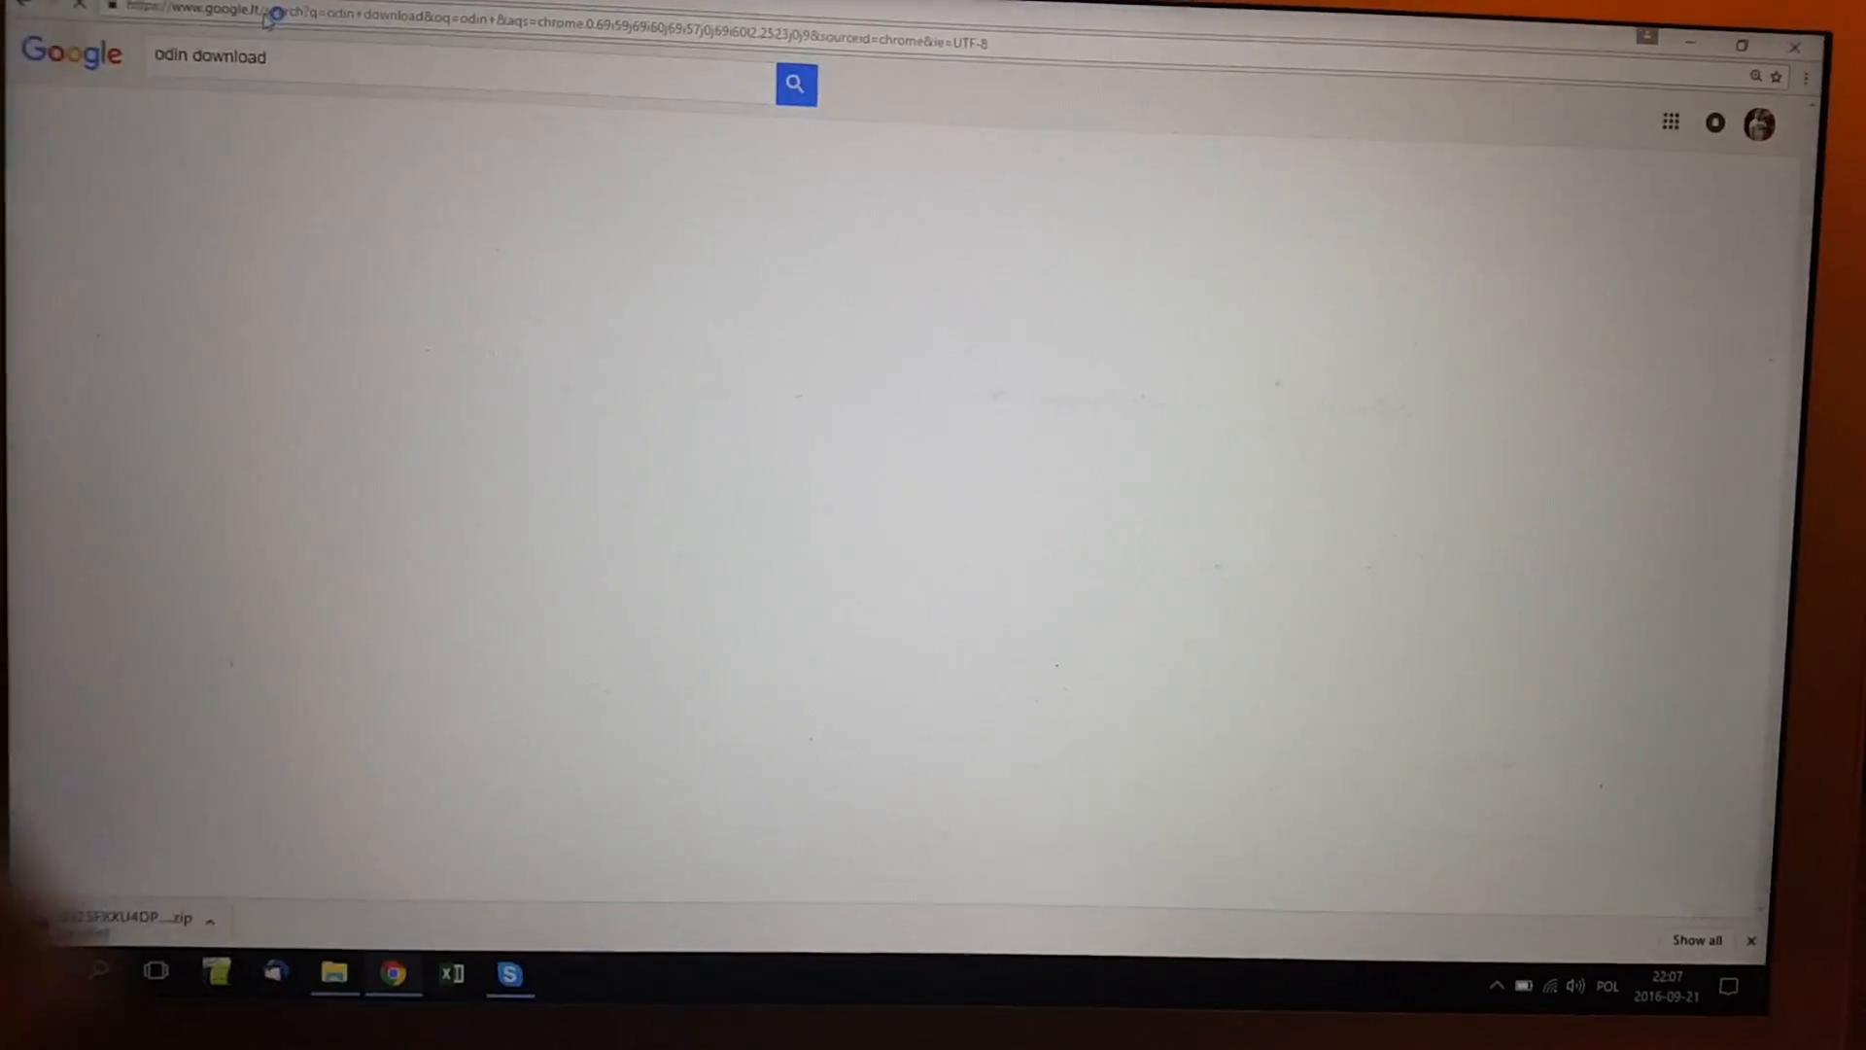
pyautogui.click(795, 84)
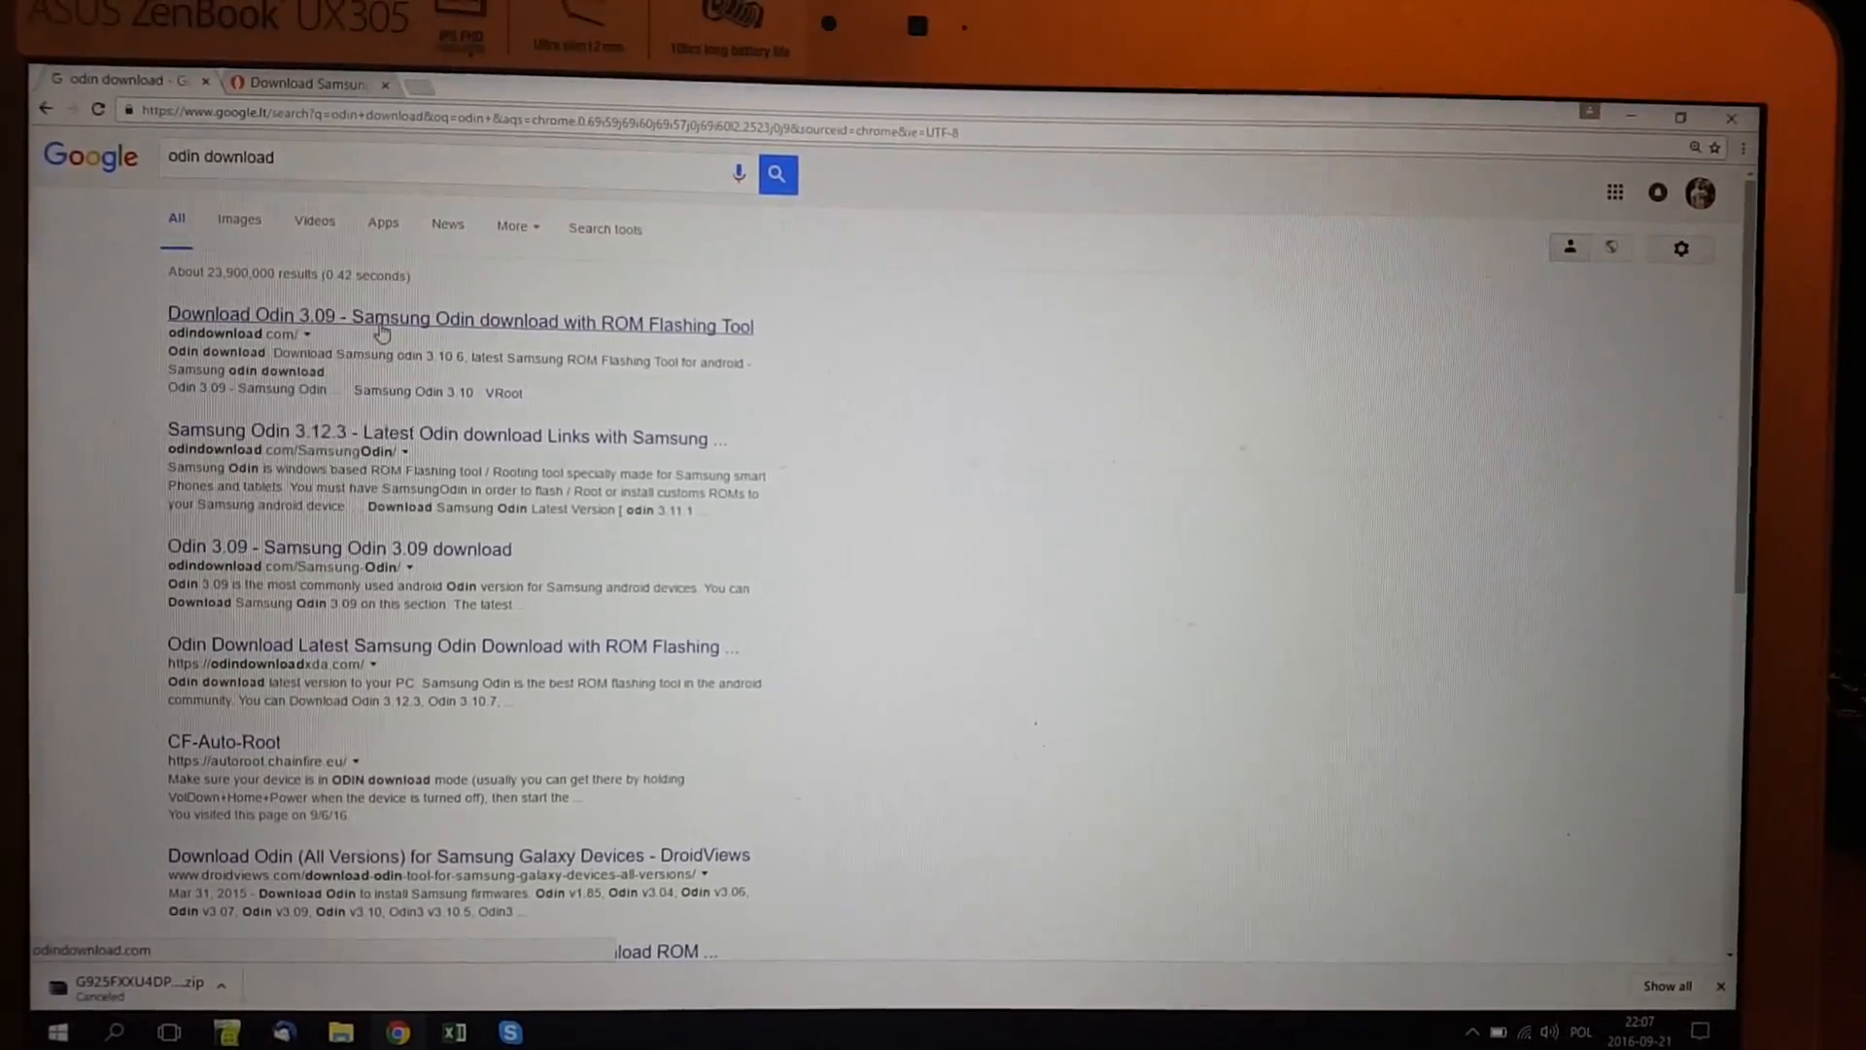
pyautogui.click(460, 322)
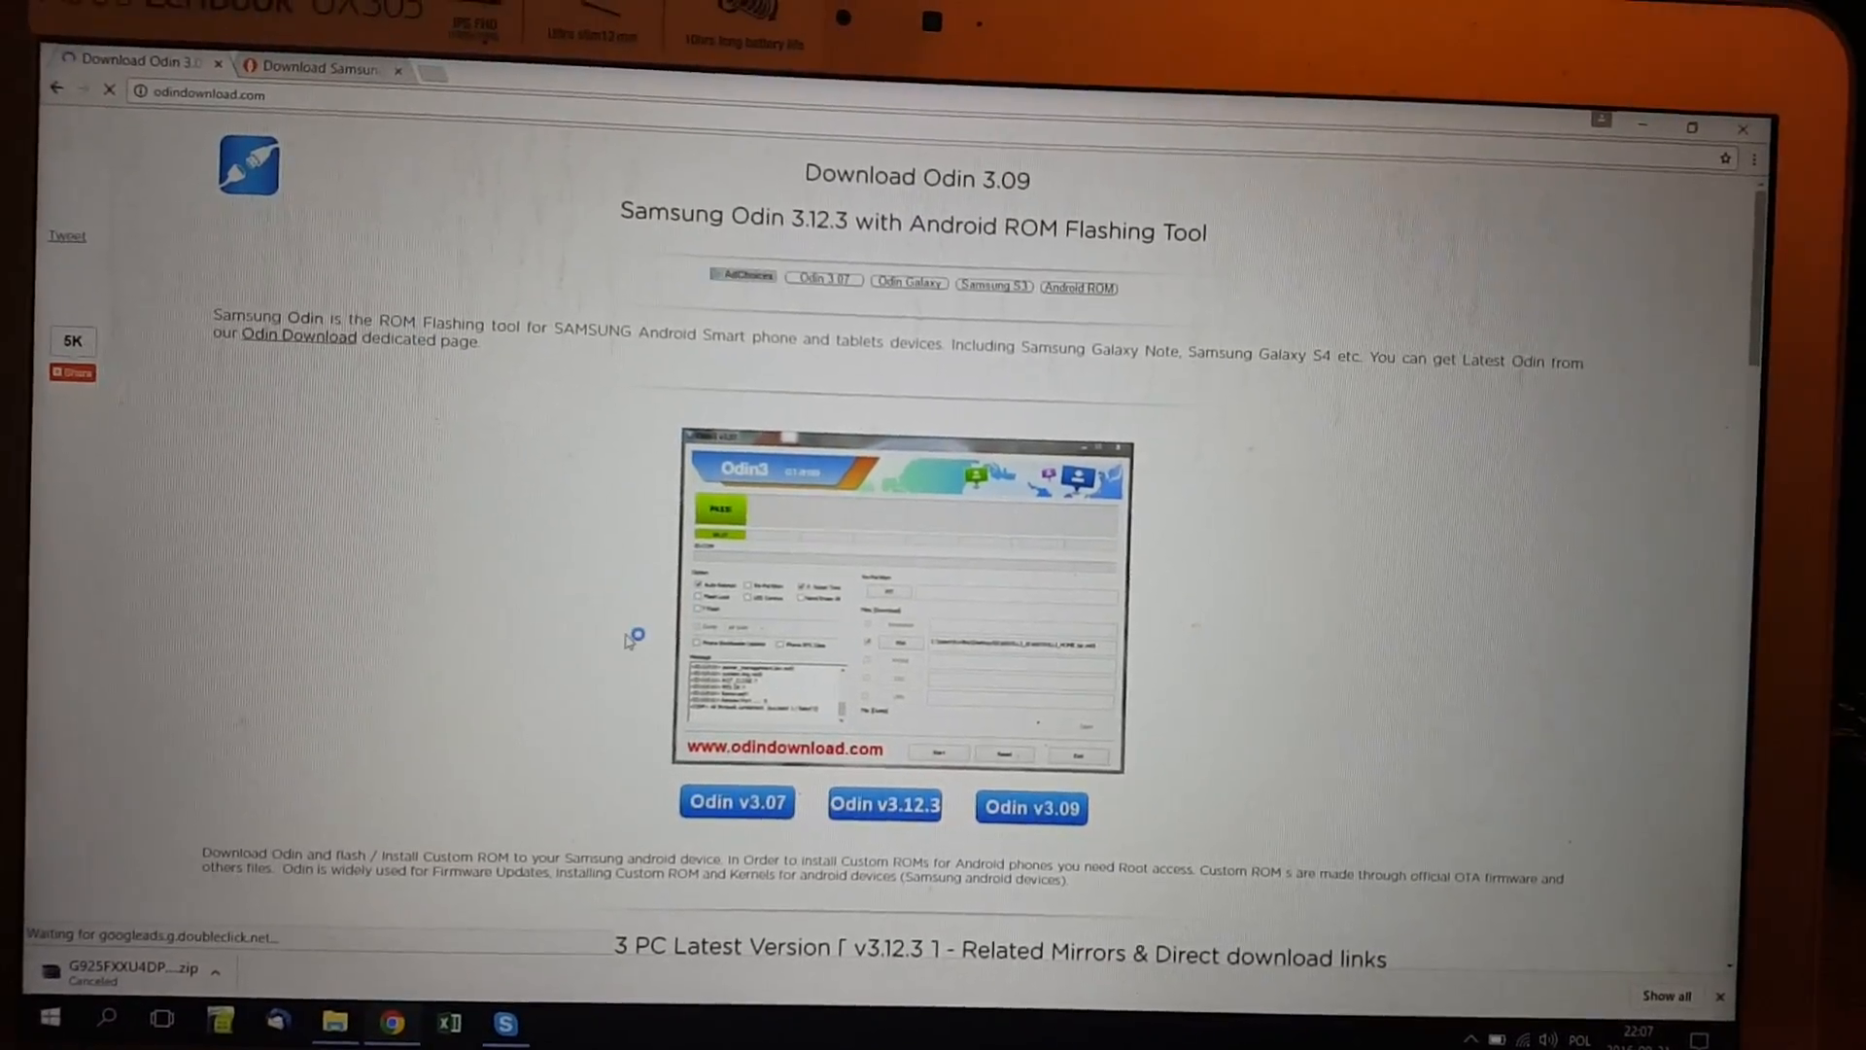
pyautogui.scroll(-3)
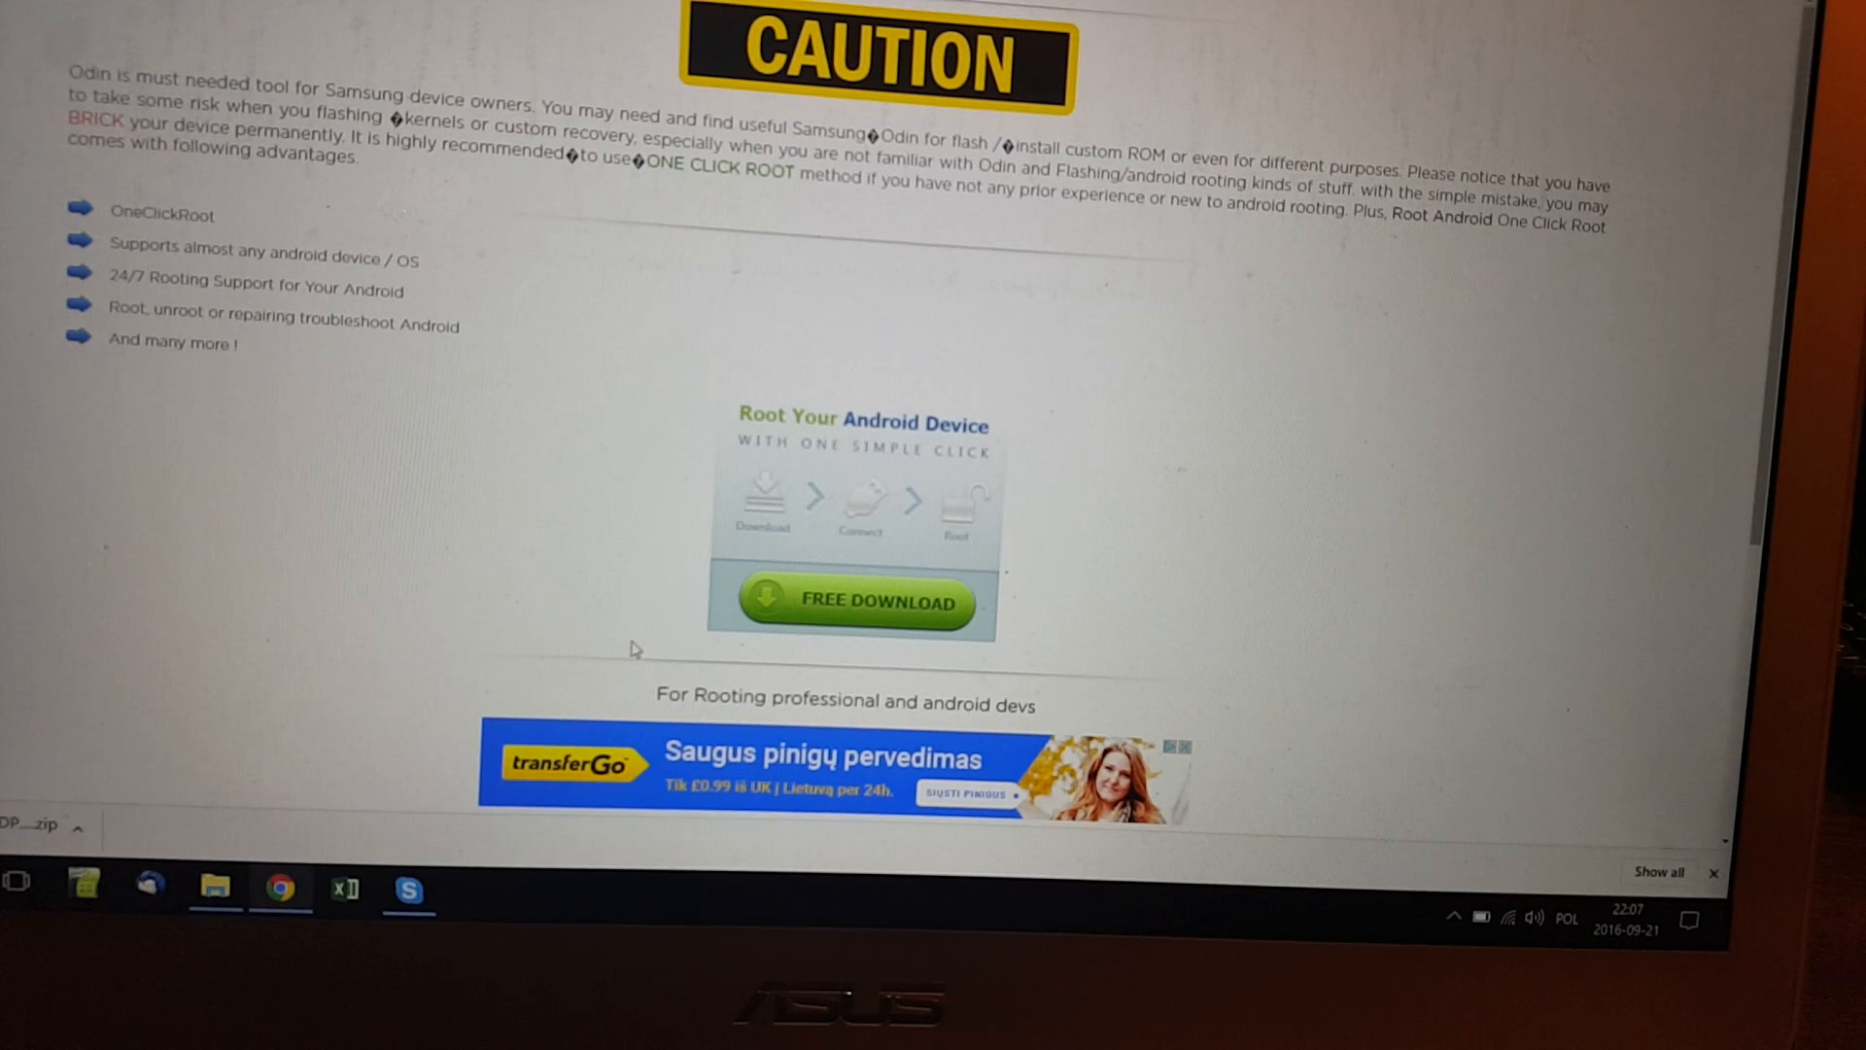
pyautogui.scroll(-3)
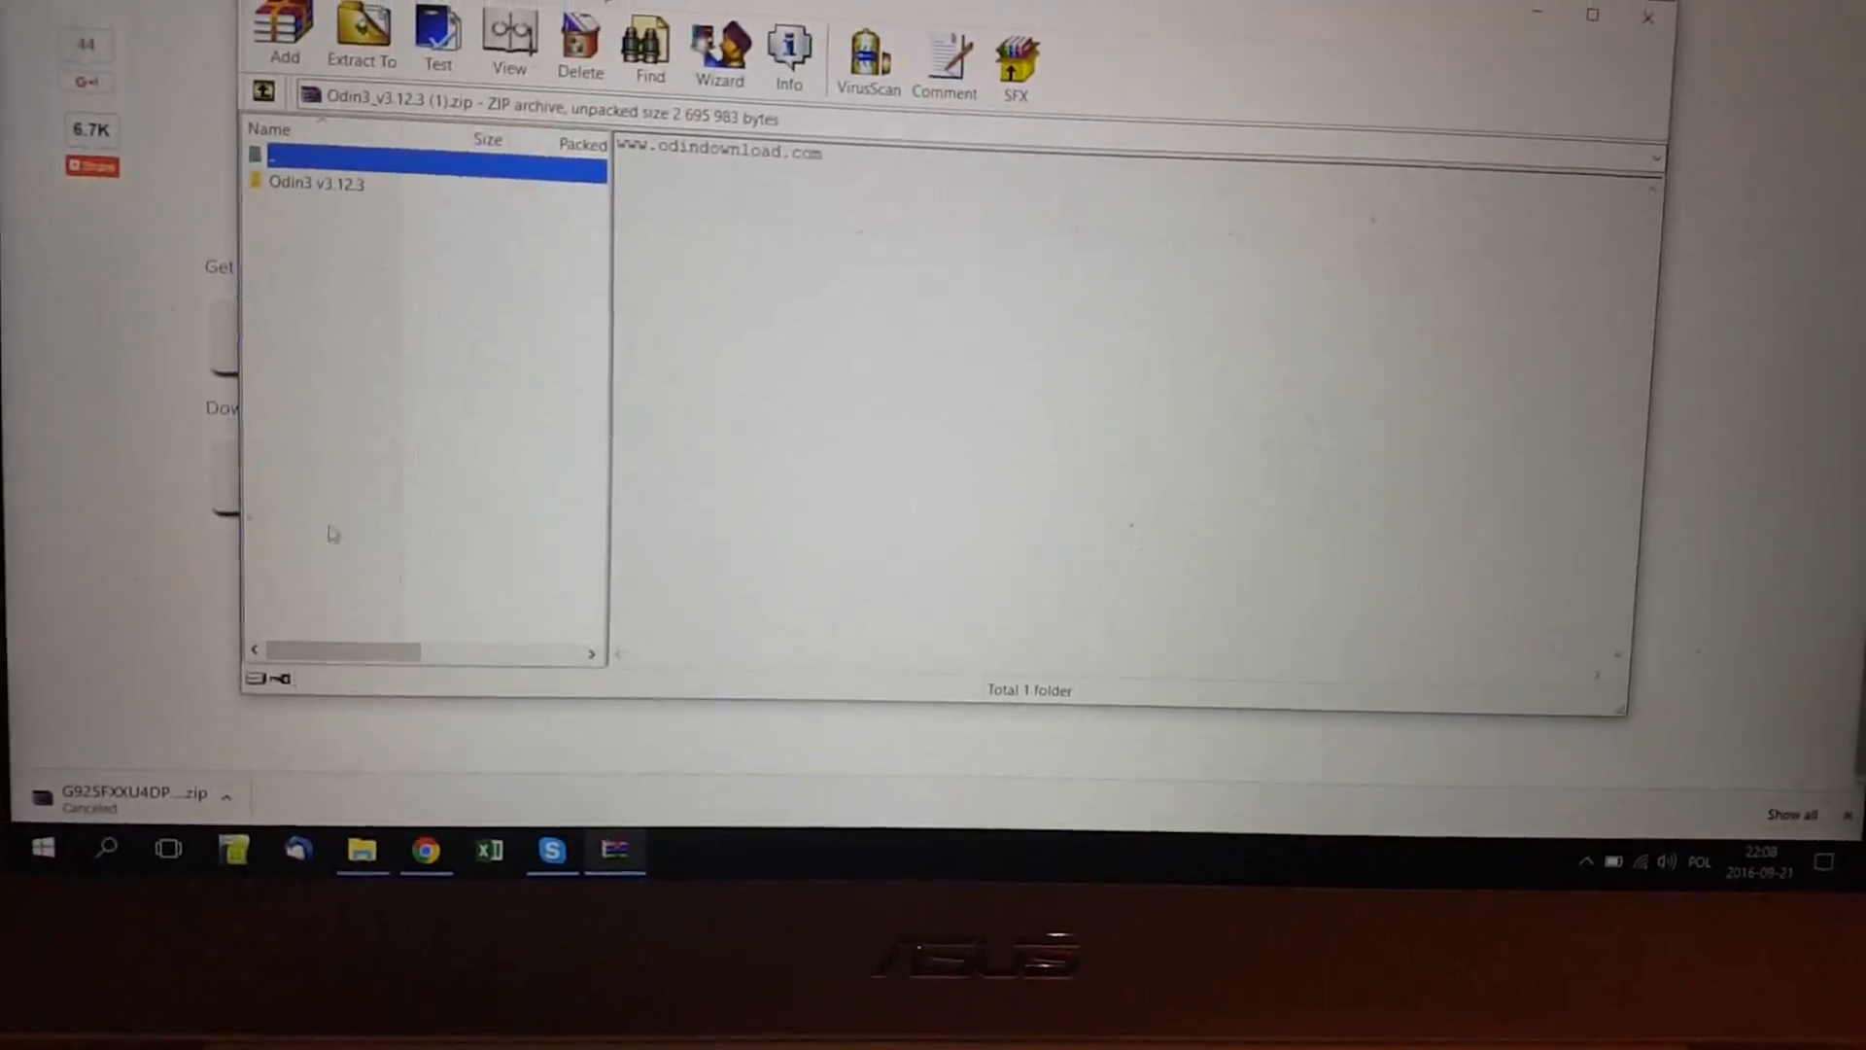
# - Open the Odin3 v3.12.3 folder and run Odin3.exe as administrator
pyautogui.doubleClick(314, 184)
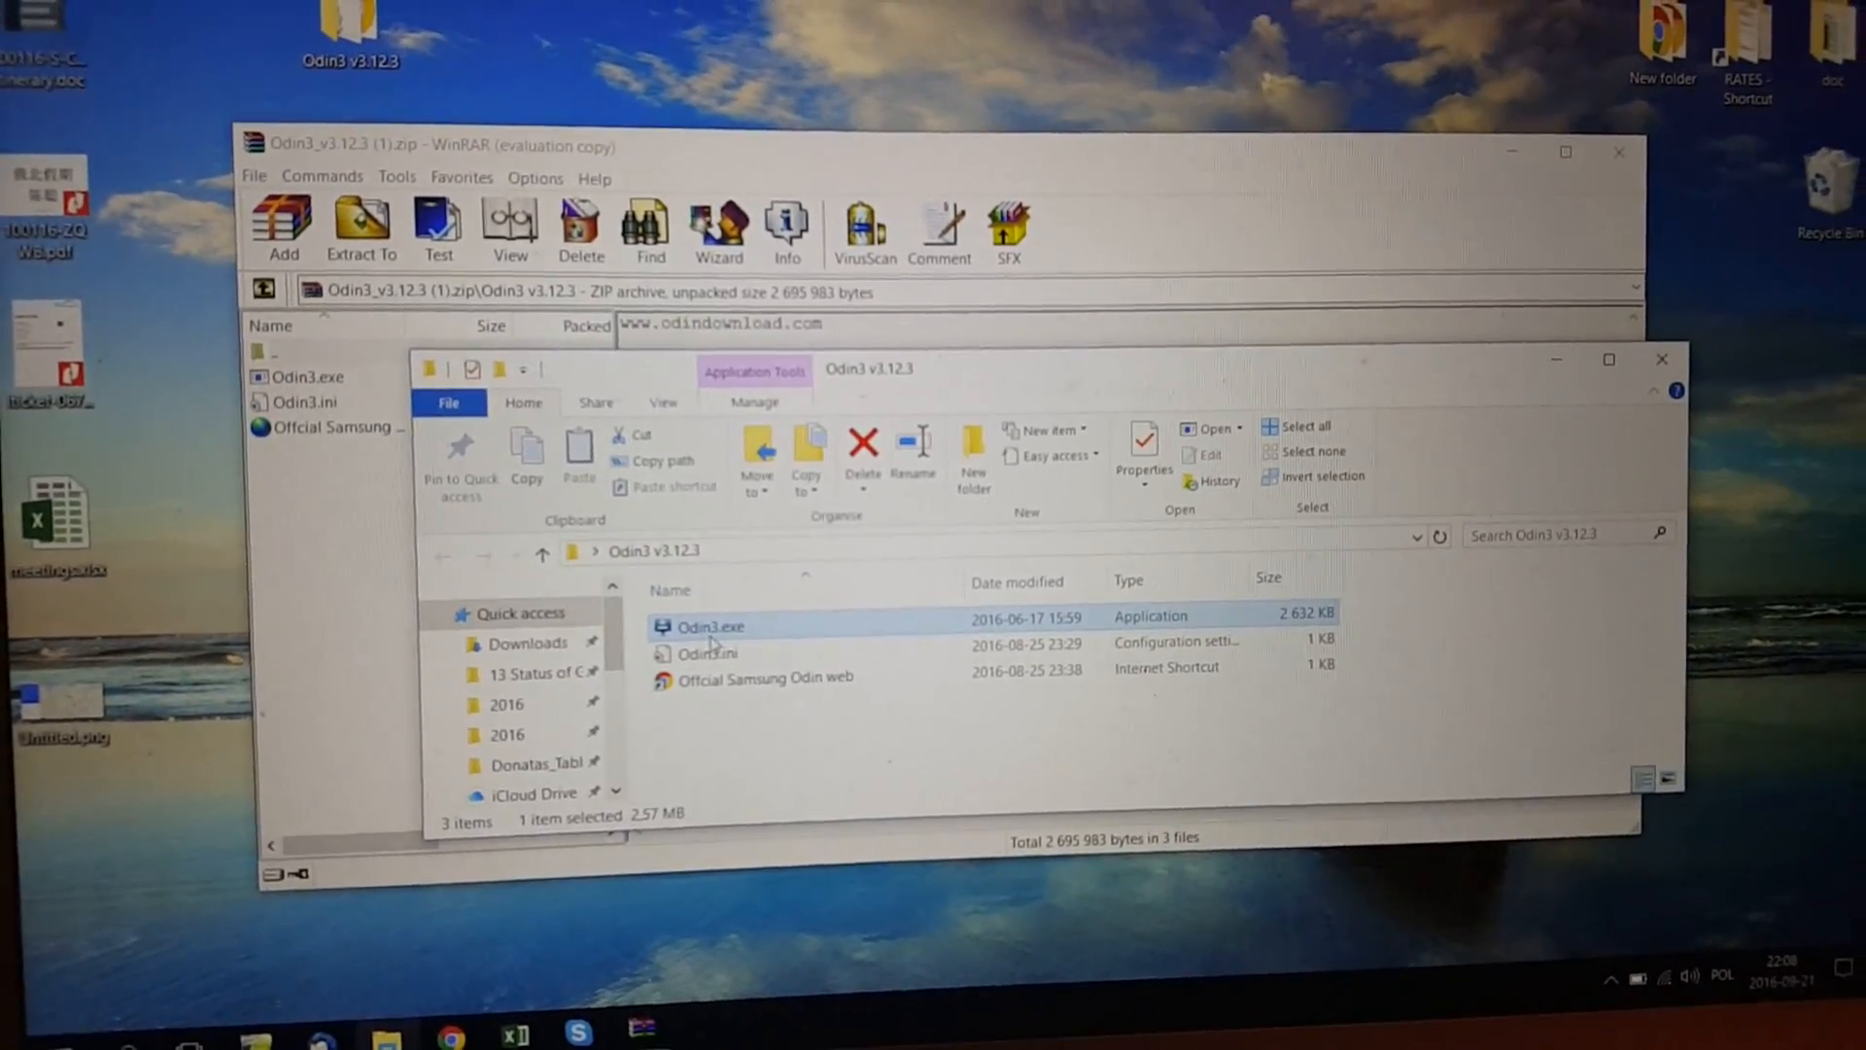
pyautogui.rightClick(709, 627)
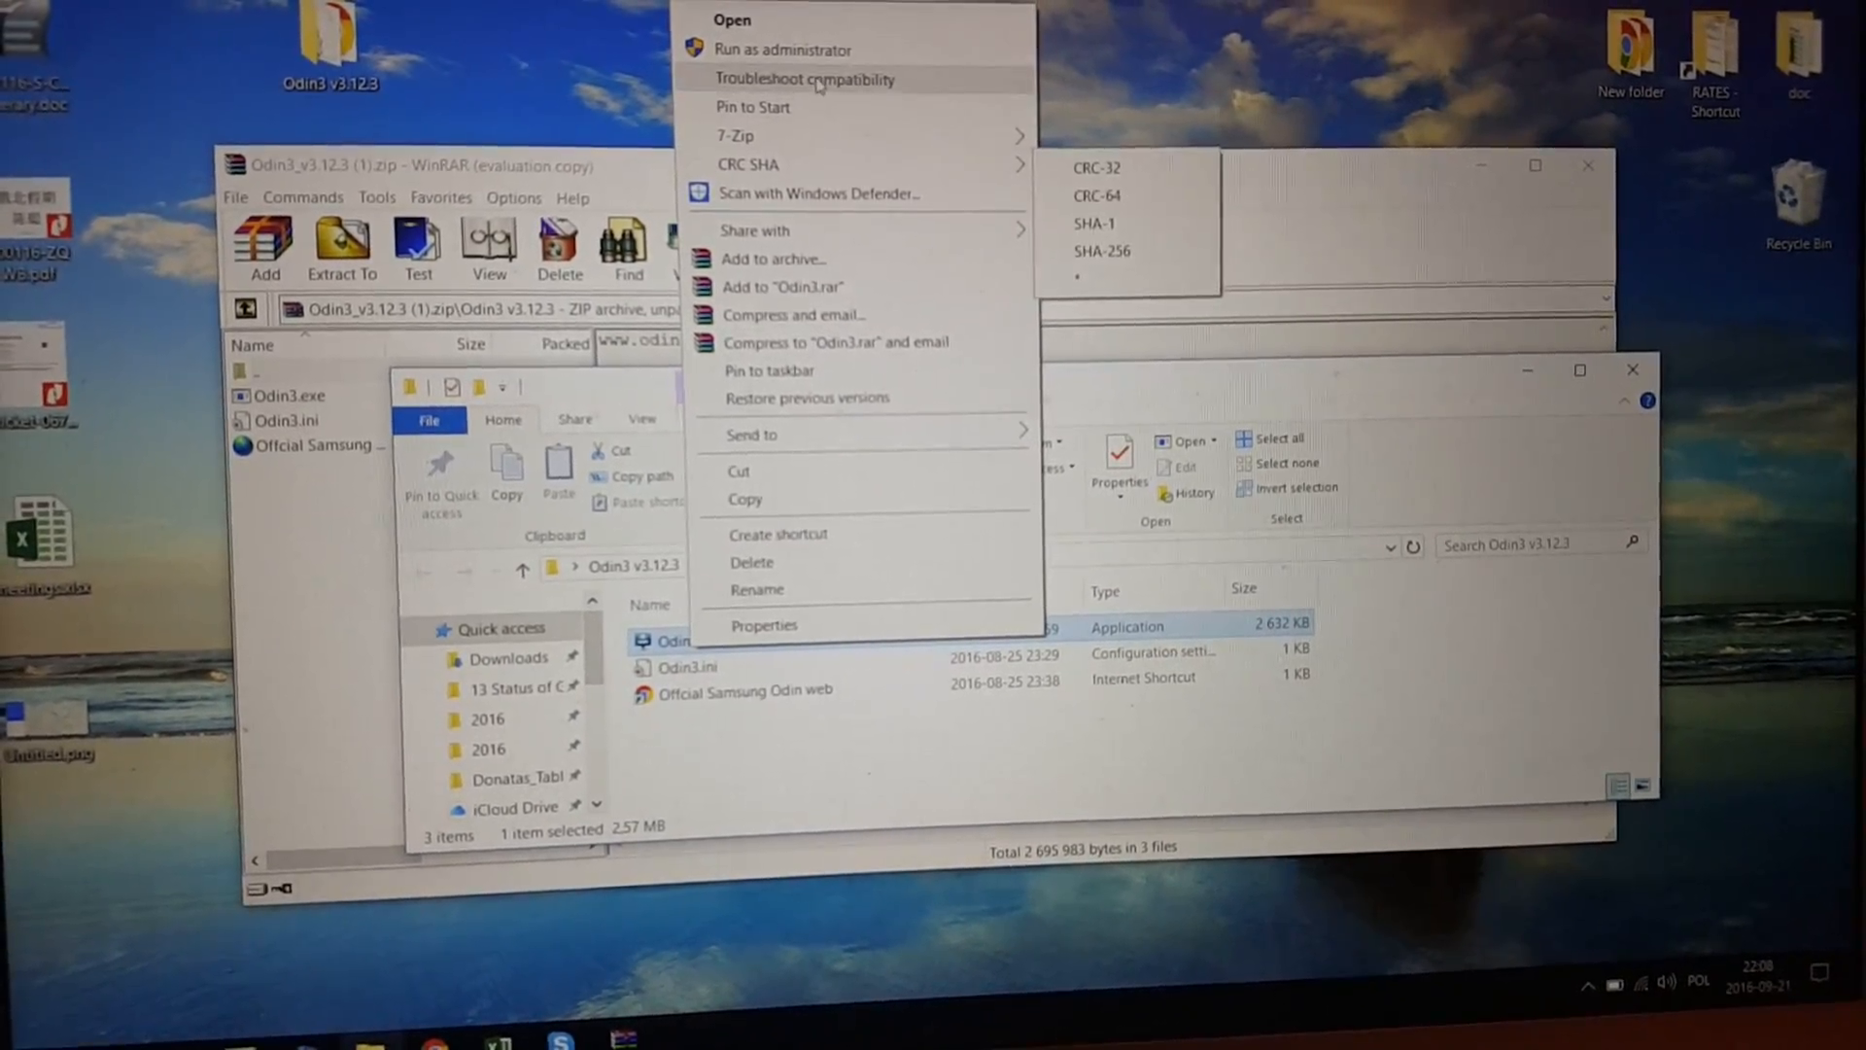
pyautogui.click(781, 49)
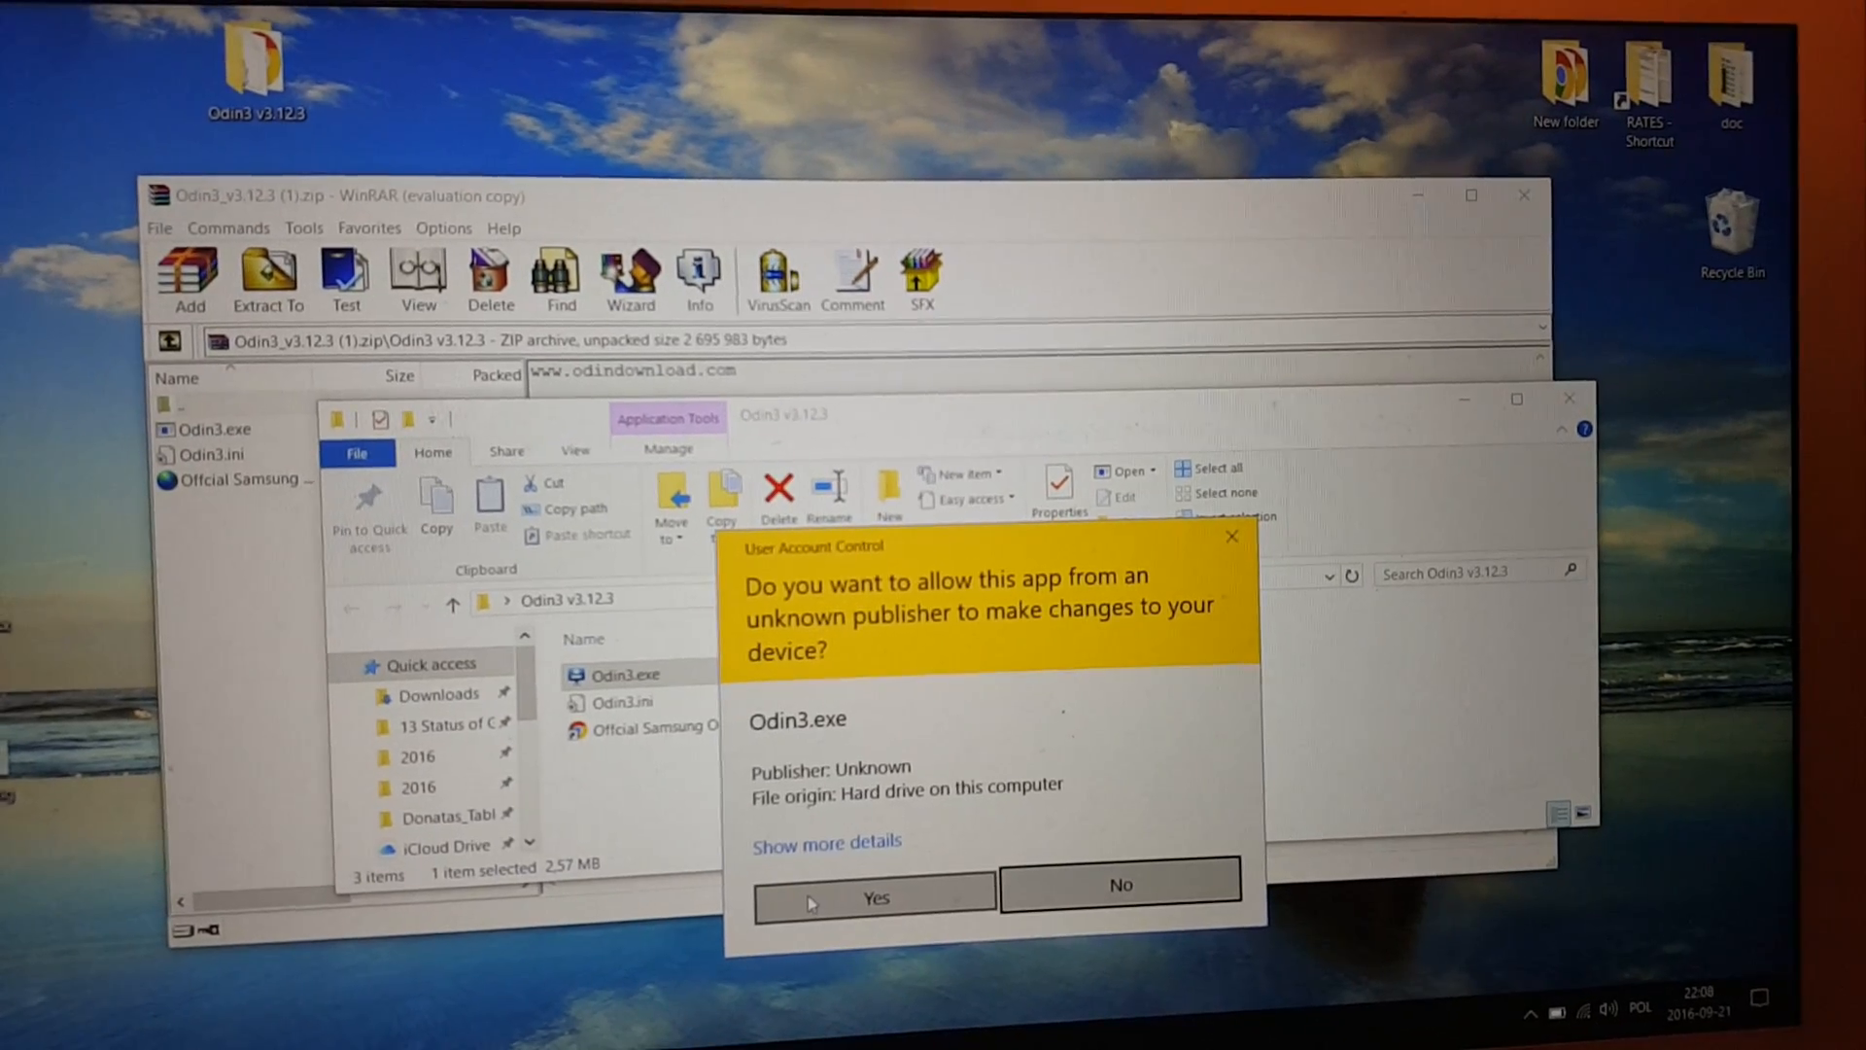
# - Allow Odin3 through User Account Control and open the AP firmware file picker
pyautogui.click(874, 897)
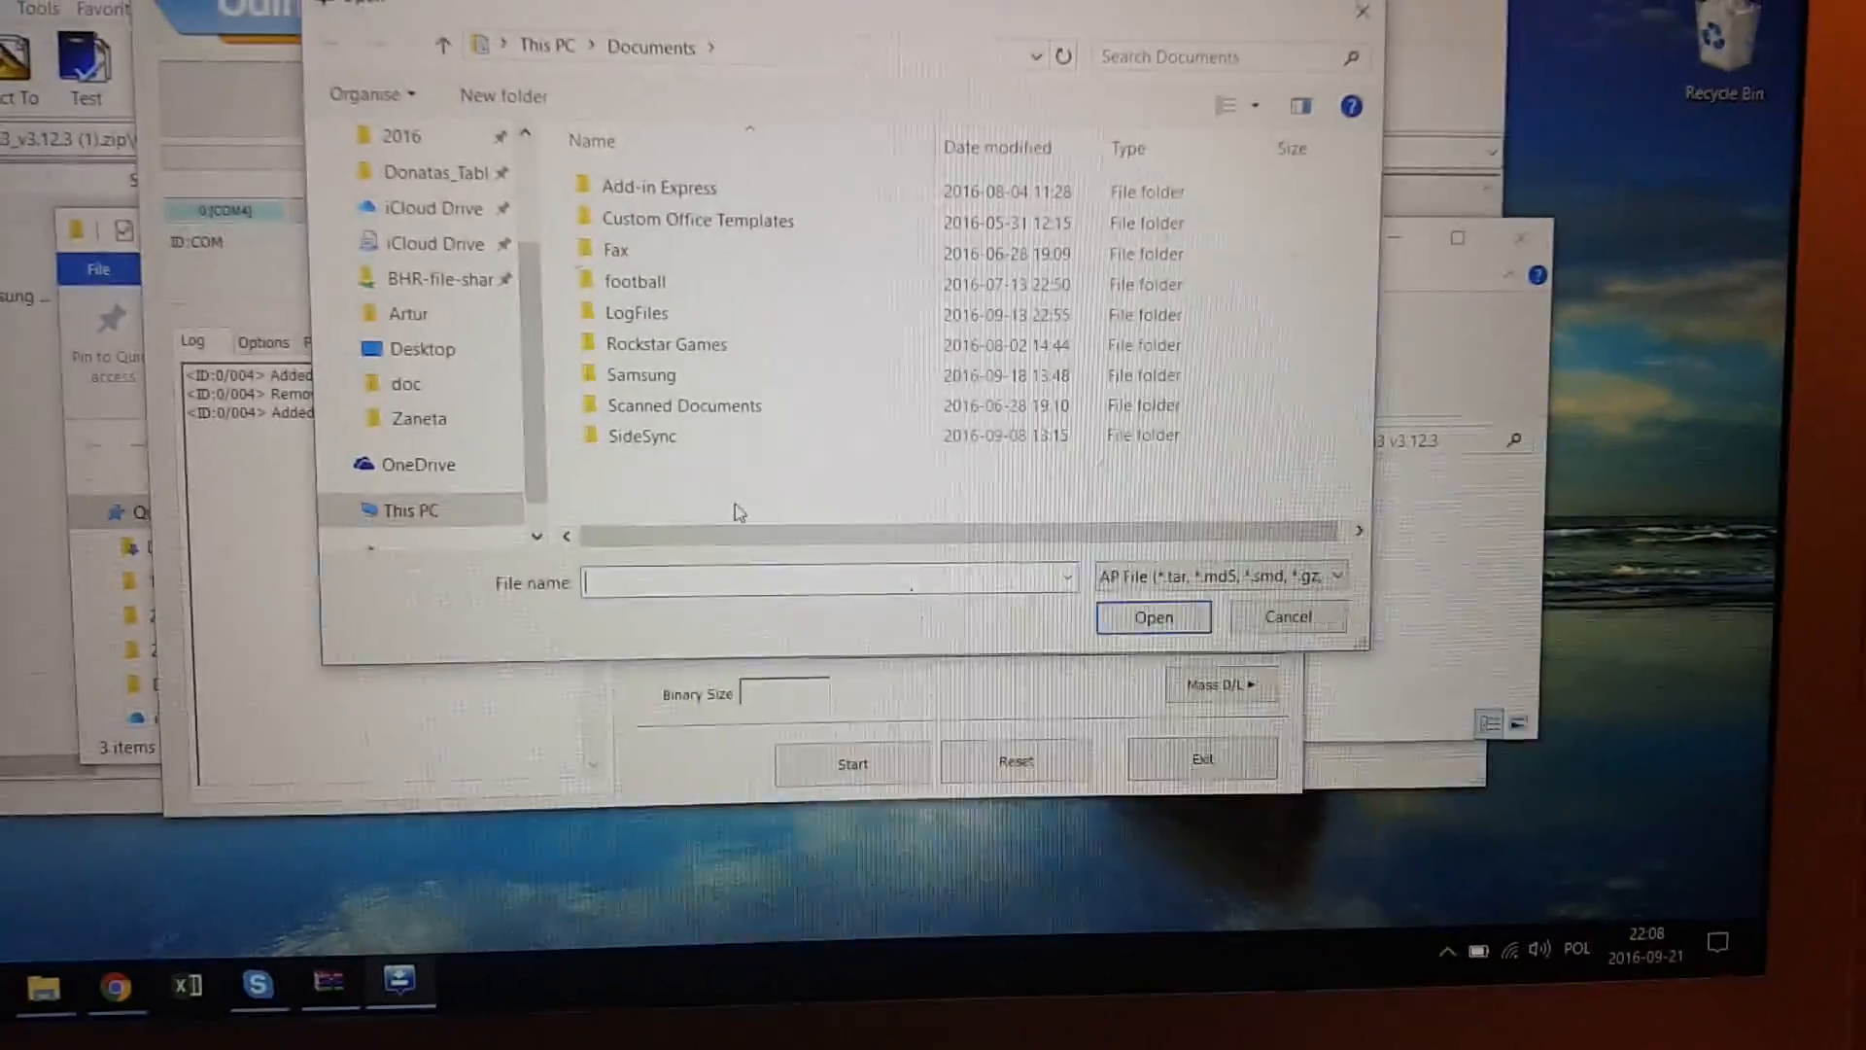
pyautogui.click(1287, 616)
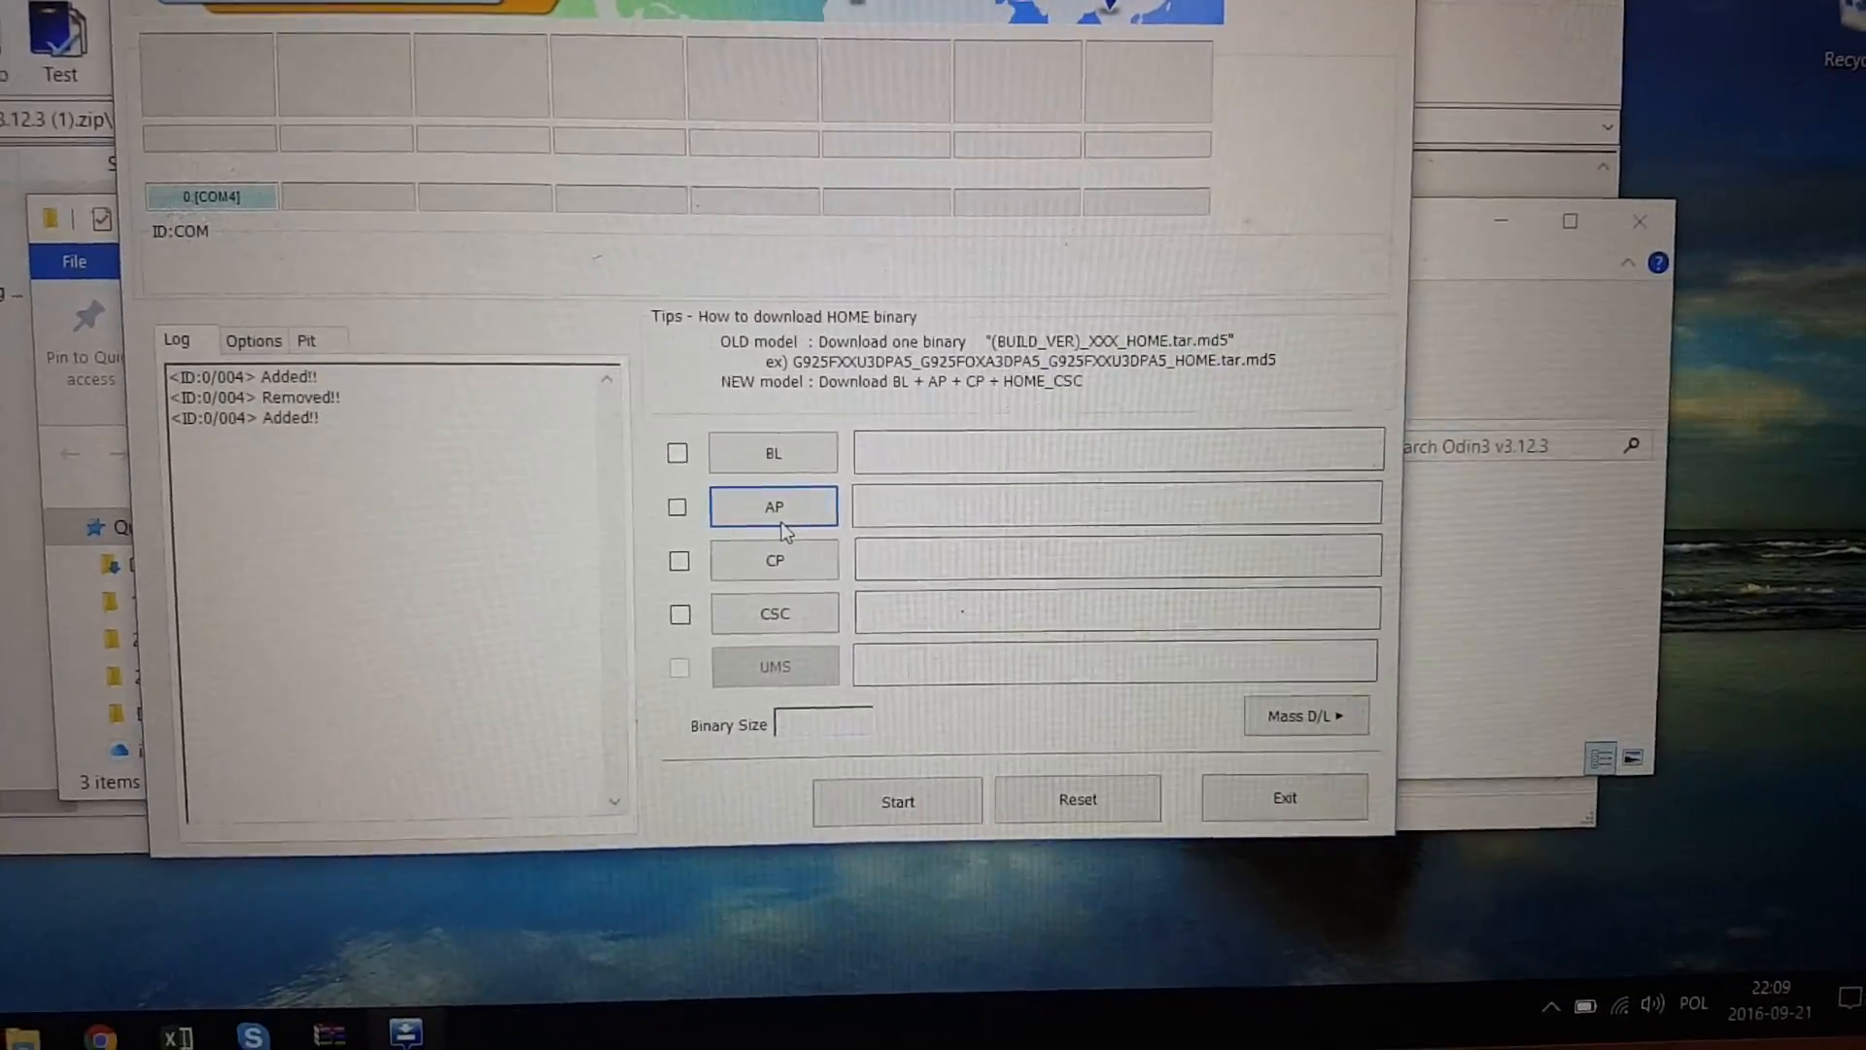
pyautogui.click(774, 506)
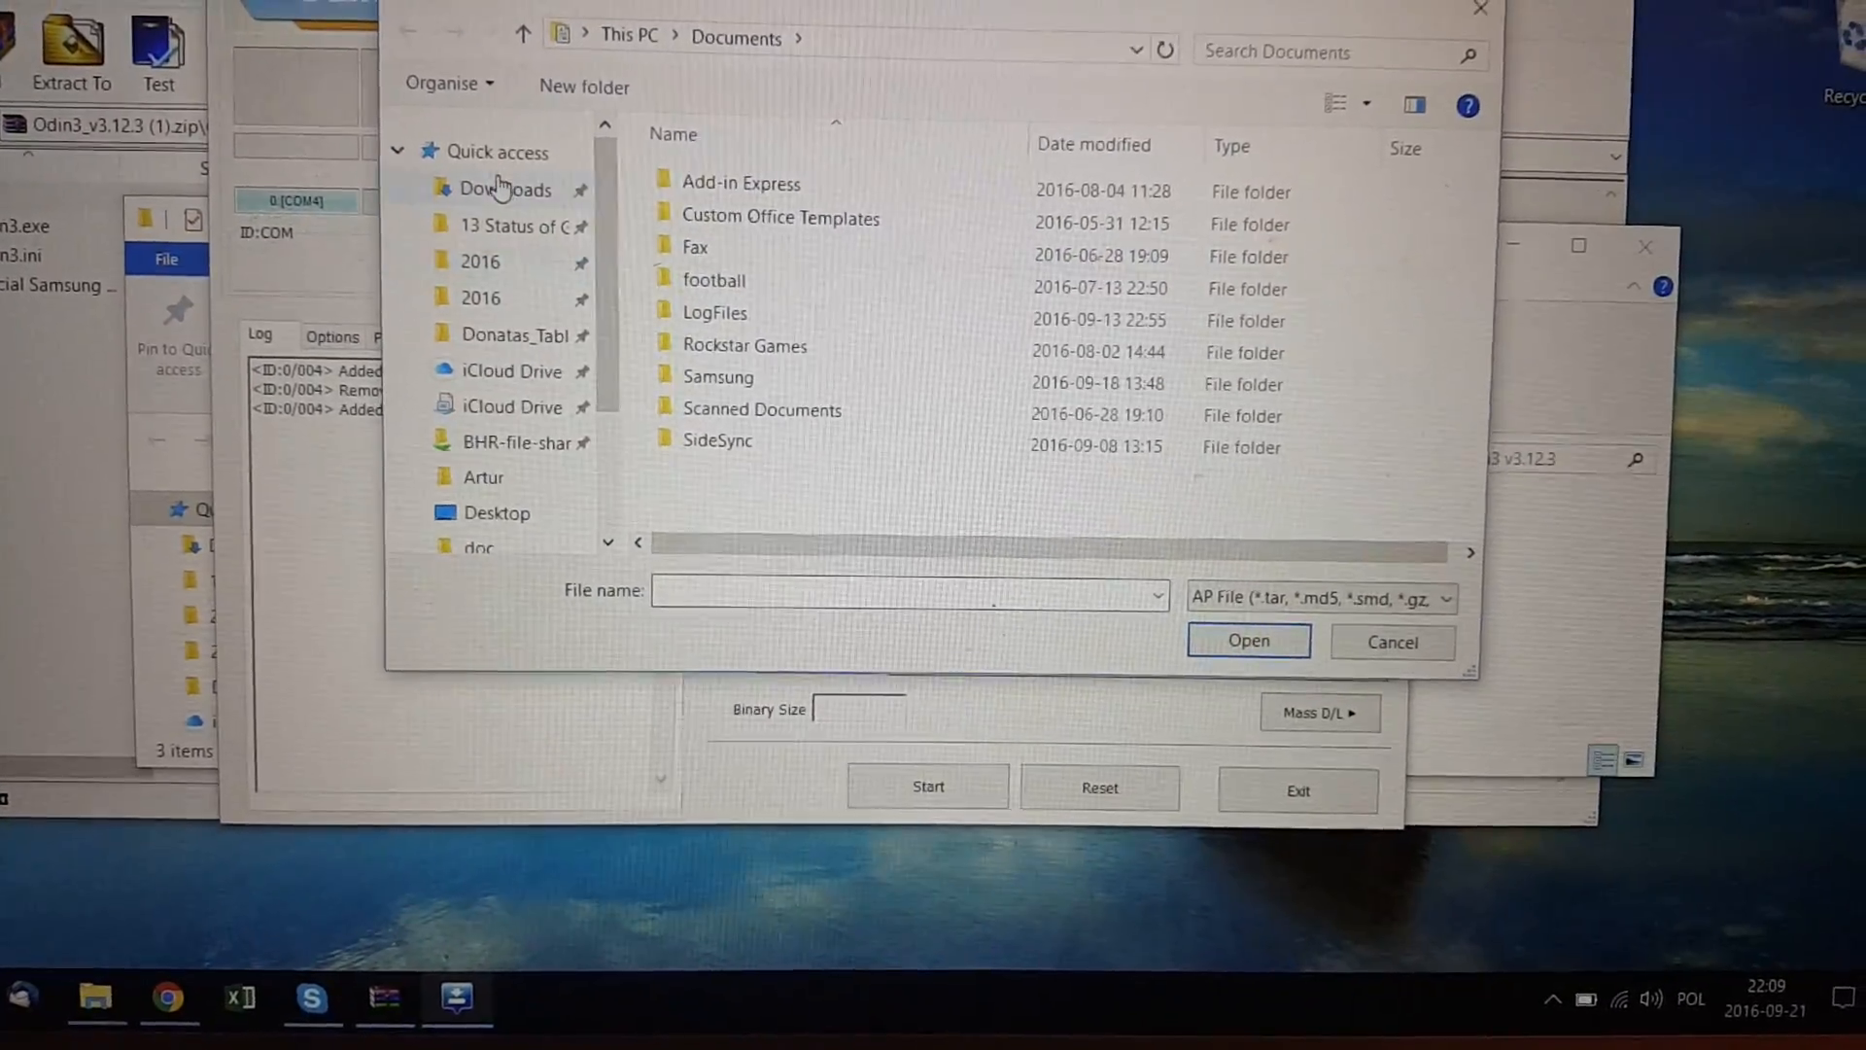
# - Extract the HOME .tar.md5 from the I9505XXUHOL2_I9505OXXHOJ1_SEB.zip in Downloads to the desktop
pyautogui.click(503, 189)
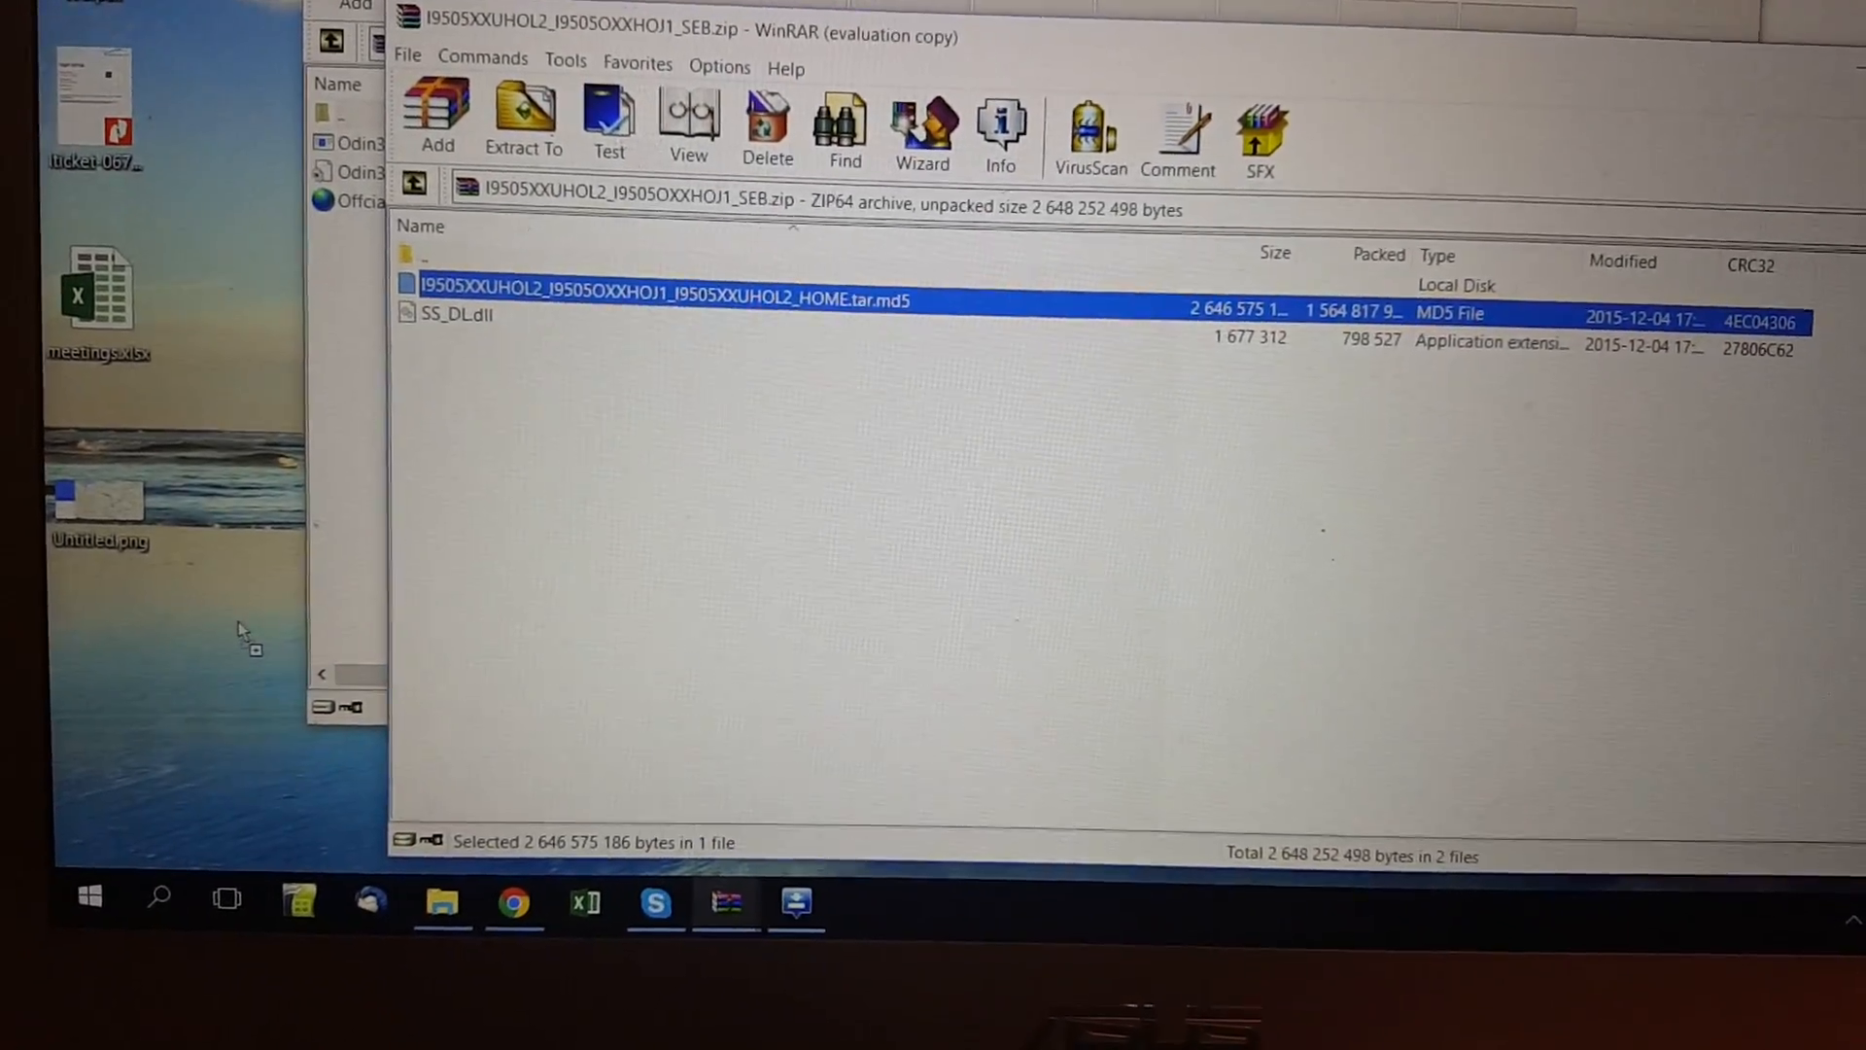
pyautogui.click(523, 118)
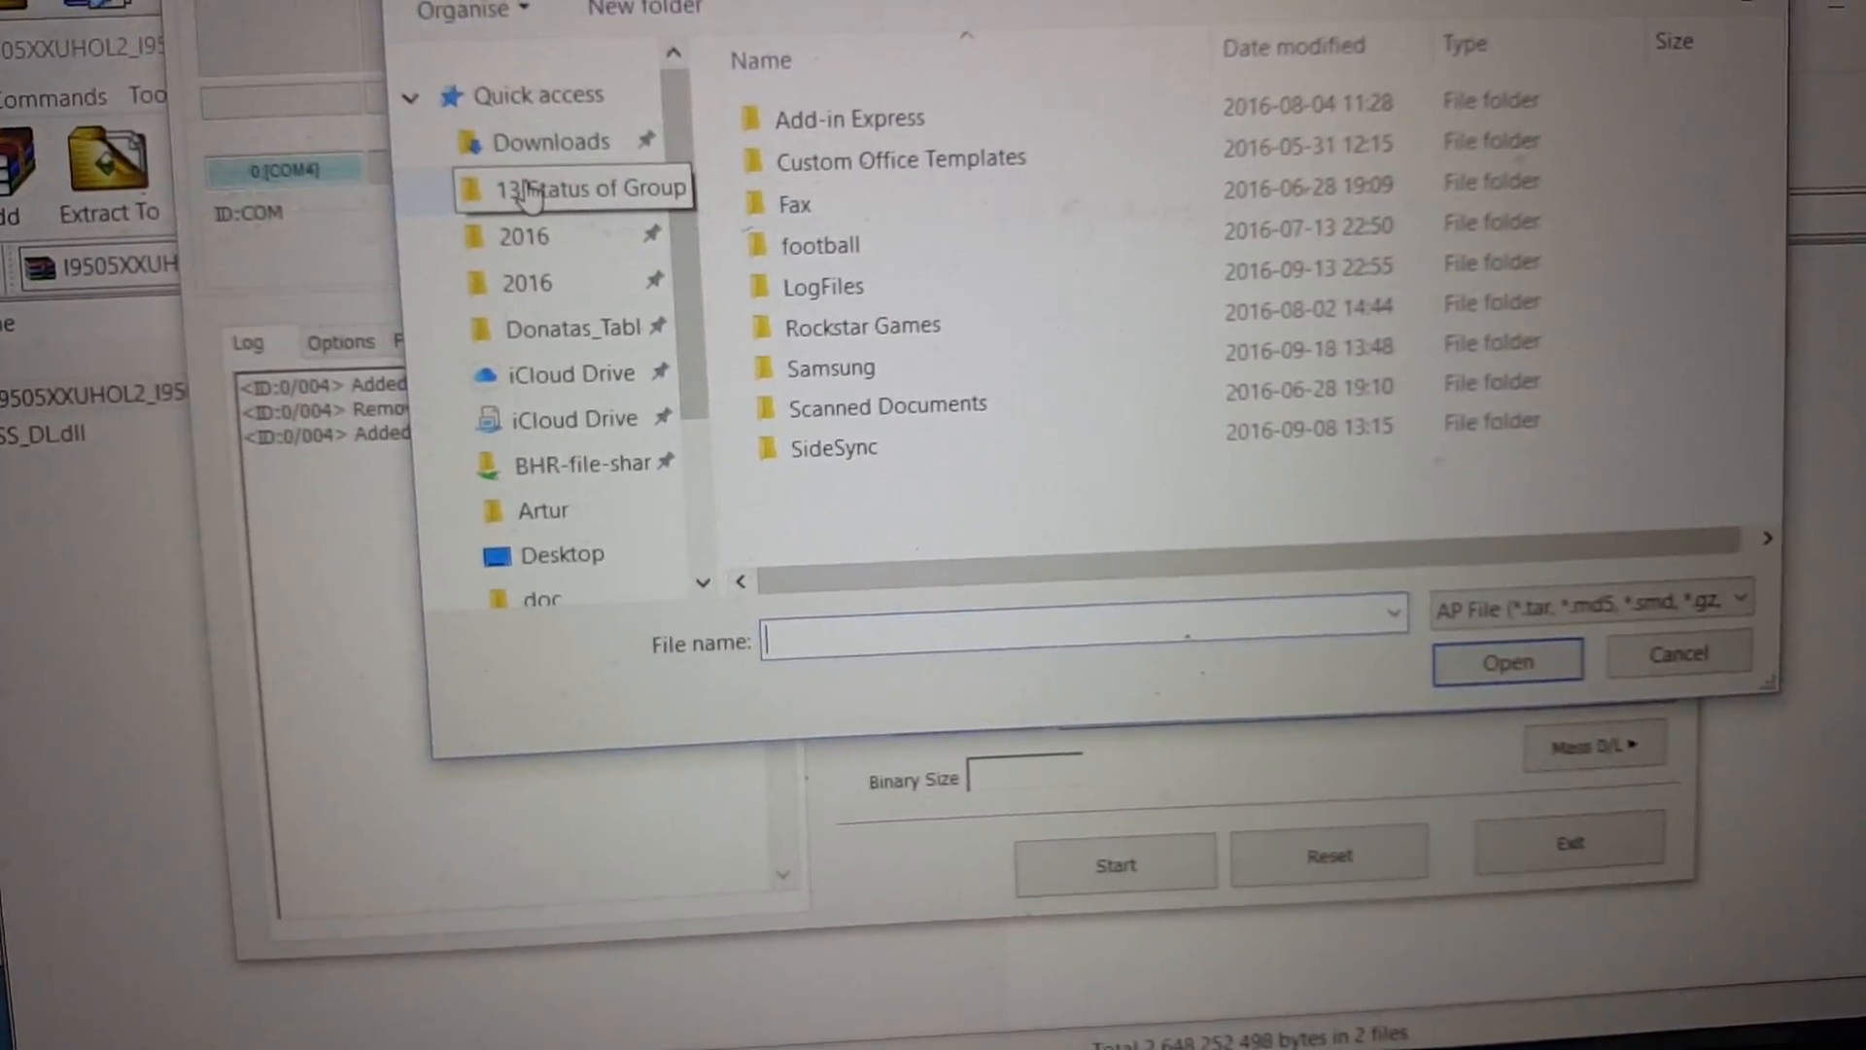
# - Select the desktop HOME .tar.md5 firmware as Odin3's AP file and let MD5 check finish
pyautogui.click(559, 557)
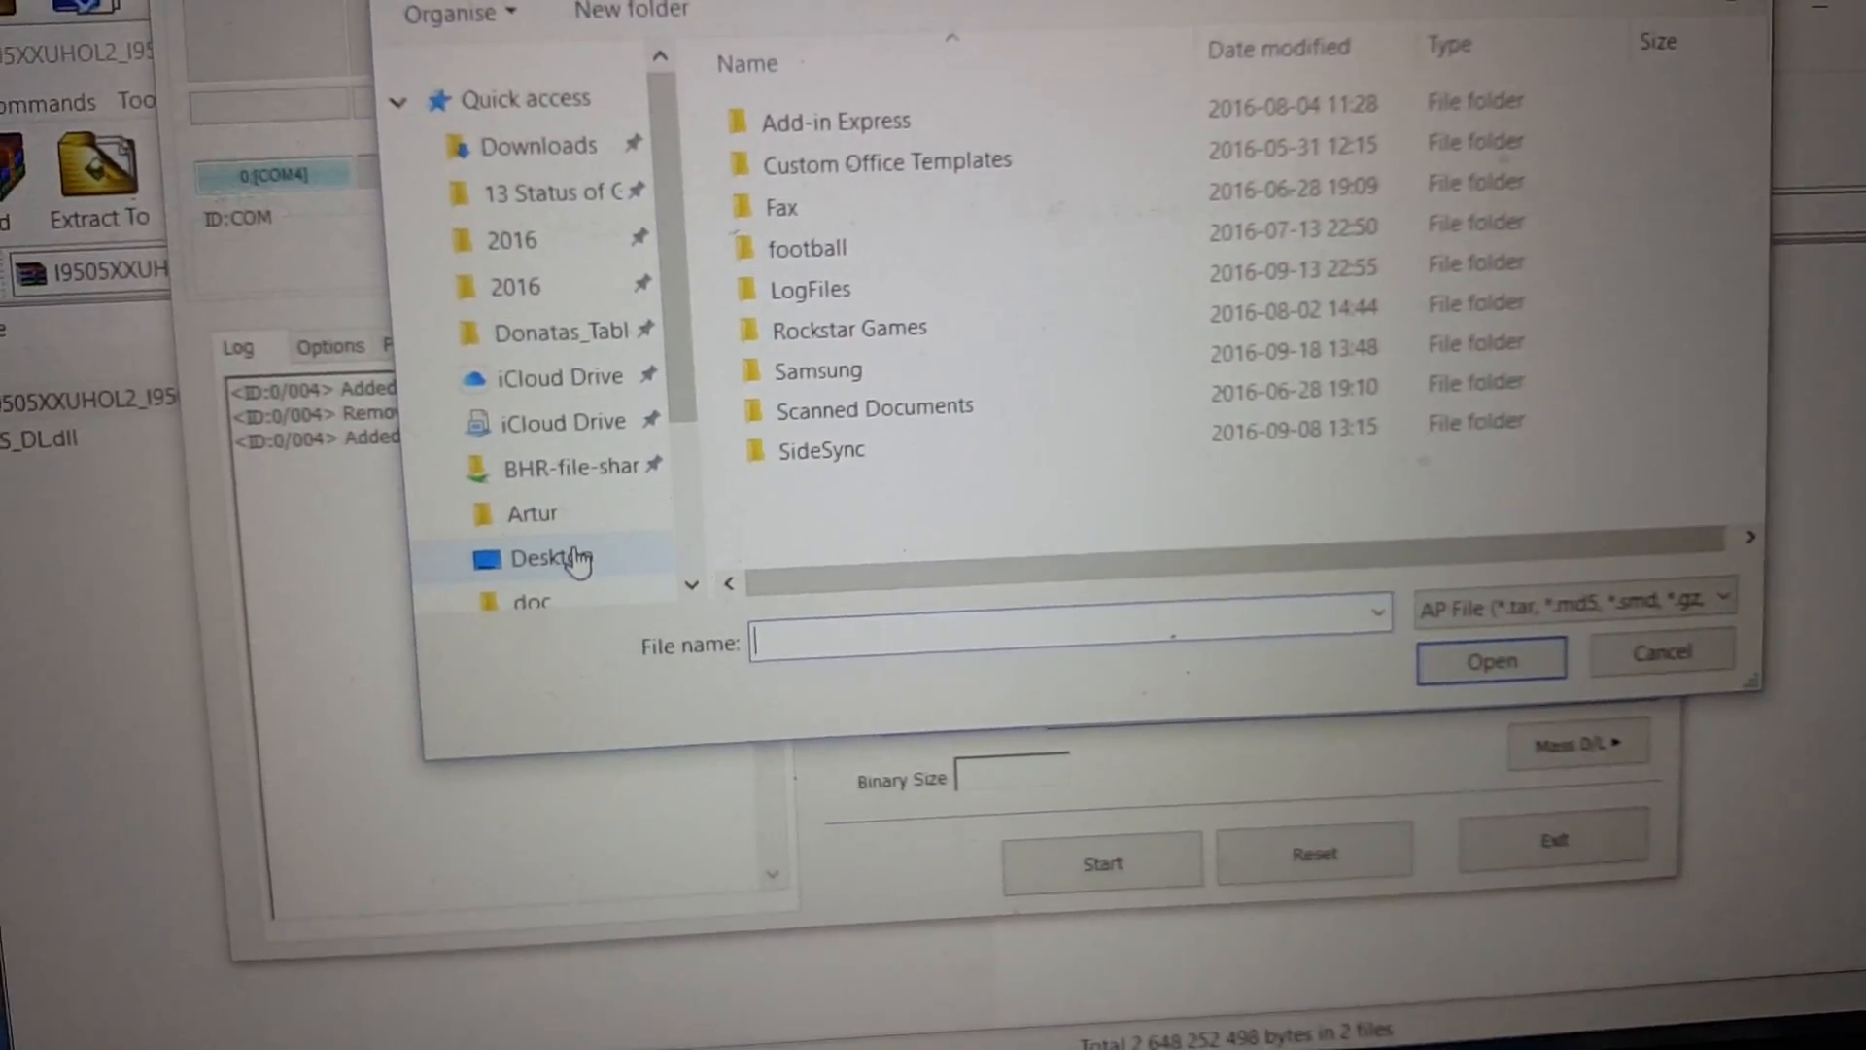
pyautogui.click(551, 558)
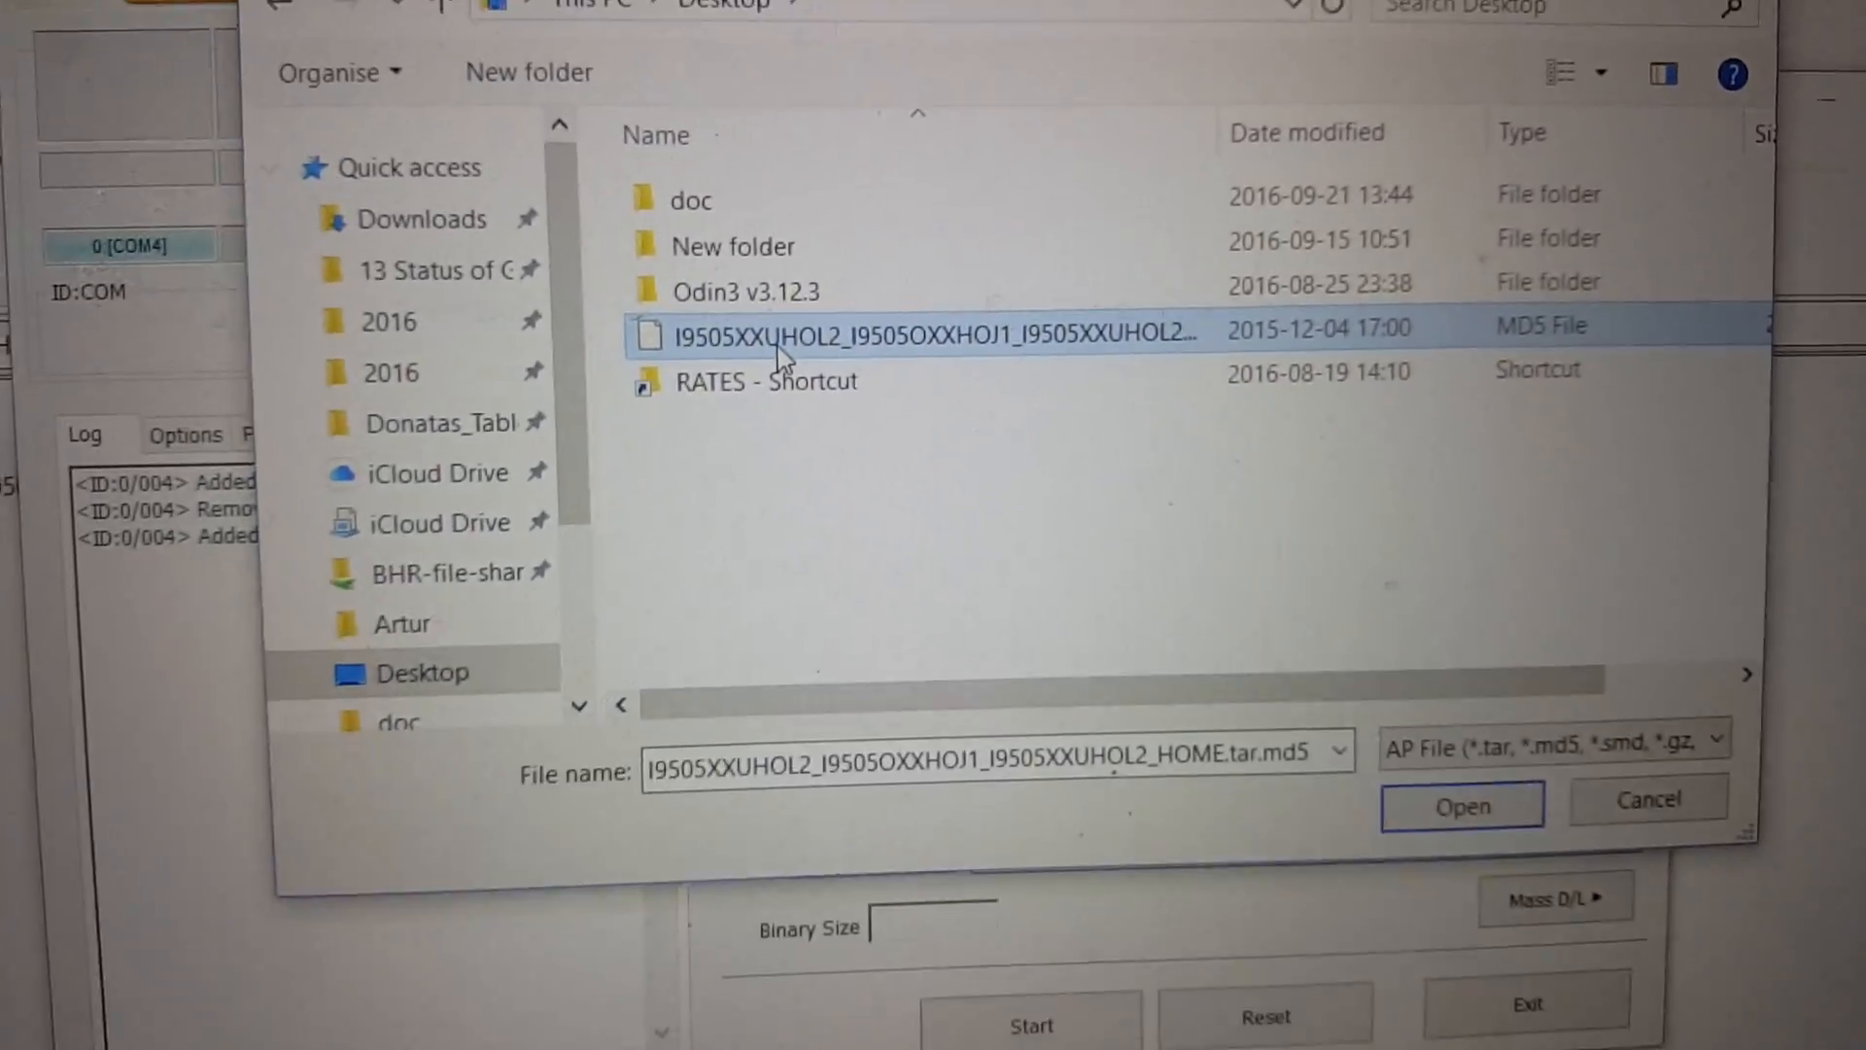
pyautogui.click(1462, 805)
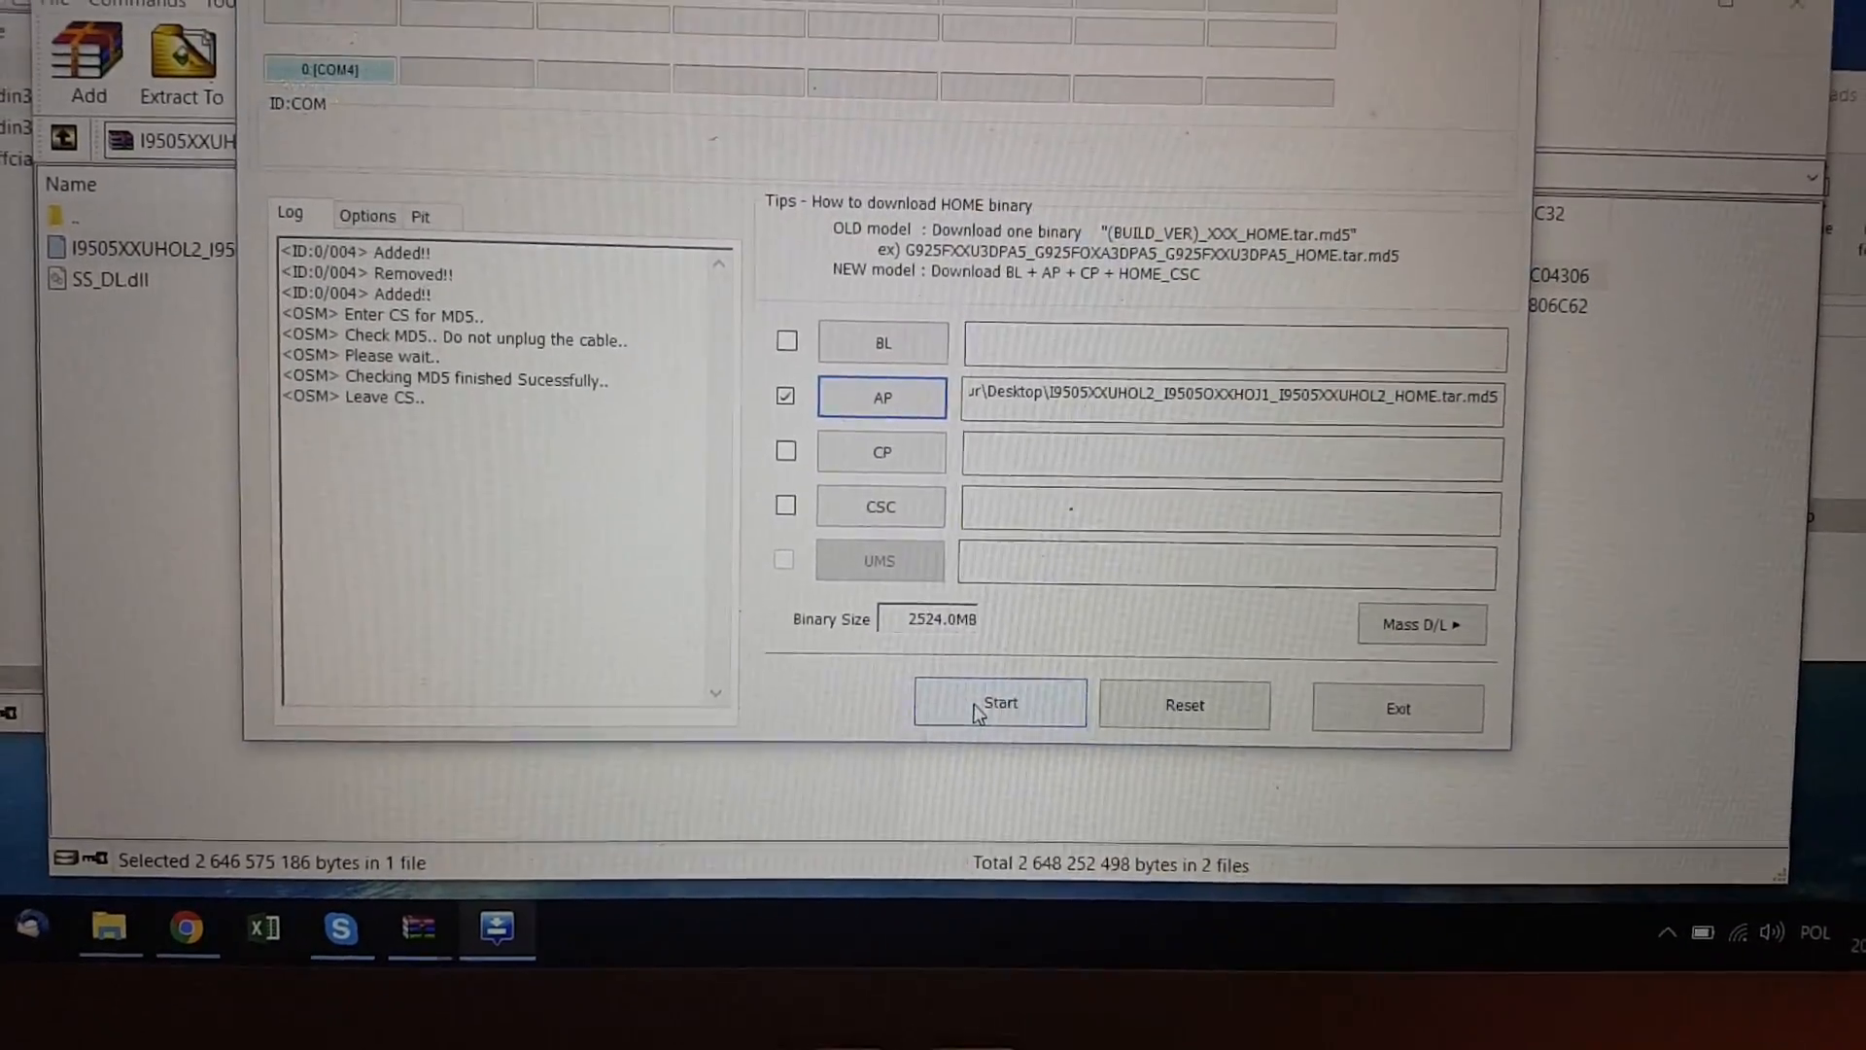
# - Start flashing the I9505 firmware, installing CyanogenMod 13.0 nightly on the phone
pyautogui.click(1000, 702)
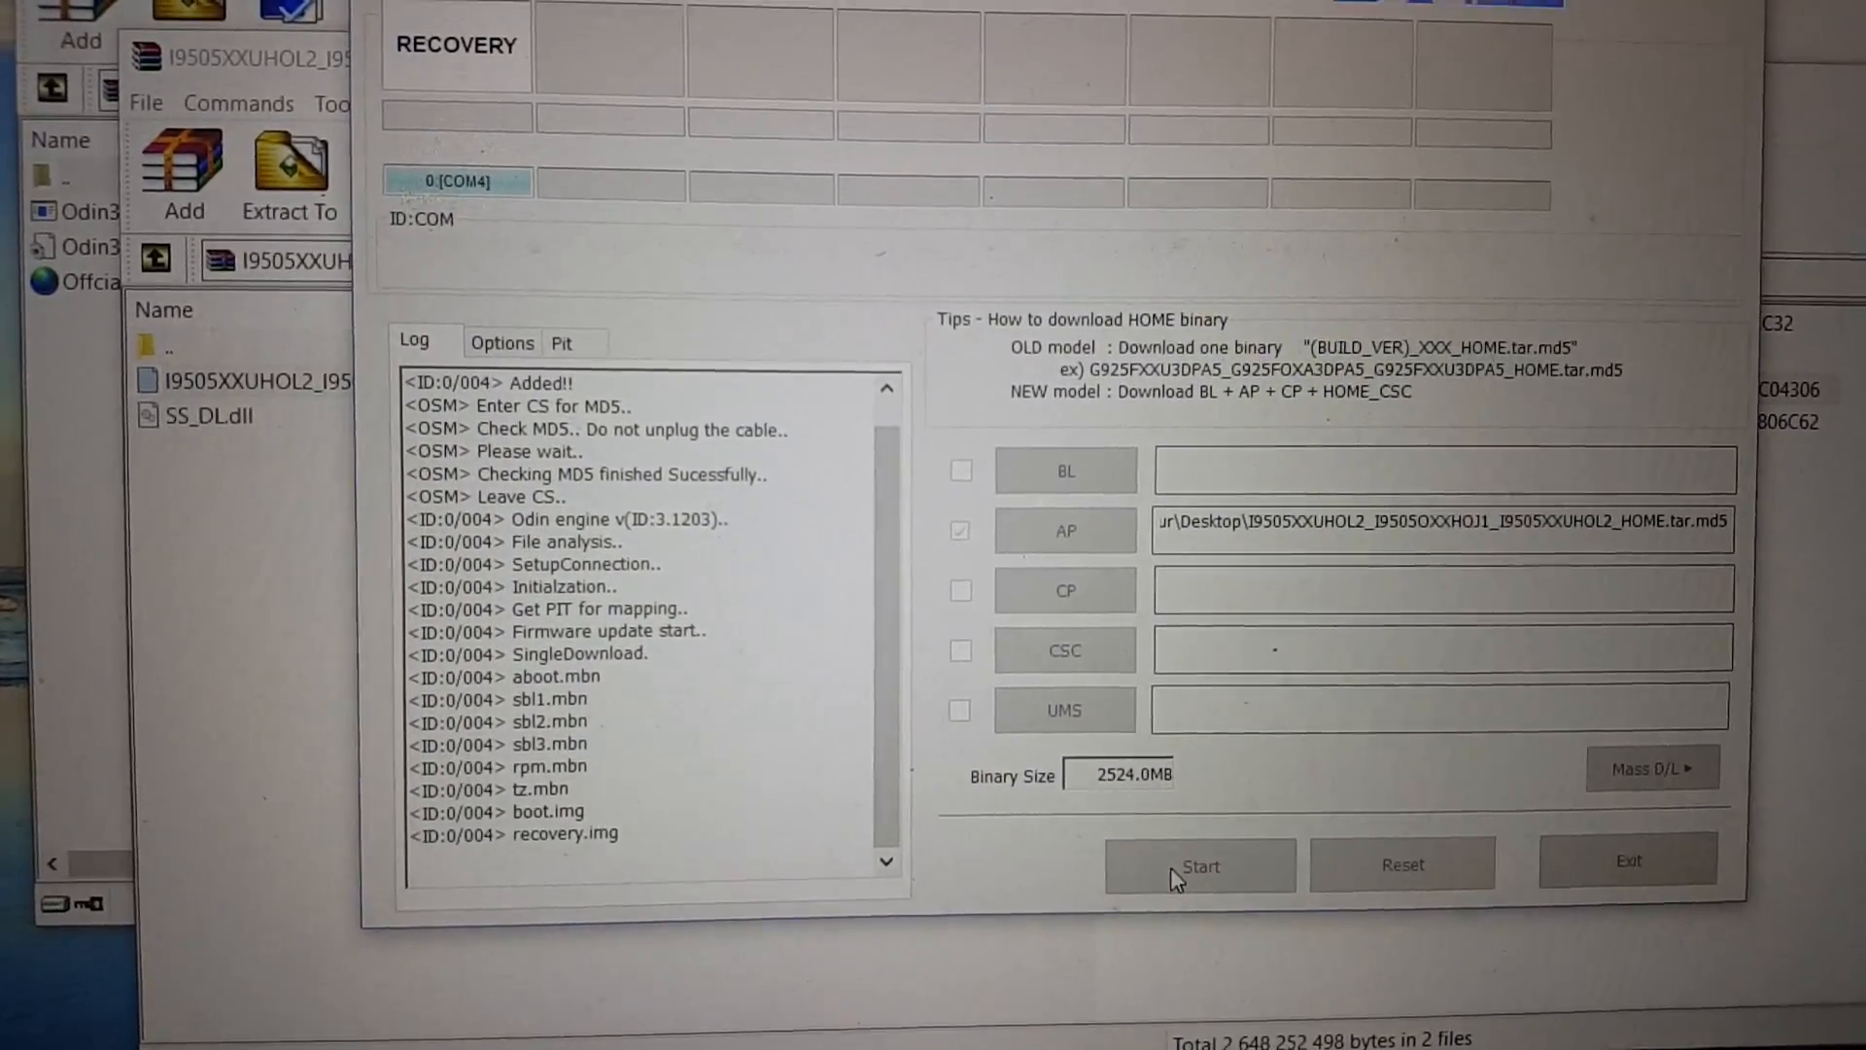
pyautogui.click(1198, 865)
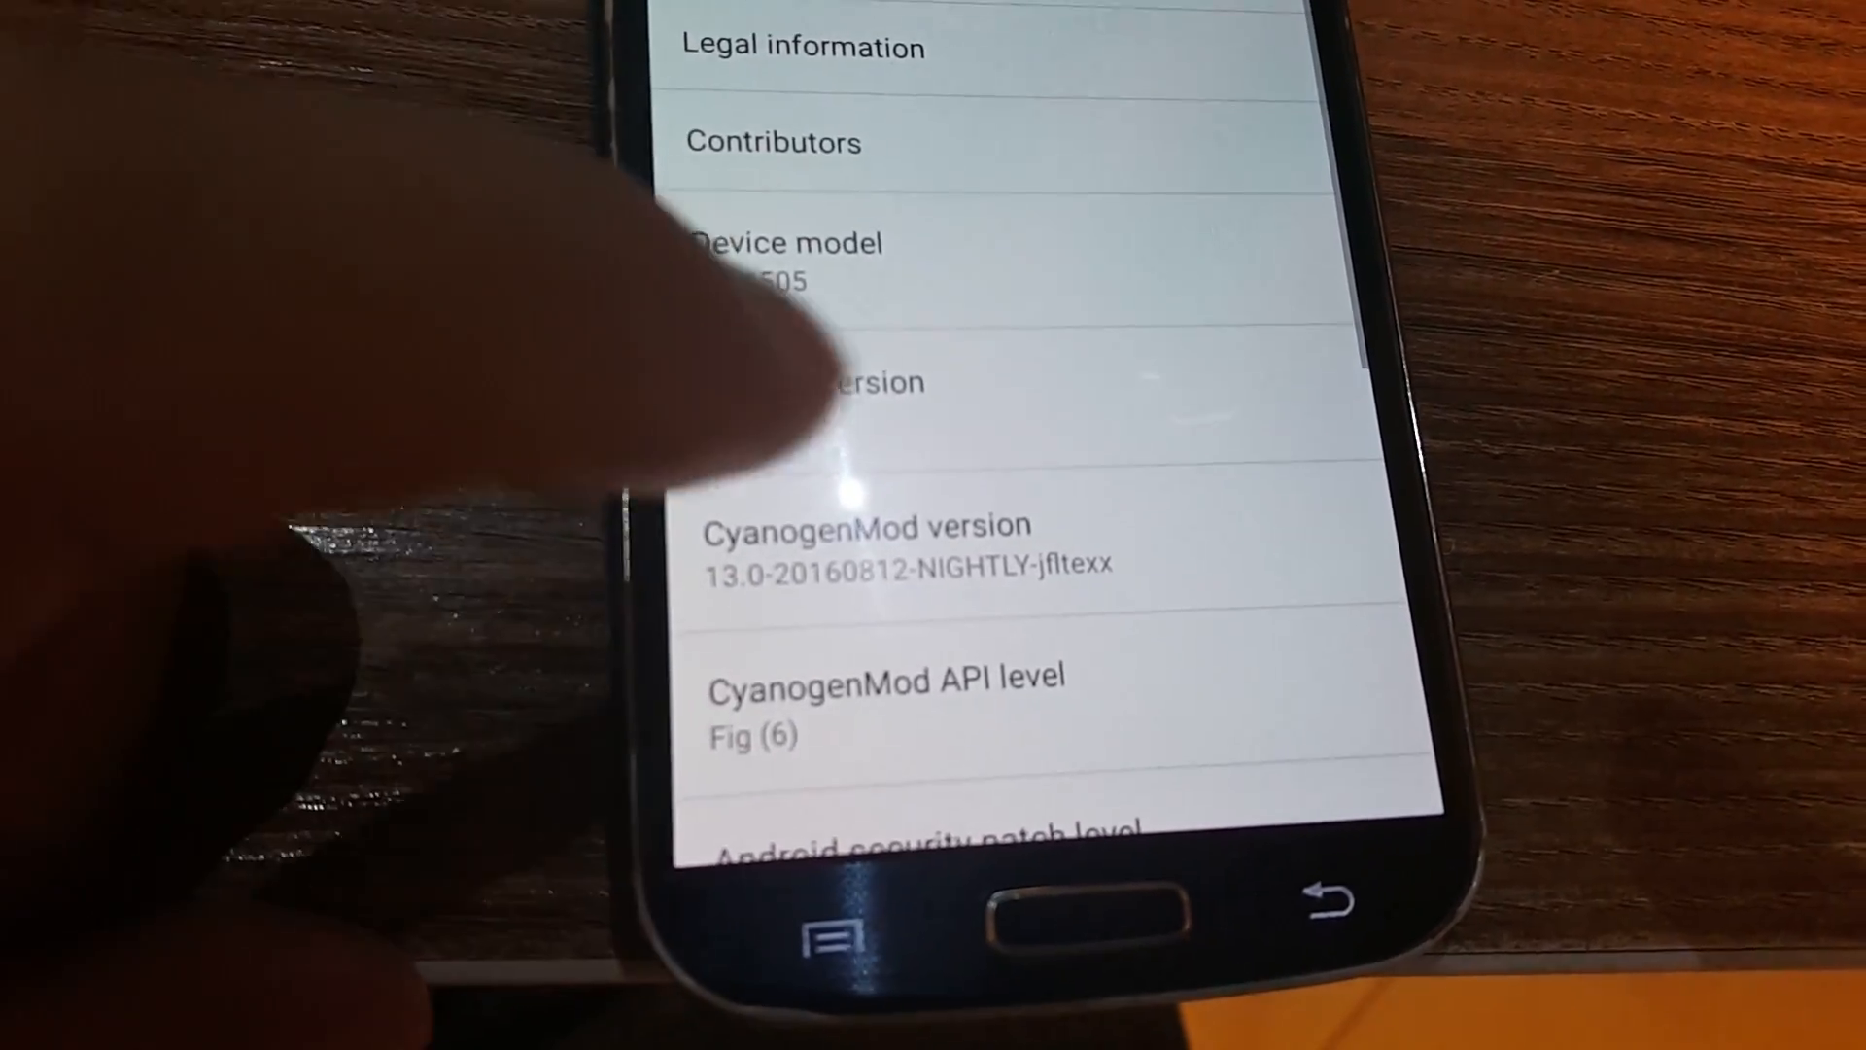
pyautogui.scroll(-3)
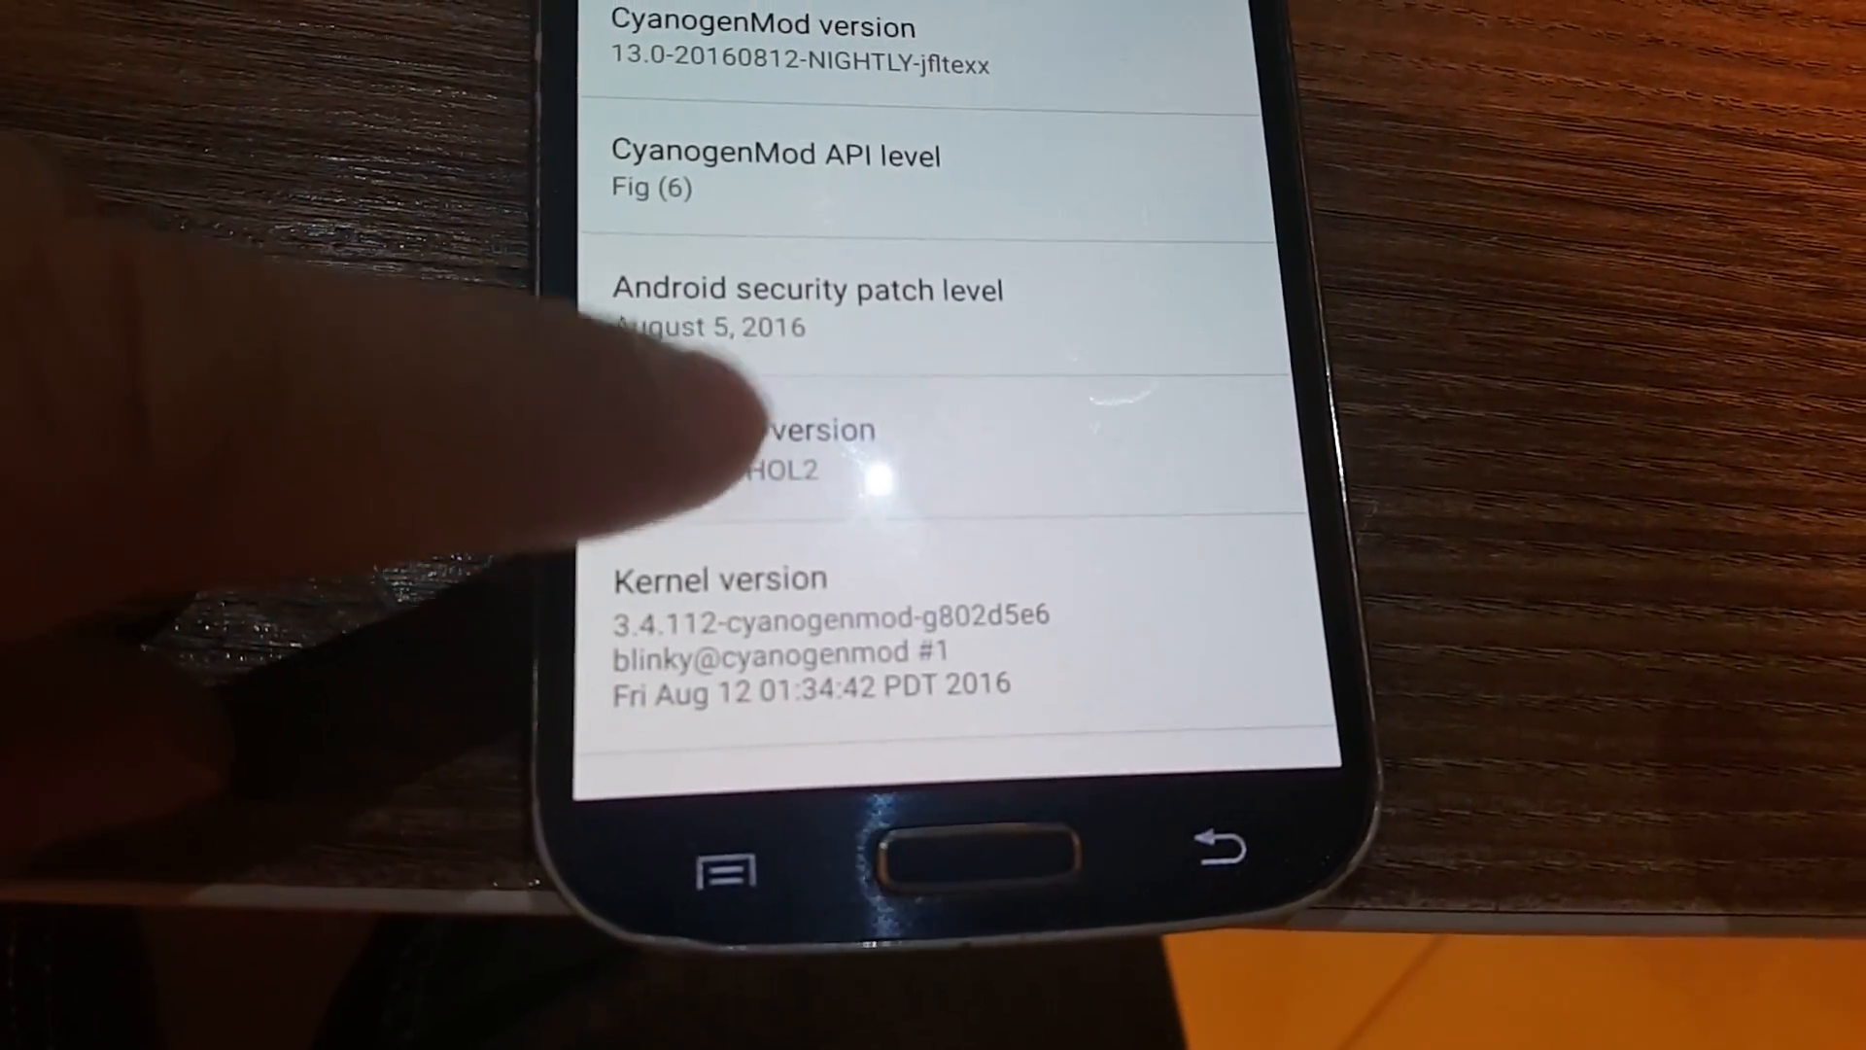
pyautogui.scroll(-3)
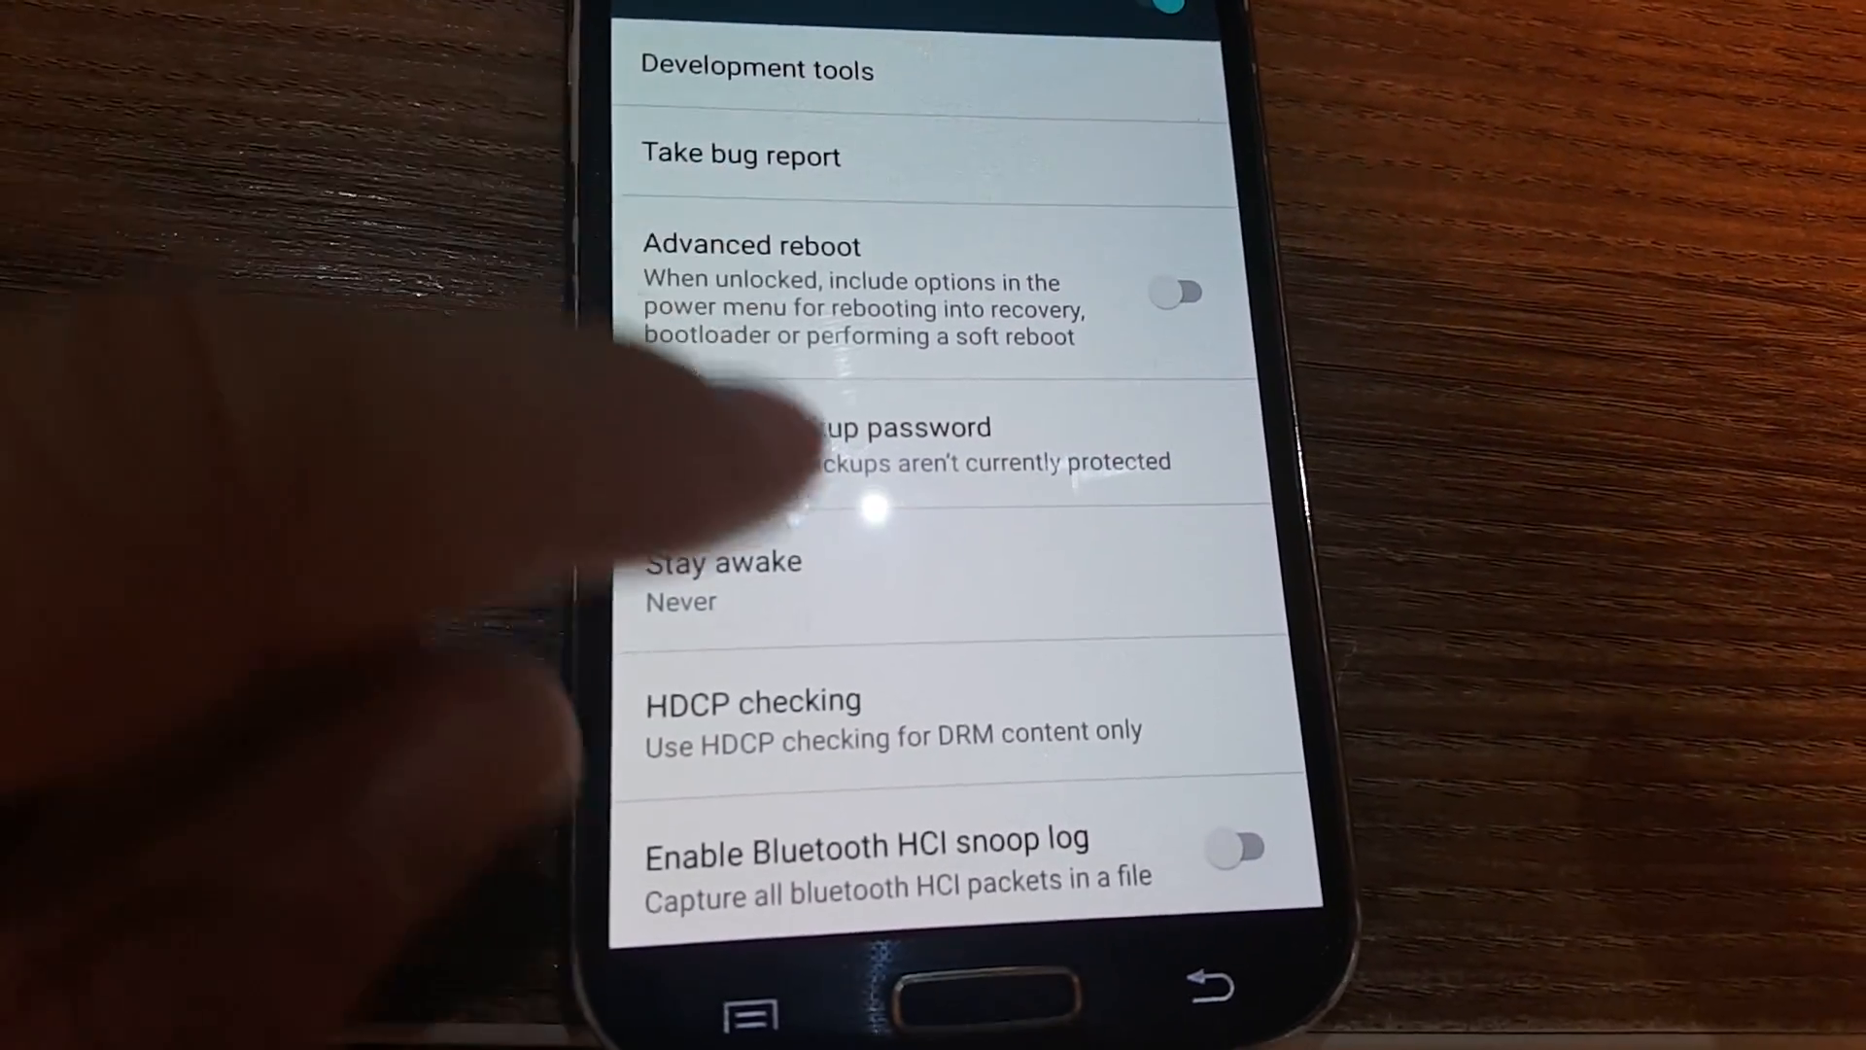
# - Switch on Android (USB) debugging in CyanogenMod Developer options and confirm the prompt
pyautogui.scroll(-3)
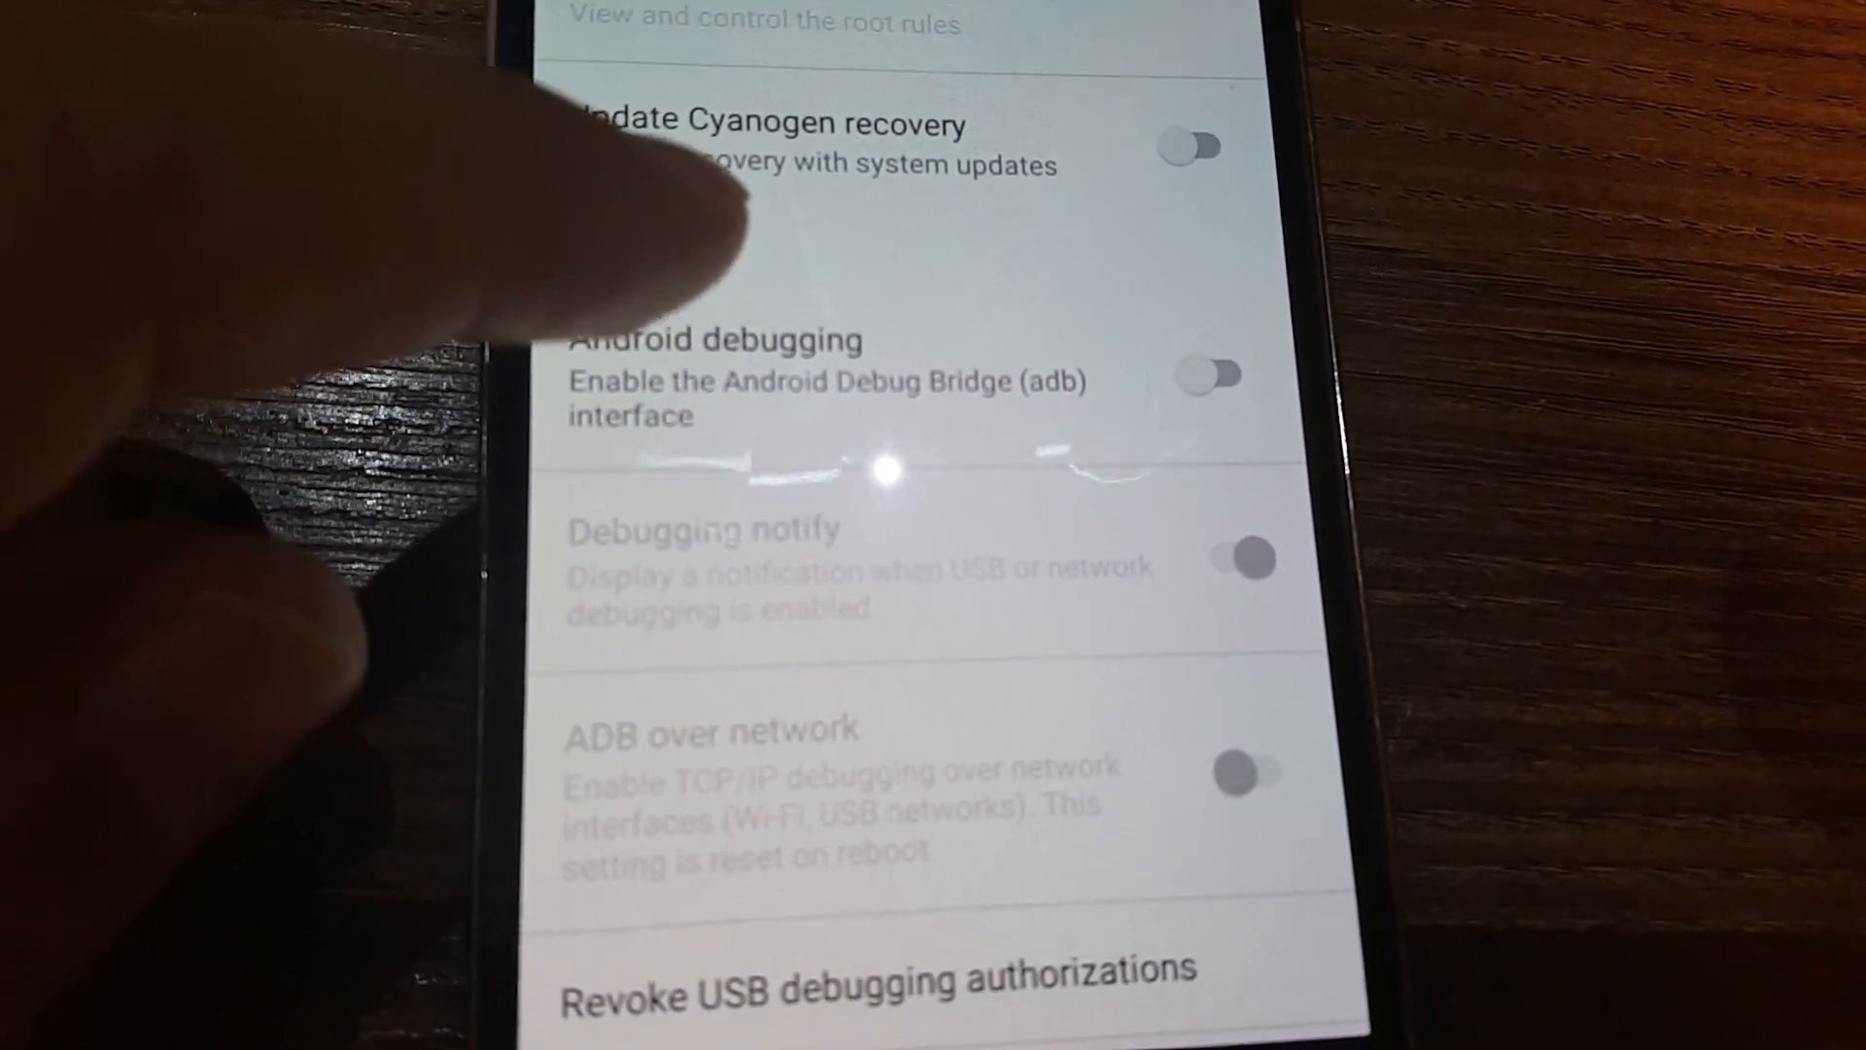
pyautogui.click(1210, 373)
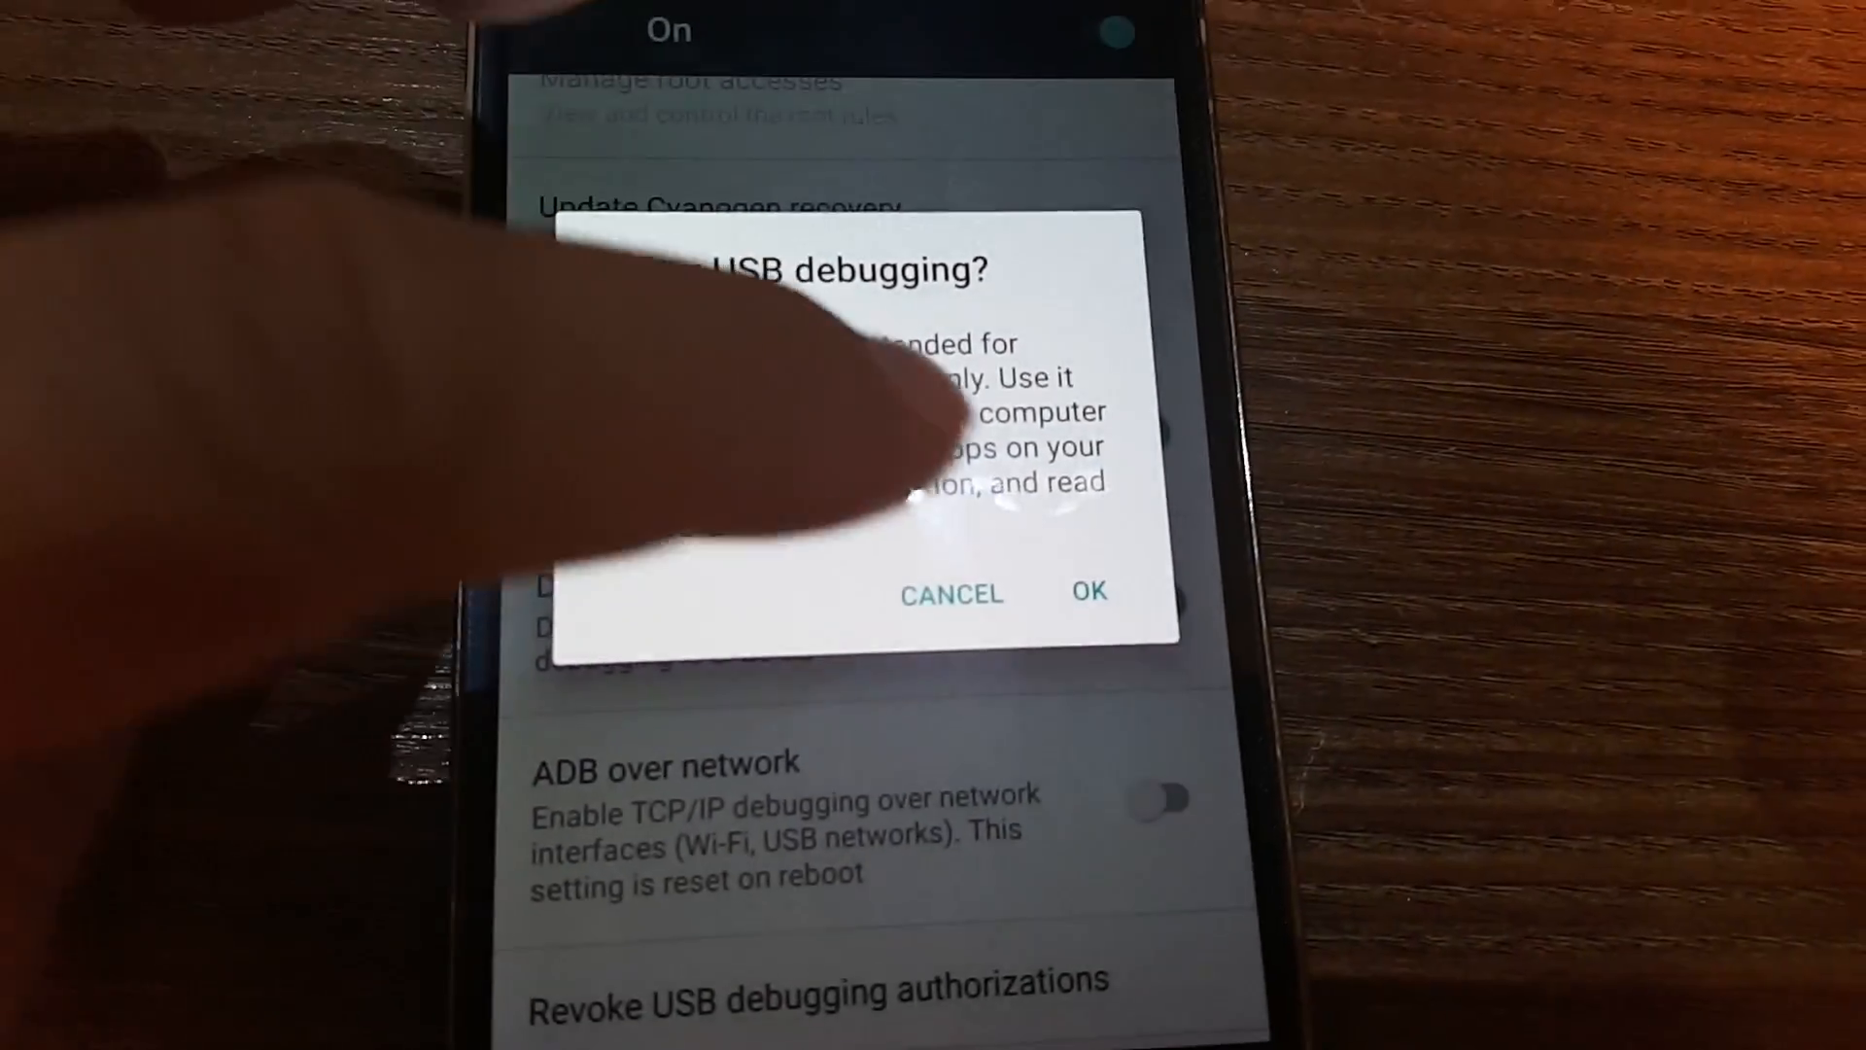
pyautogui.click(1086, 592)
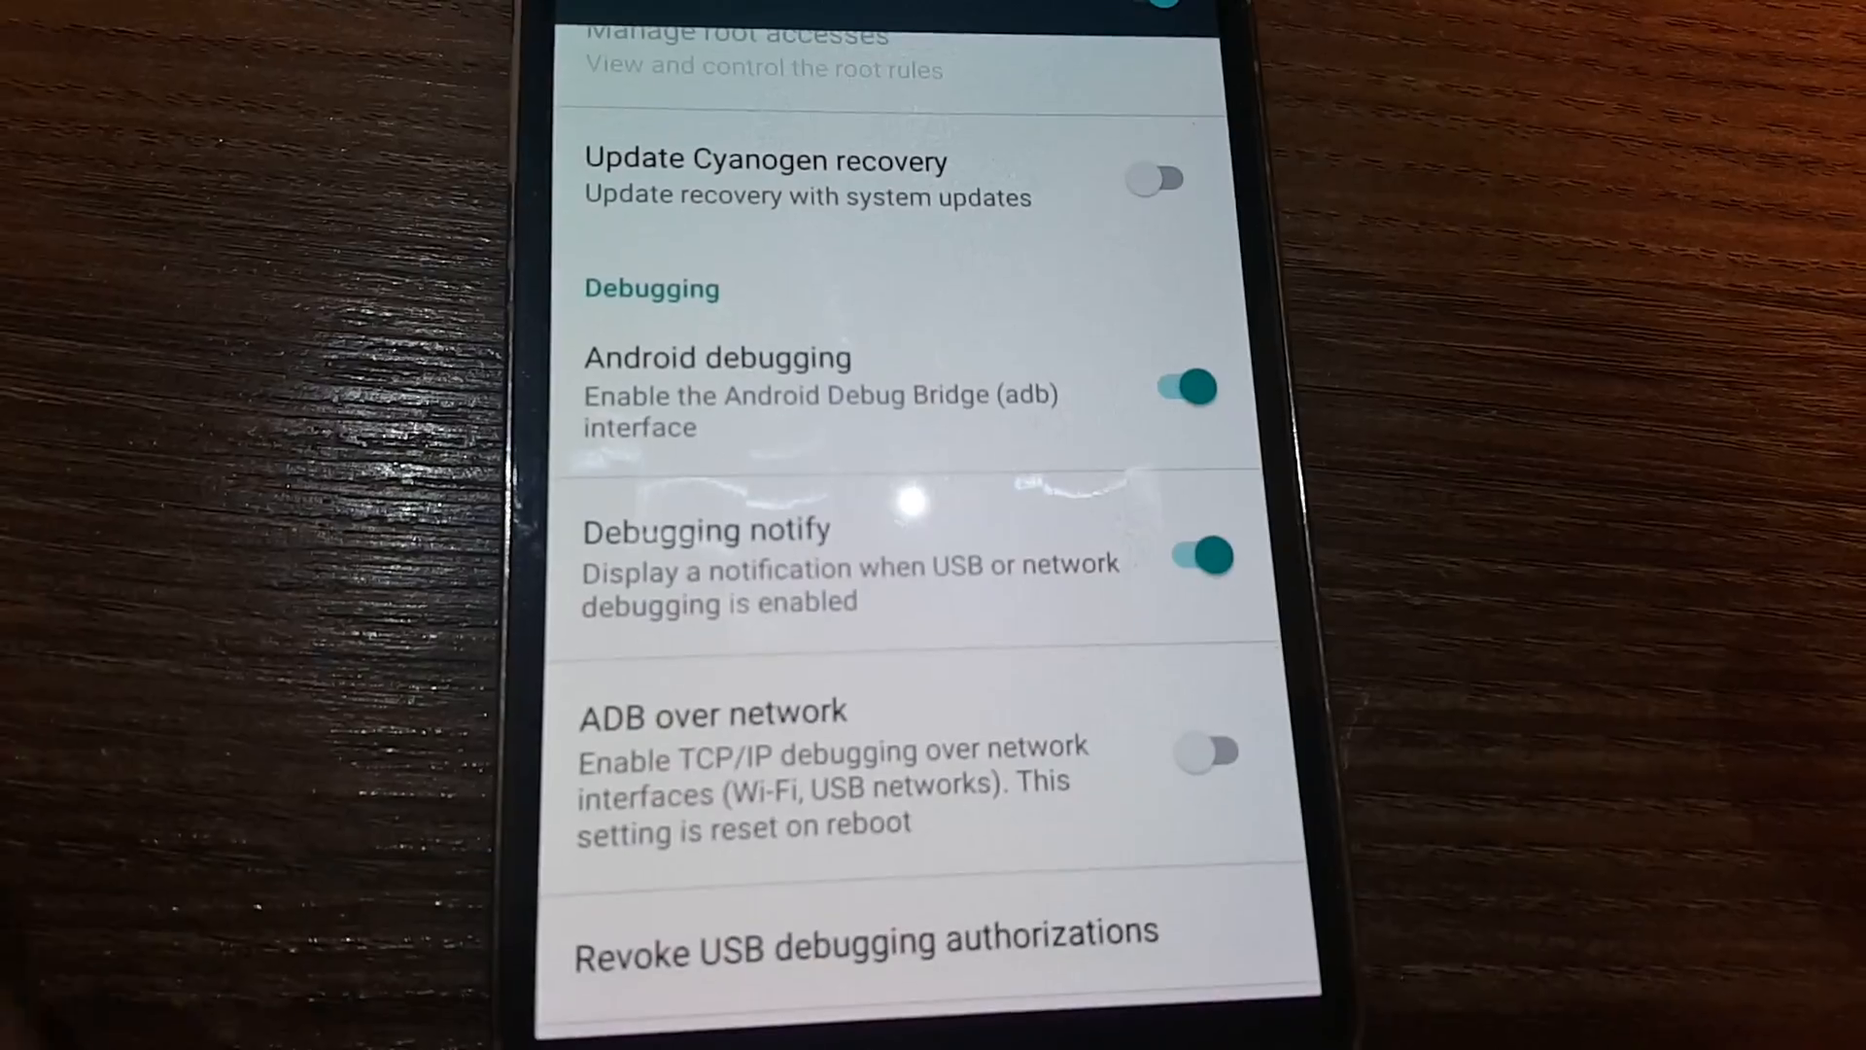